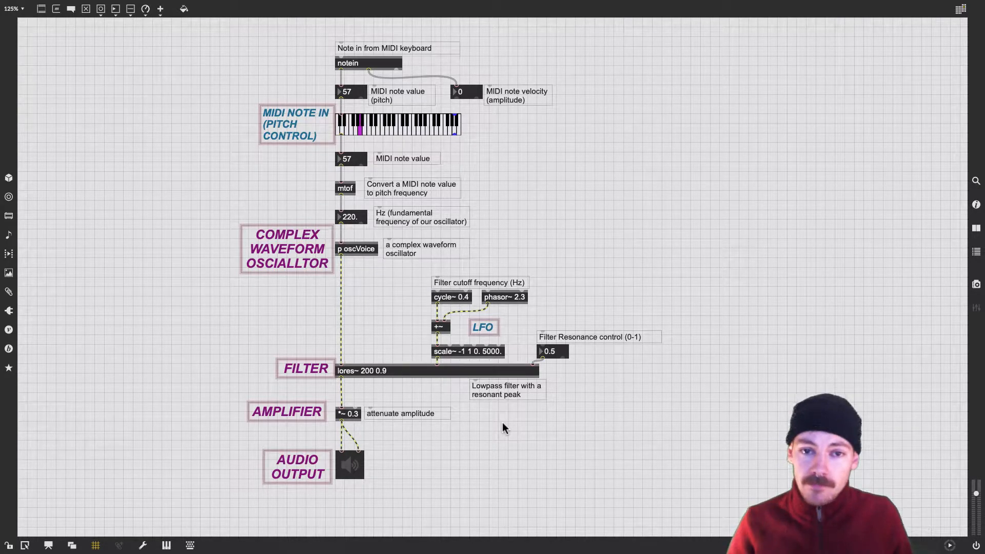
mouse_move(422, 43)
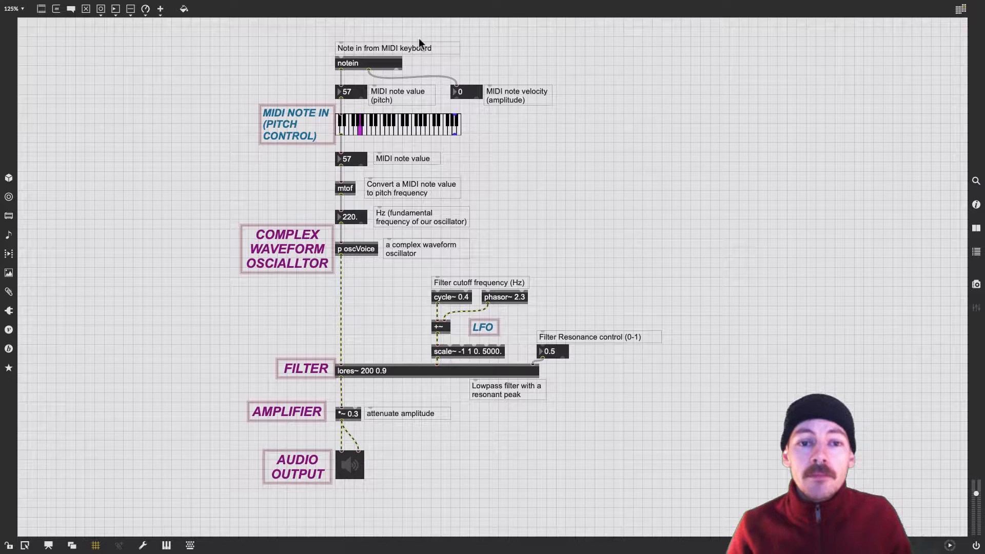
Switch on audio at the ezdac~ and play MIDI note 60 (261.6 Hz) through the synth
click(366, 131)
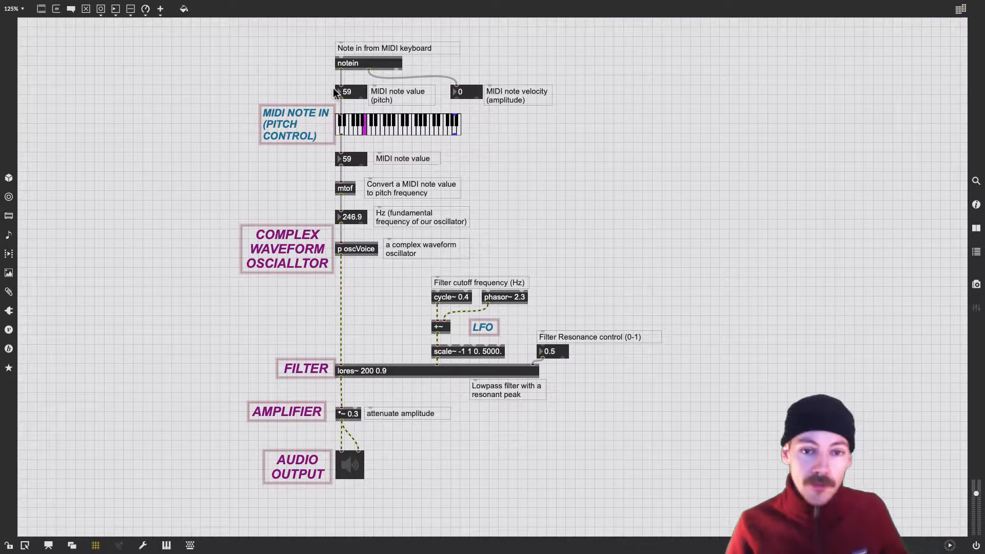
click(384, 129)
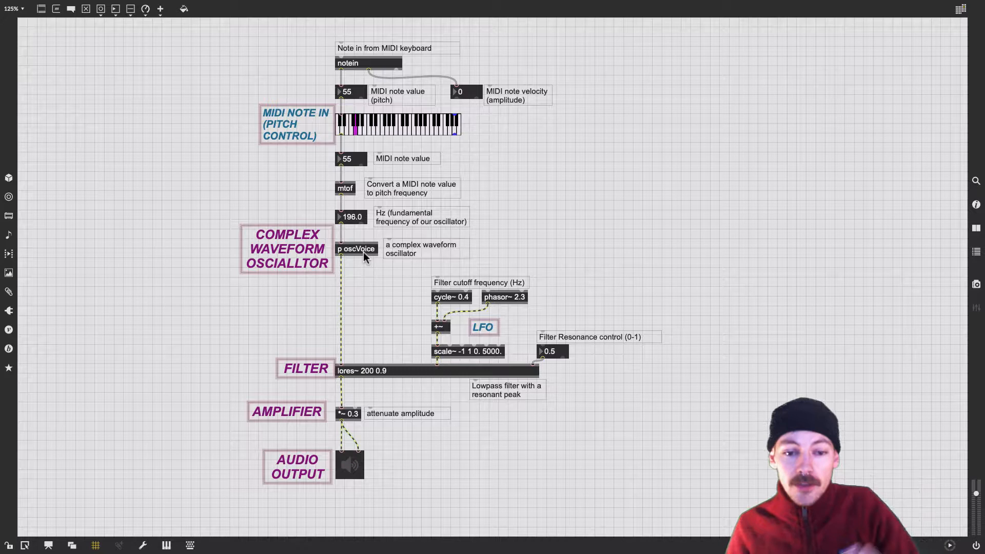
mouse_move(353, 377)
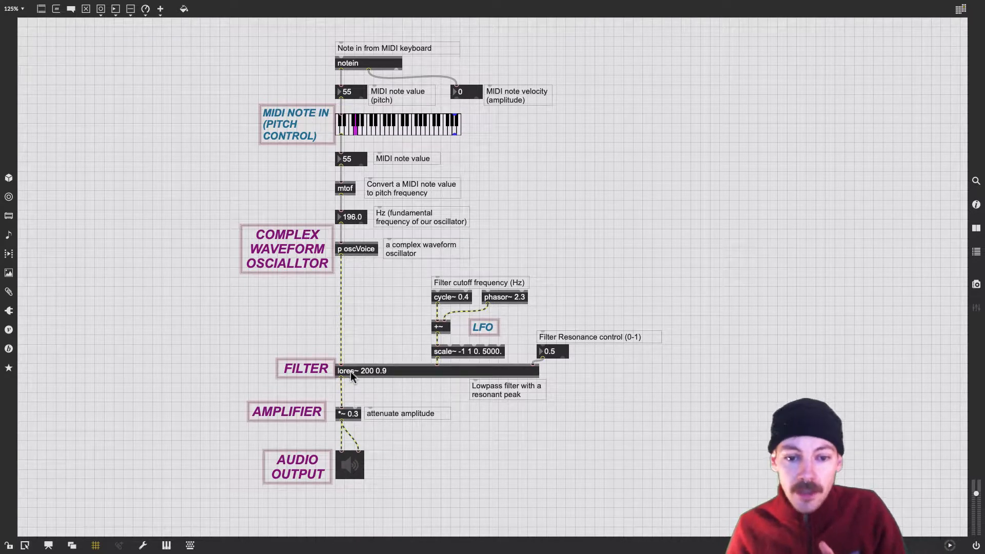
mouse_move(502, 310)
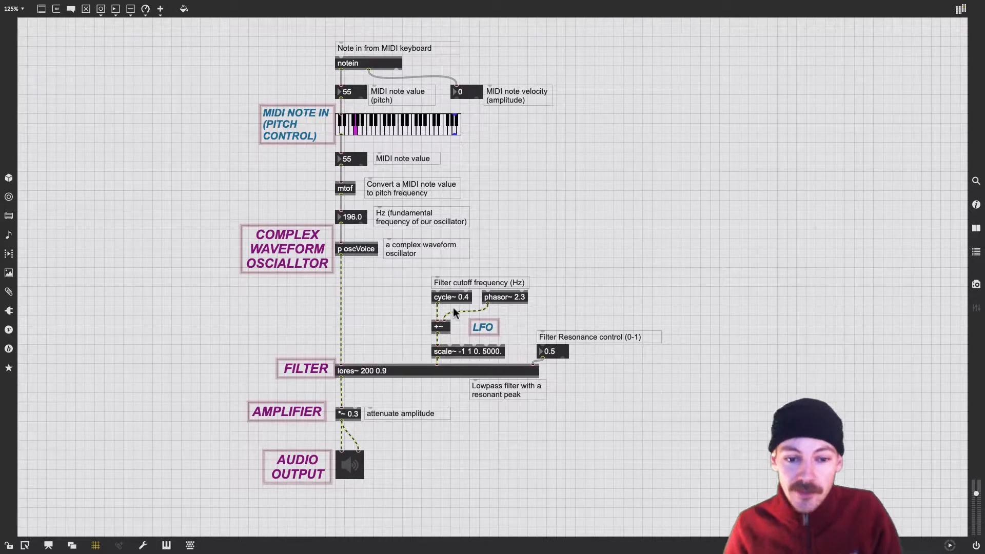
mouse_move(356, 433)
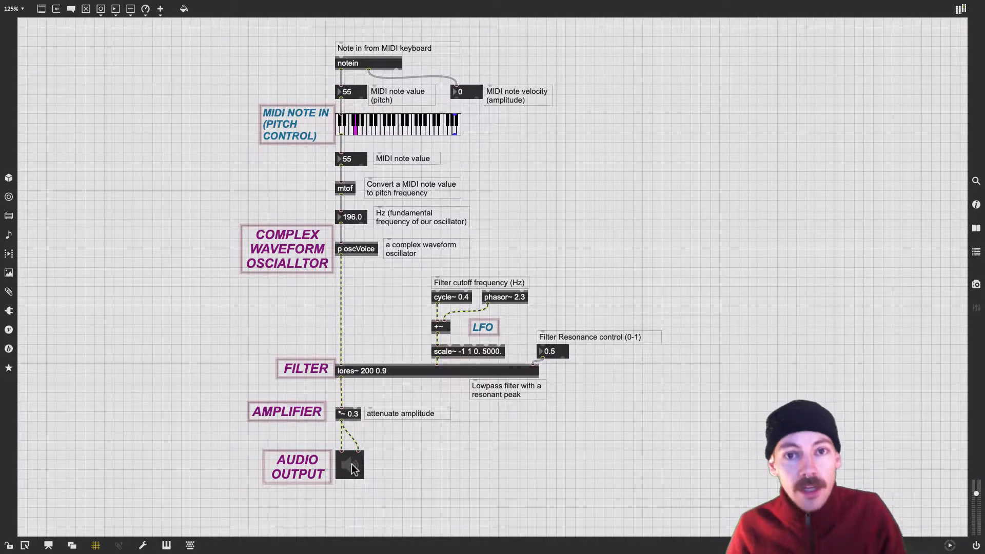
click(348, 464)
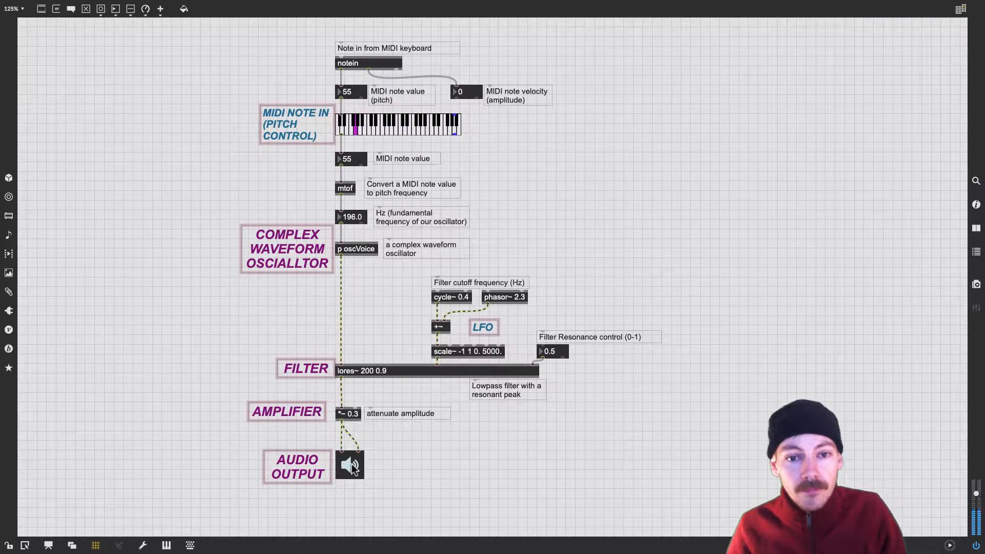
click(376, 132)
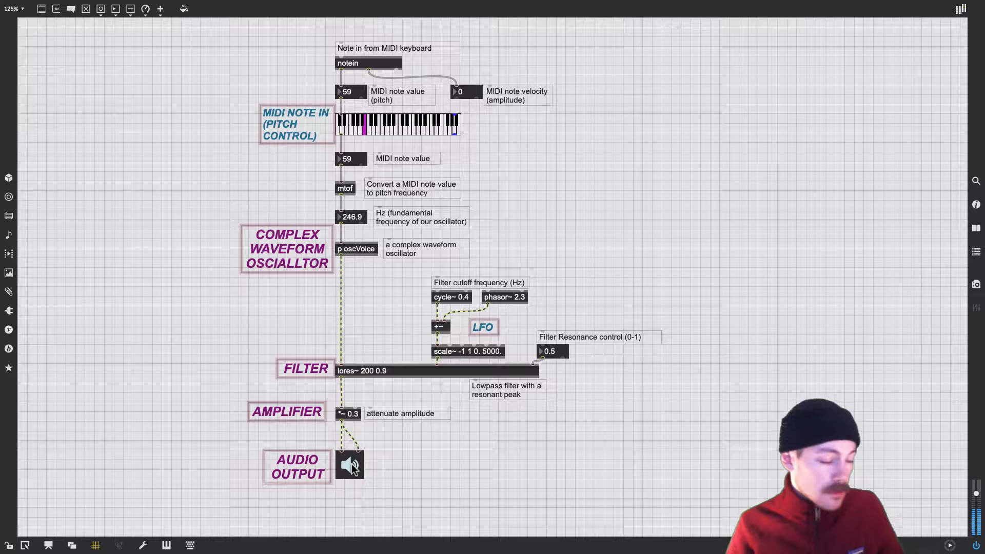
click(359, 135)
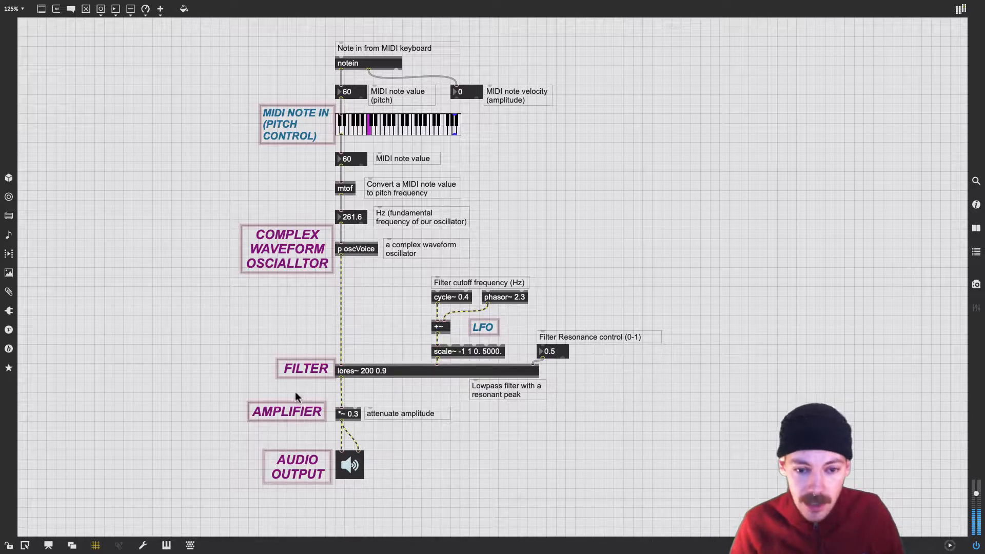
mouse_move(330, 422)
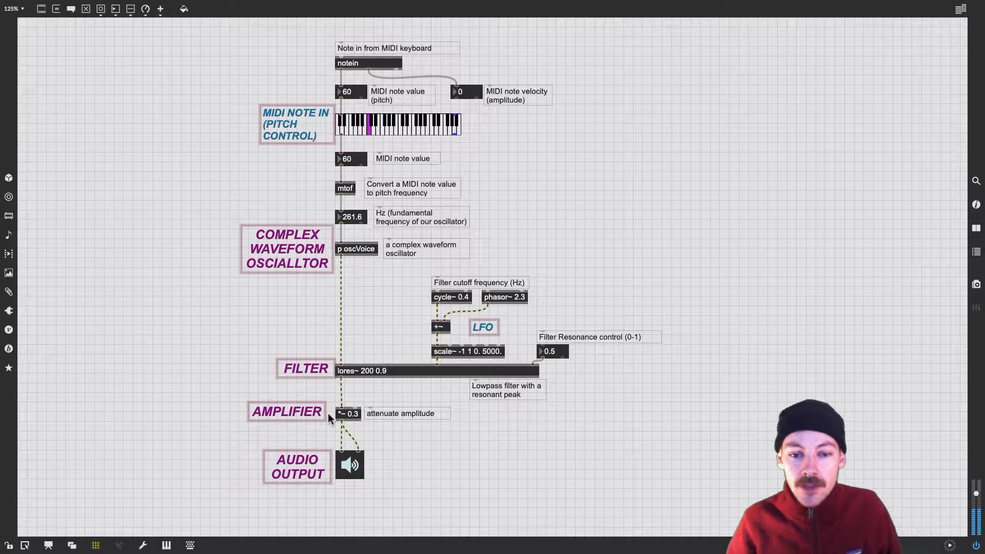
mouse_move(368, 481)
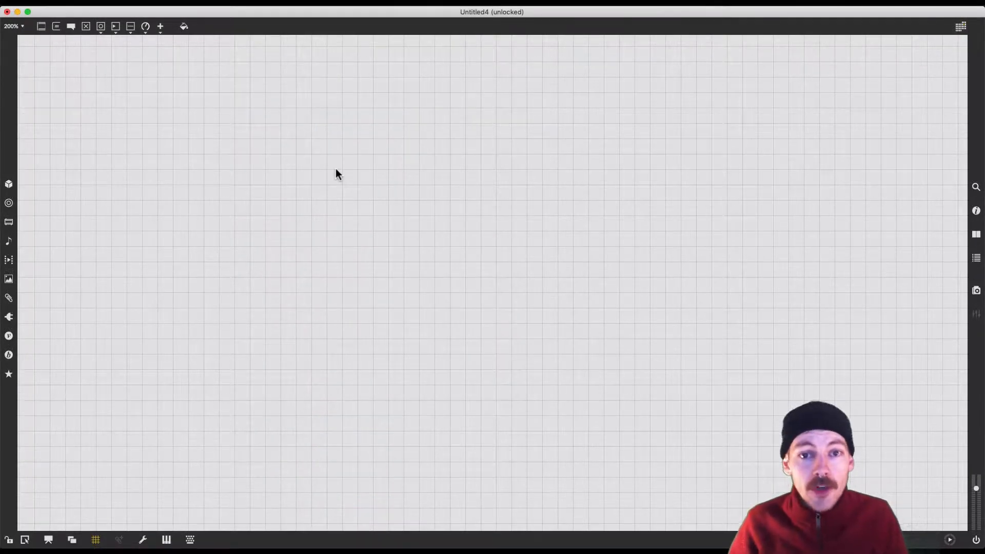
mouse_move(362, 159)
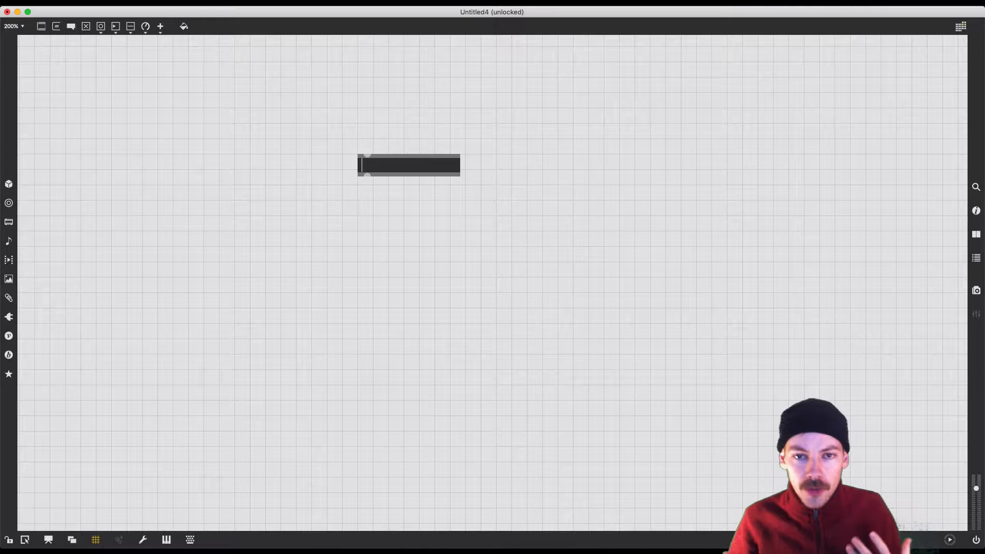
Build a cycle~ 220. oscillator scaled by *~ 0.5 feeding both ezdac~ channels
text(cycle~)
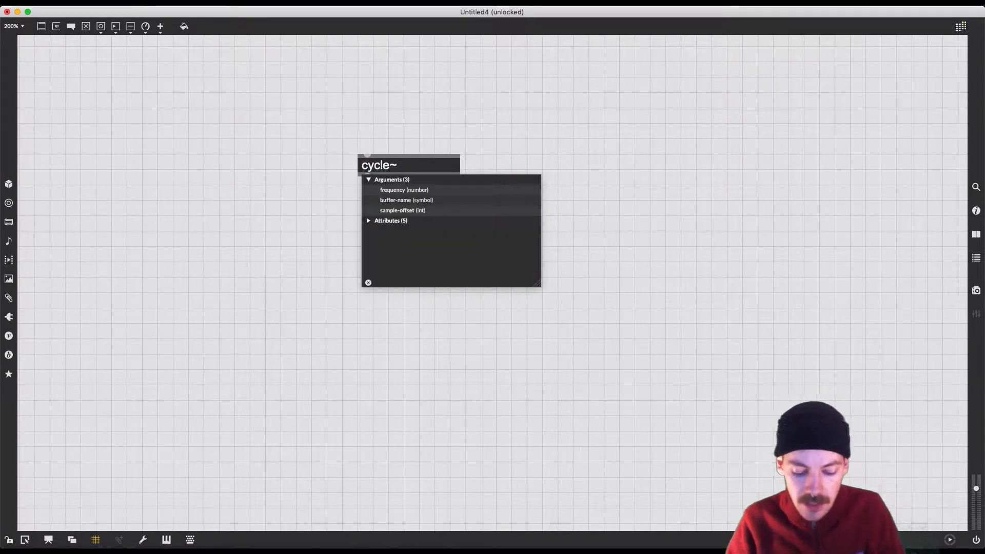
text(2)
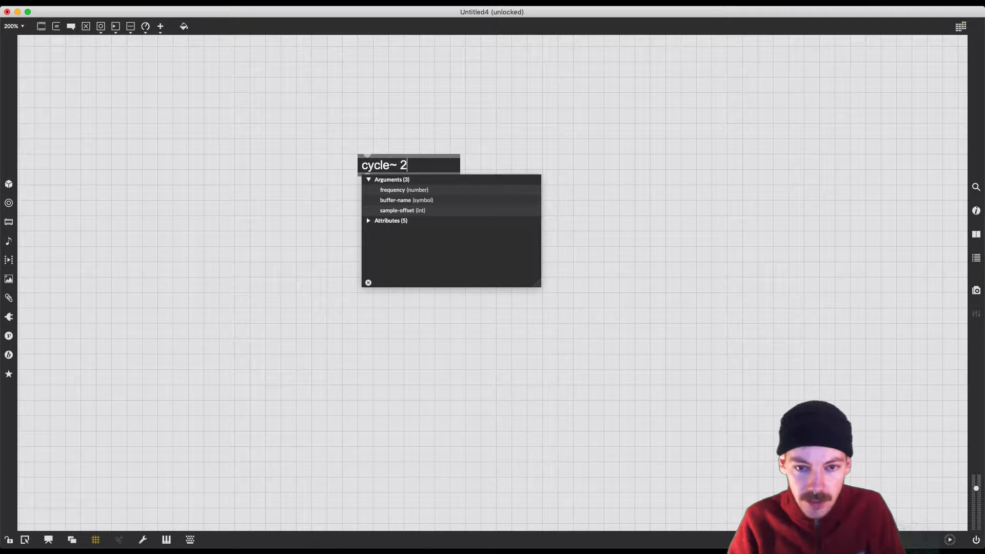
text(20.)
text(*~)
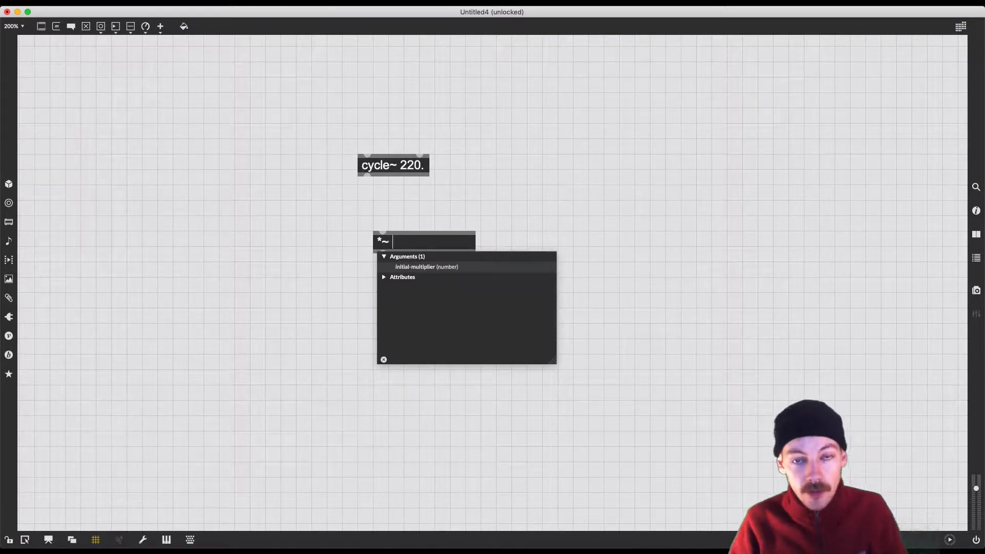
text(0.5)
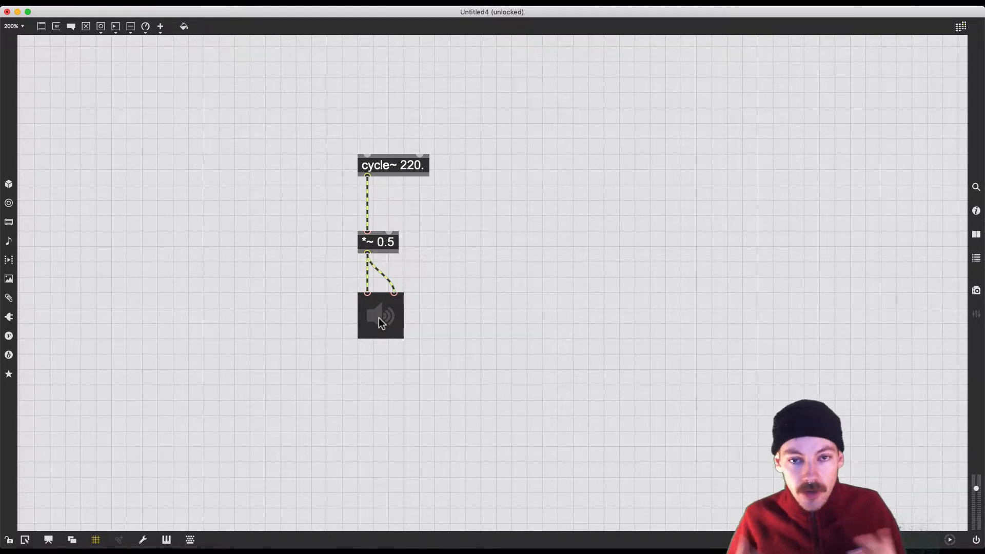
mouse_move(460, 278)
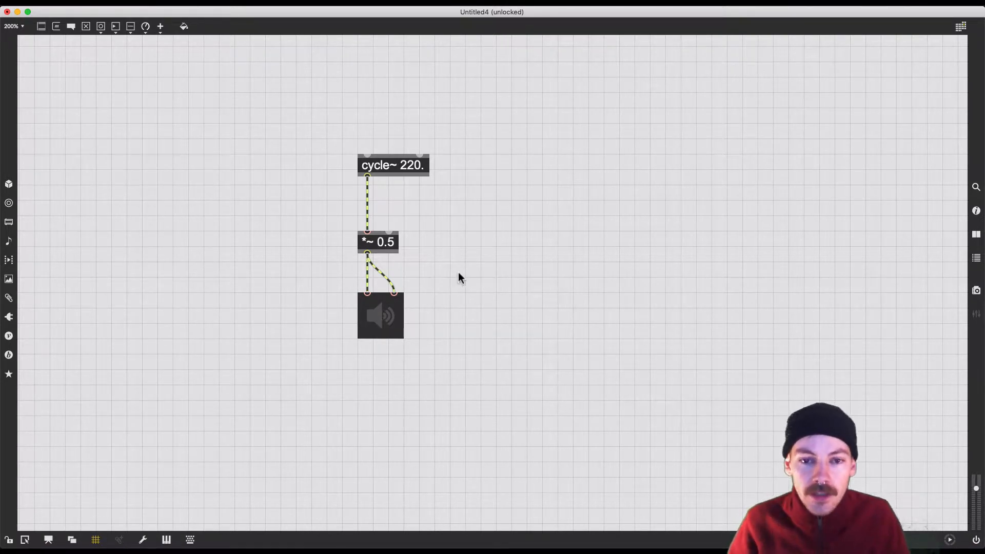
Add a gain~ slider and connect the cycle~ 220. output into it
click(452, 238)
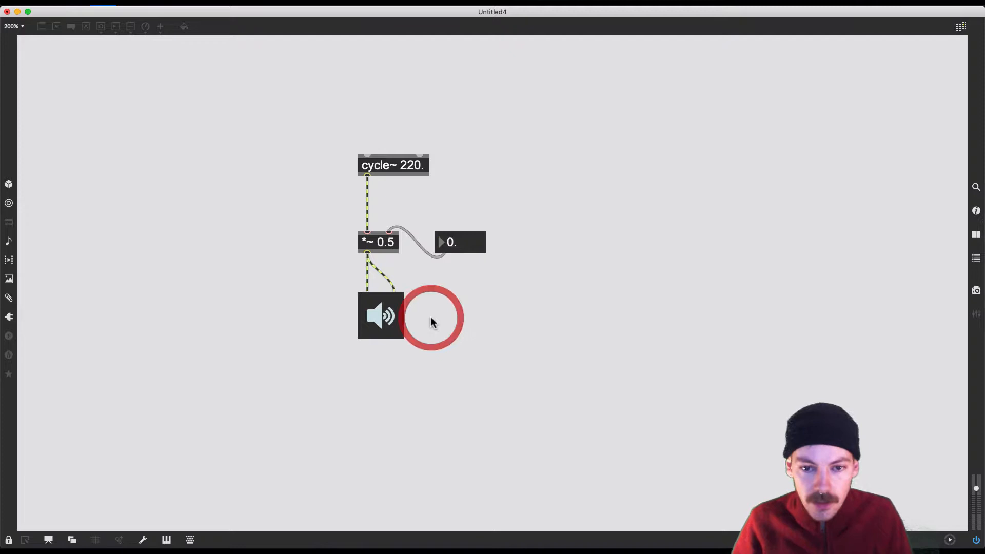
text(gain~)
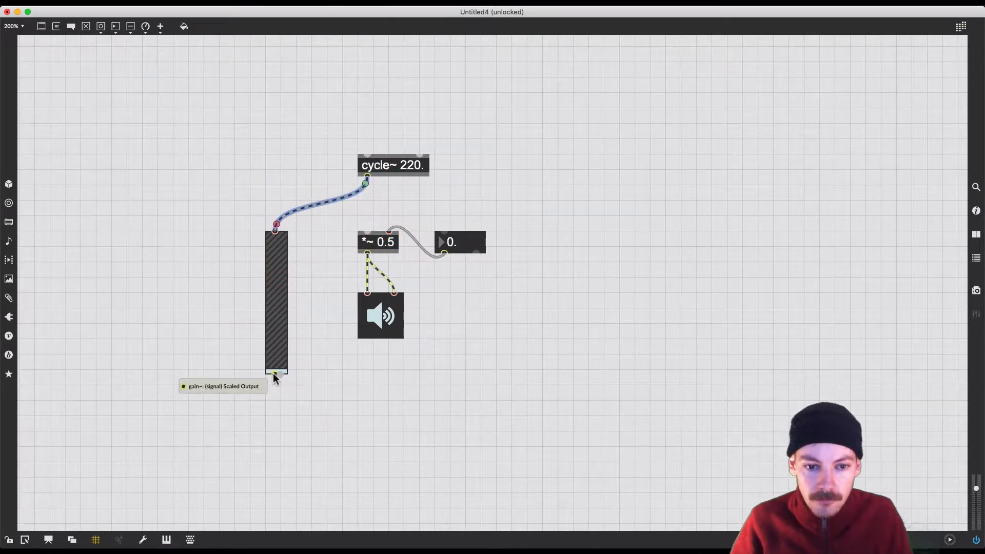
drag(274, 375, 366, 288)
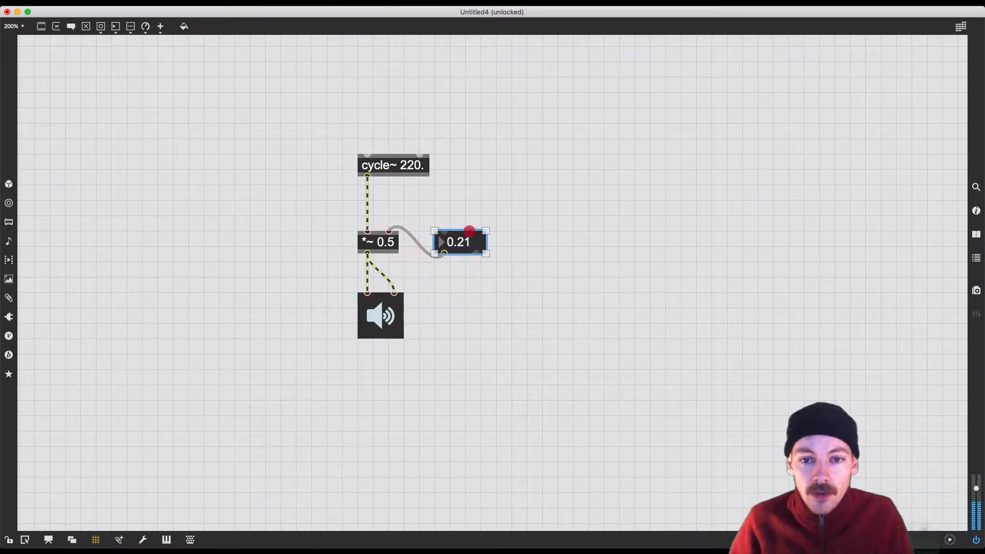
Drag the multiplier number box value up, then select the box to remove it
drag(468, 231, 464, 224)
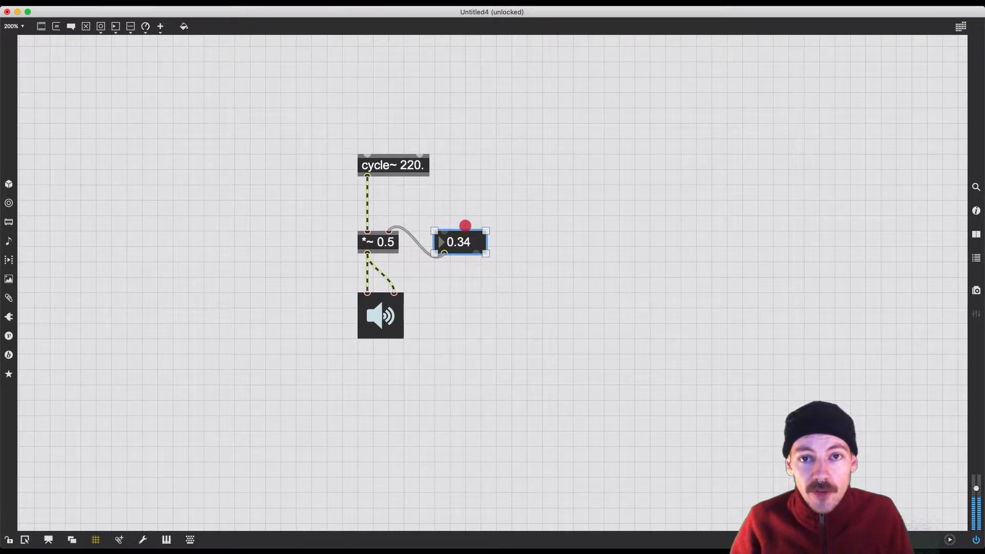
drag(466, 224, 466, 217)
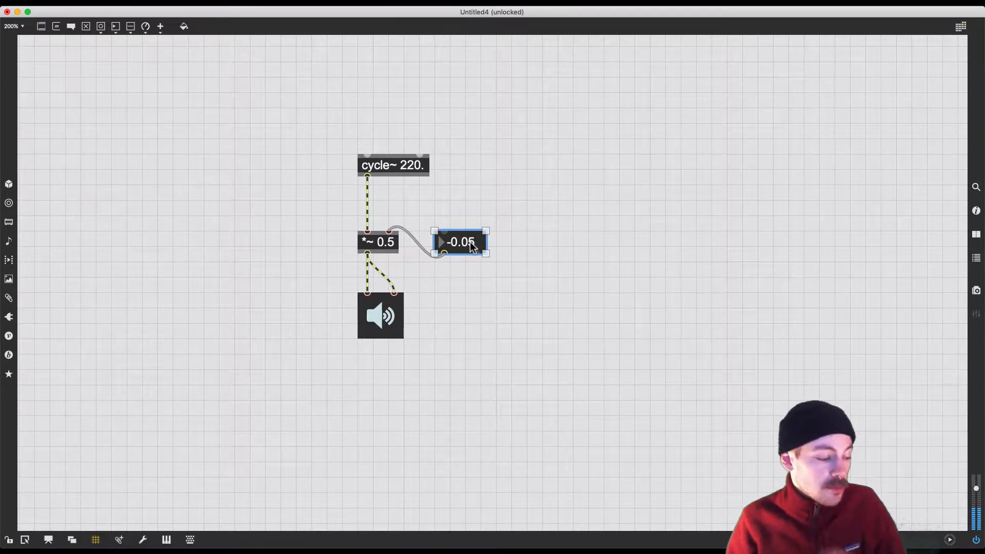
mouse_move(474, 270)
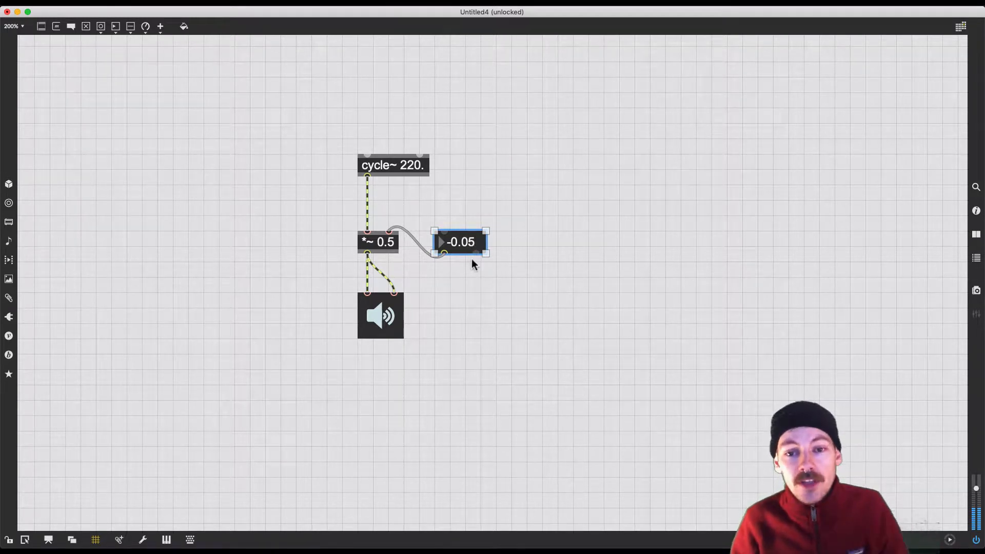
click(473, 258)
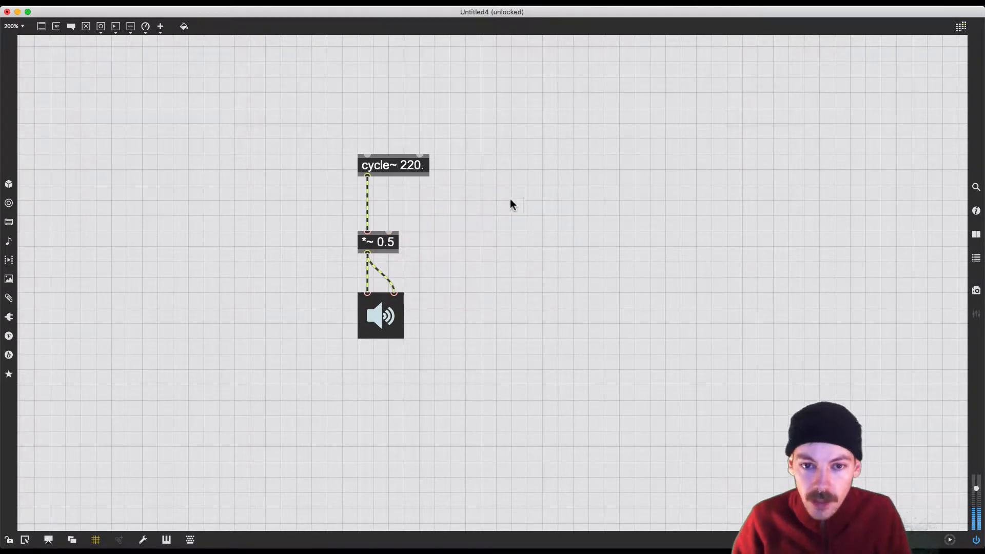
mouse_move(516, 81)
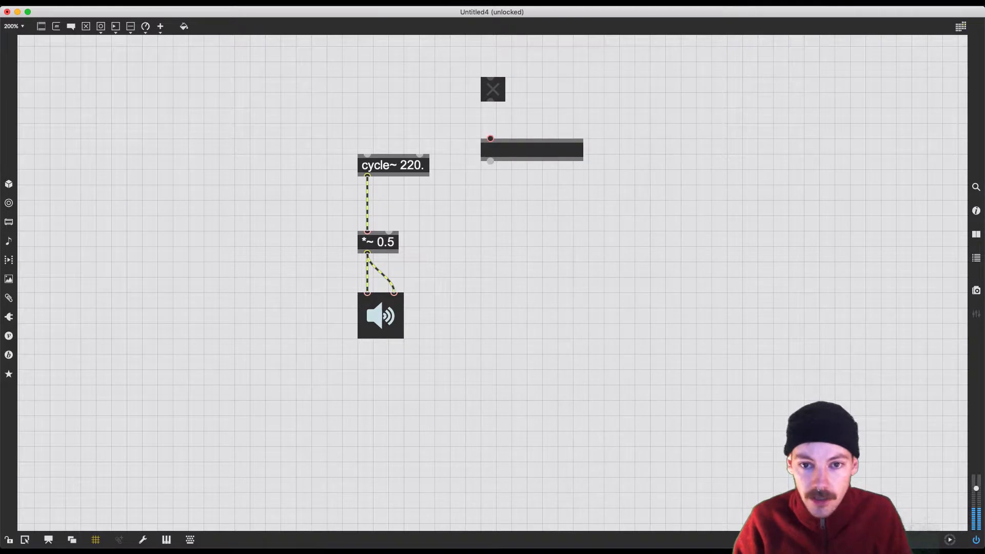
Create metro 1000 driven by a toggle and triggering a bang button
text(metro)
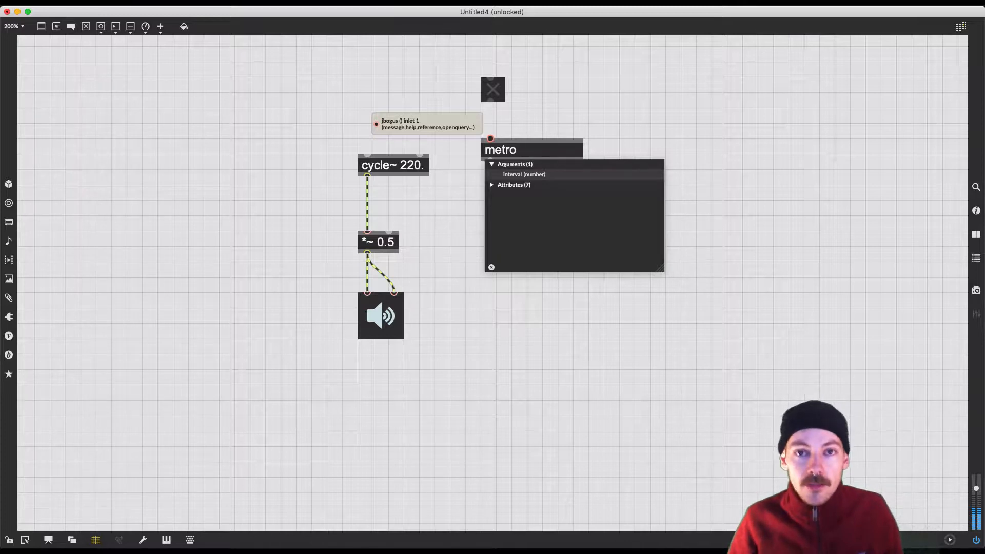
text(1000)
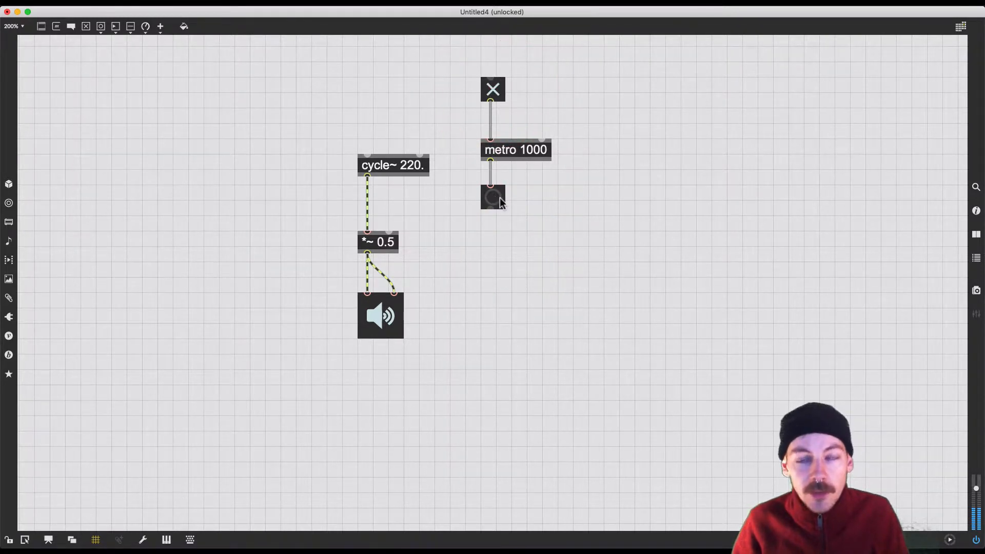
mouse_move(508, 269)
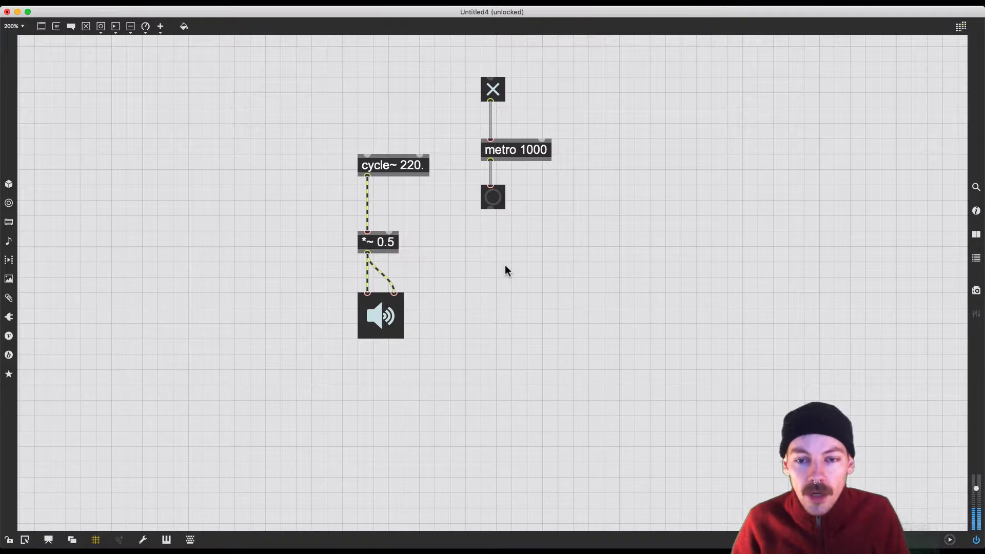
mouse_move(492, 221)
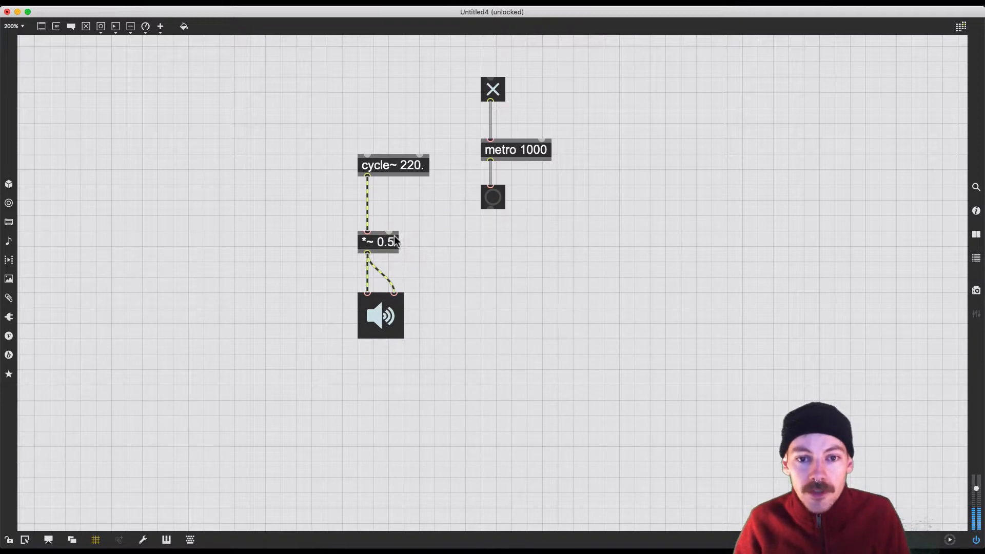
mouse_move(388, 232)
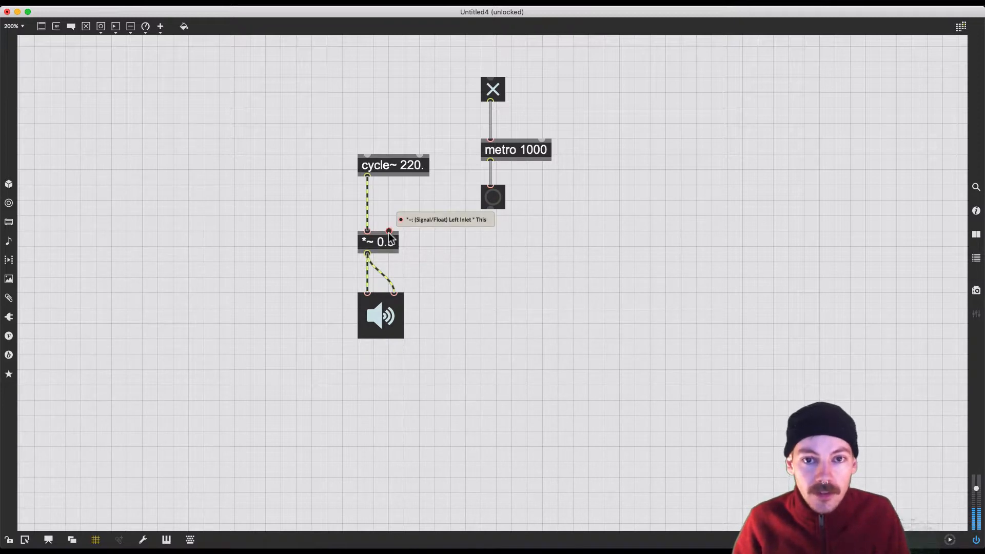
mouse_move(484, 261)
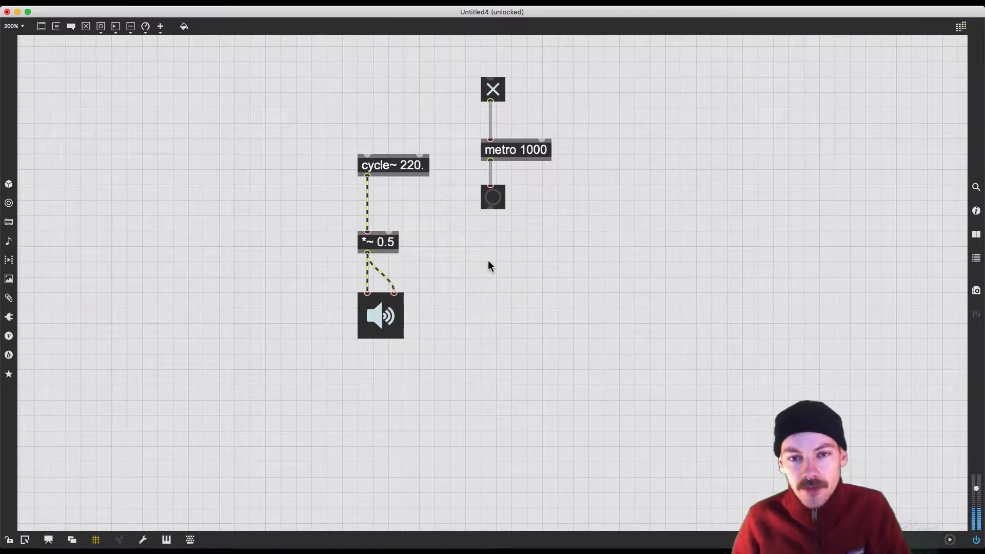
text(line~)
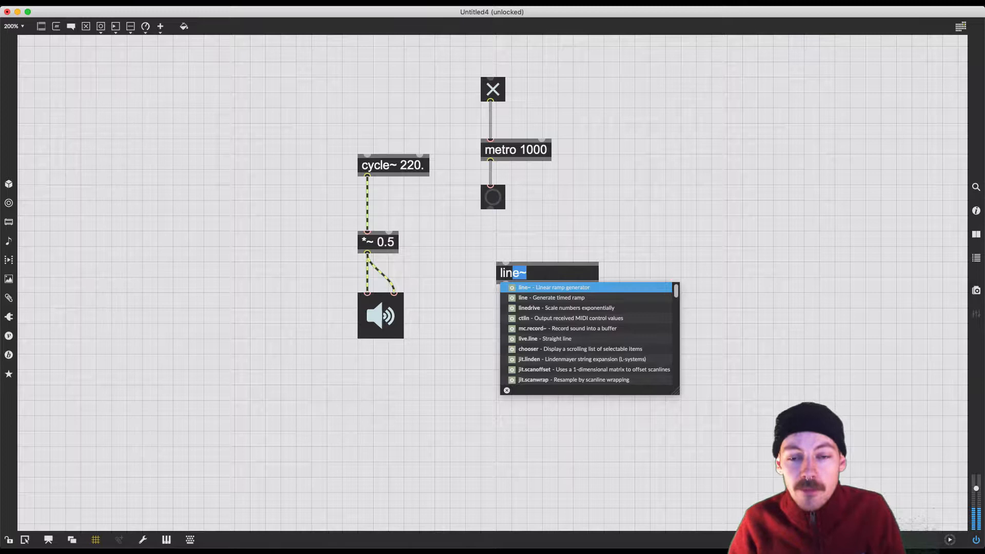
Create line~ 1. and wire its output into the right inlet of *~ 0.5
click(547, 287)
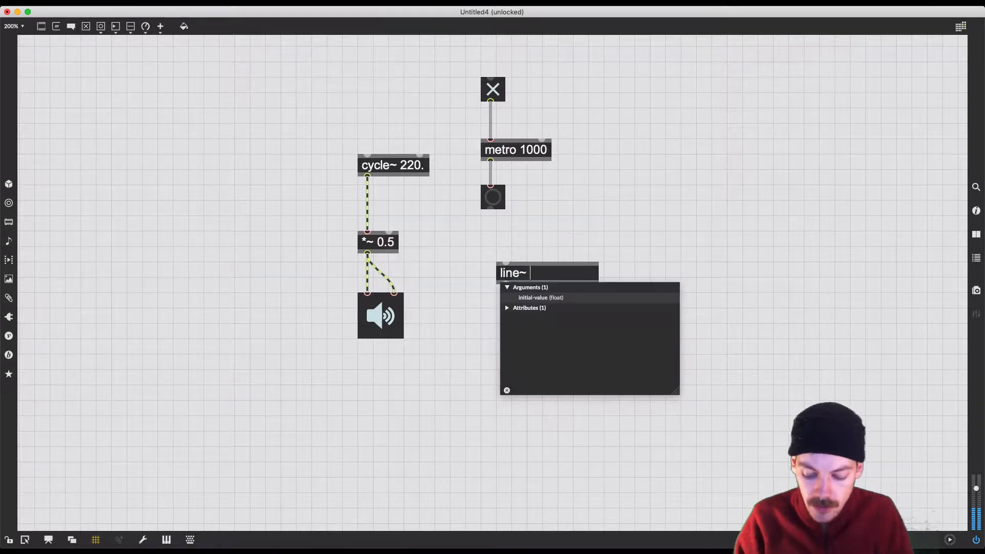
text(1.)
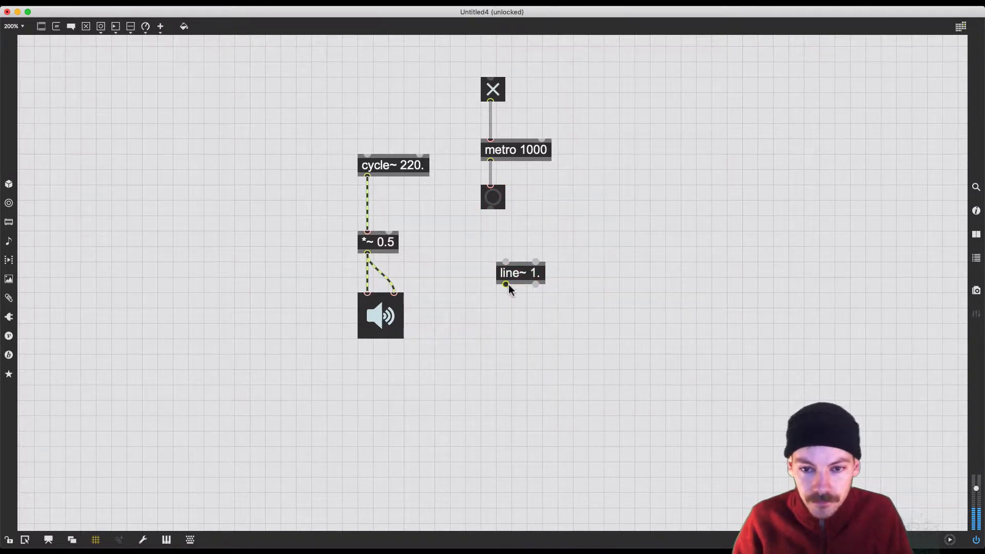
mouse_move(505, 286)
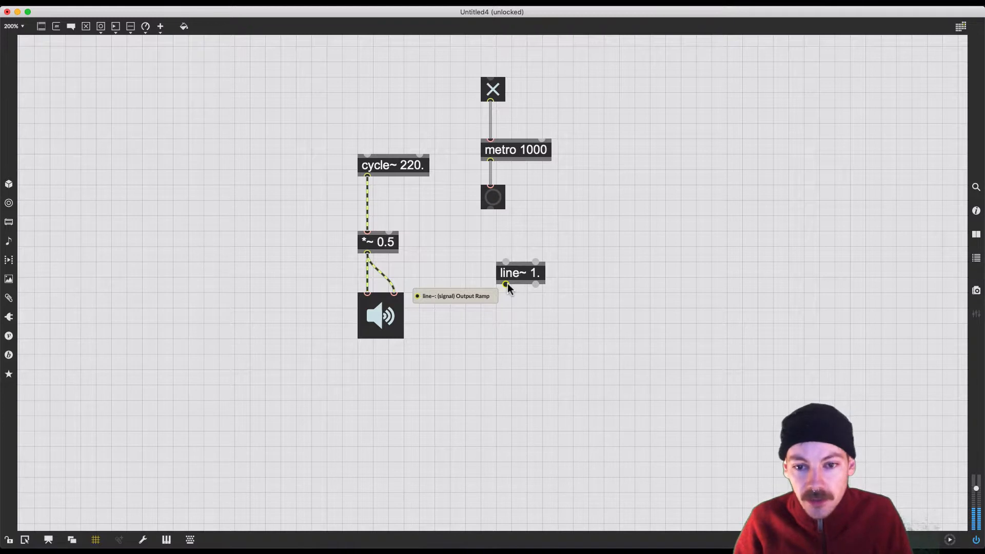
drag(506, 286, 393, 226)
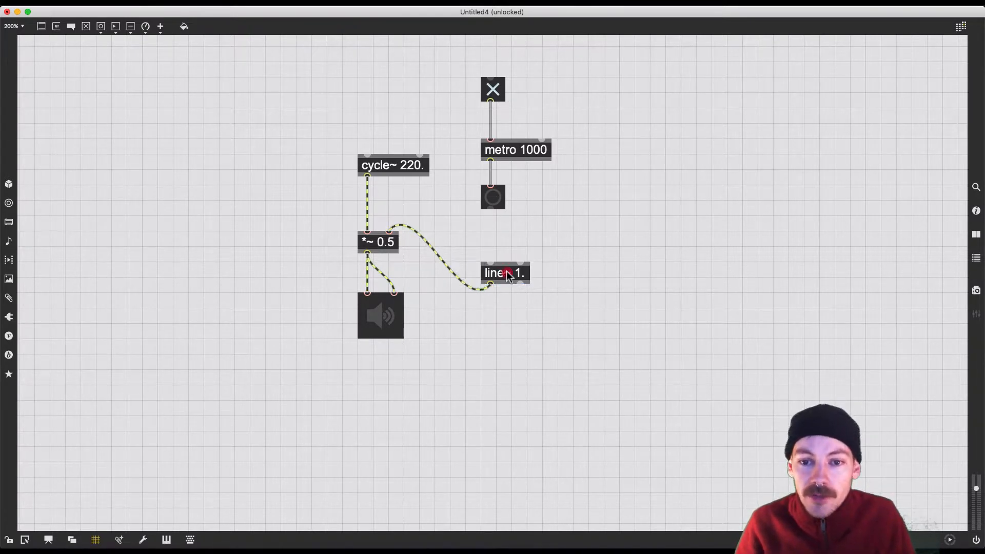
click(504, 273)
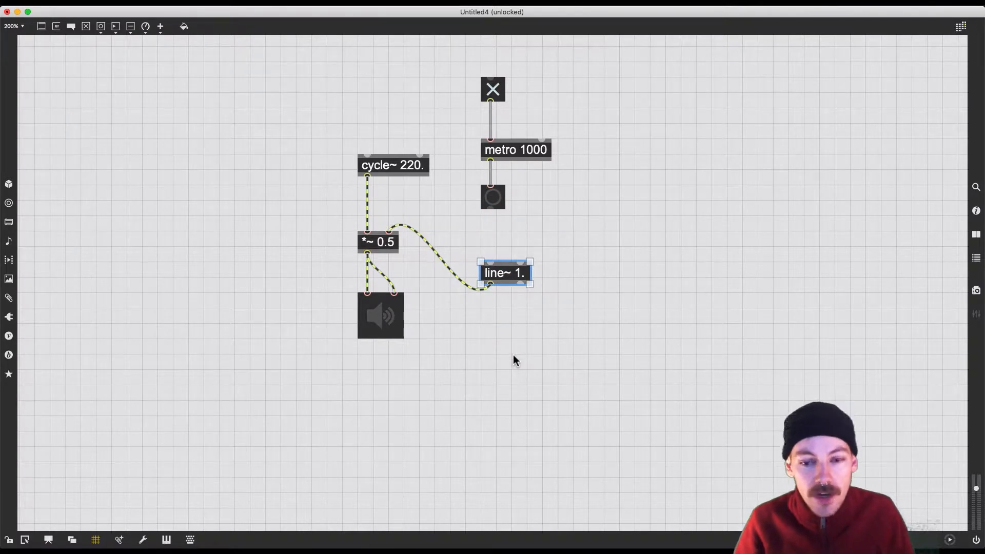
mouse_move(512, 283)
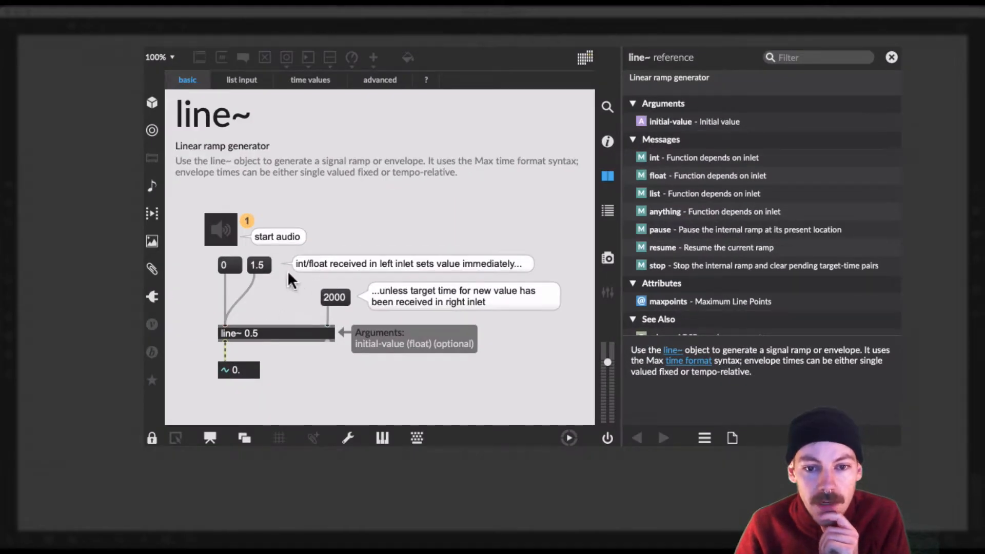
mouse_move(317, 278)
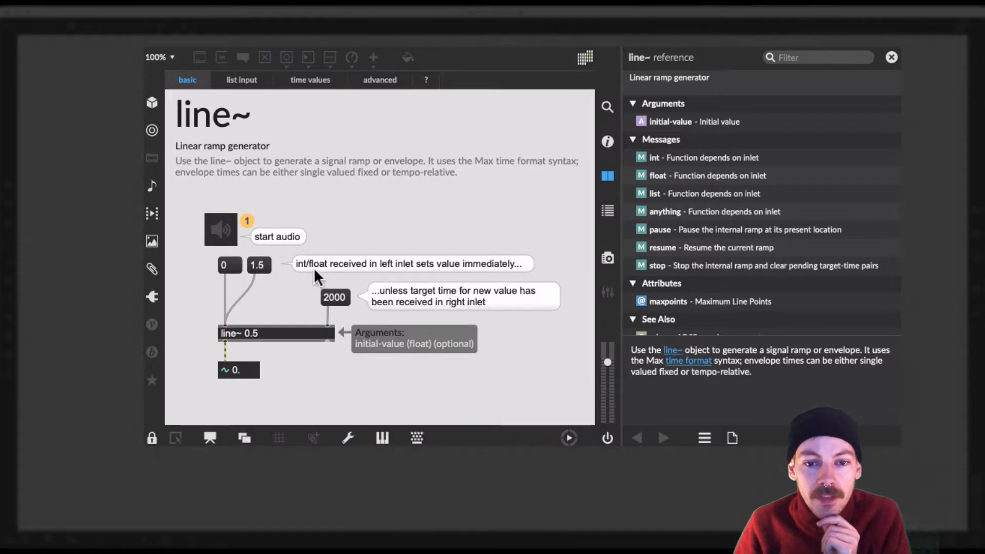
mouse_move(368, 277)
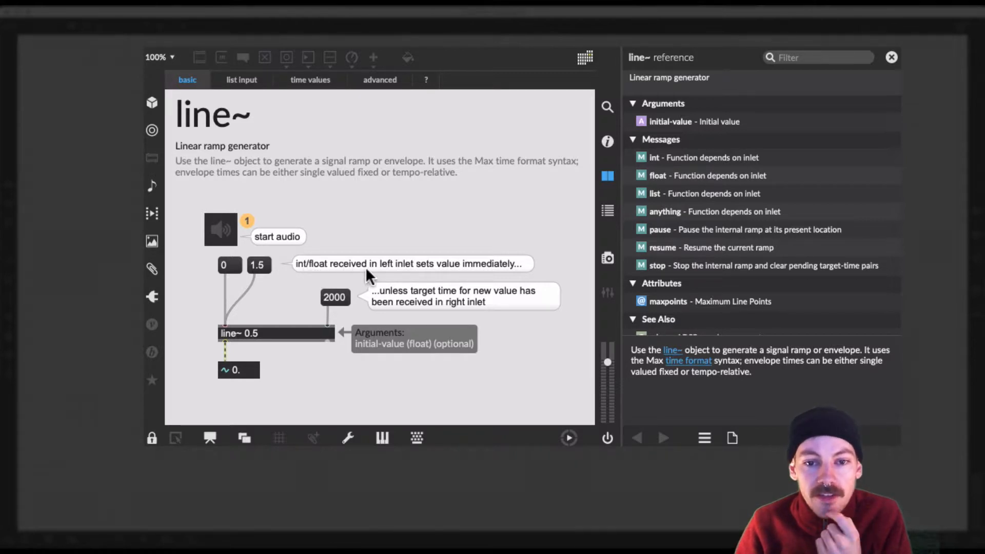
mouse_move(413, 294)
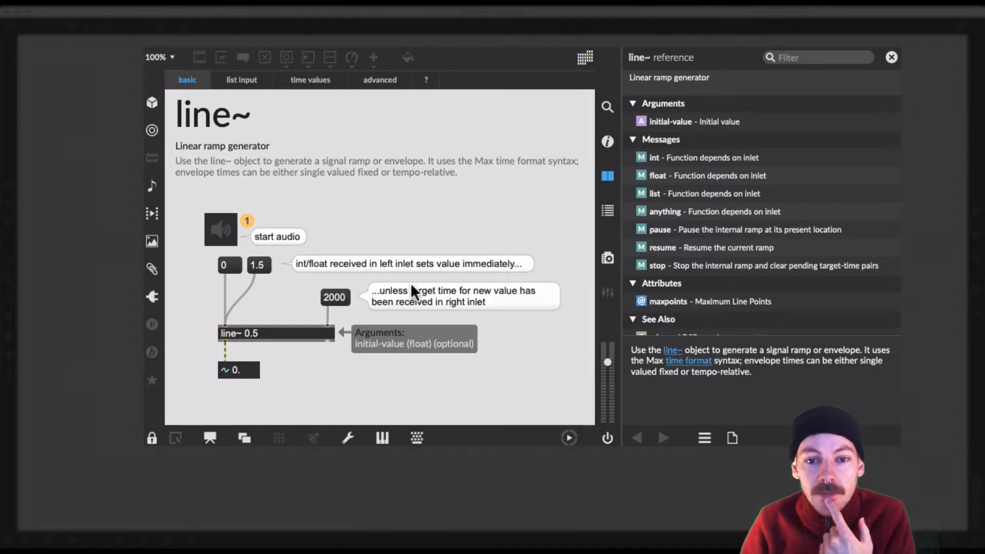
mouse_move(438, 308)
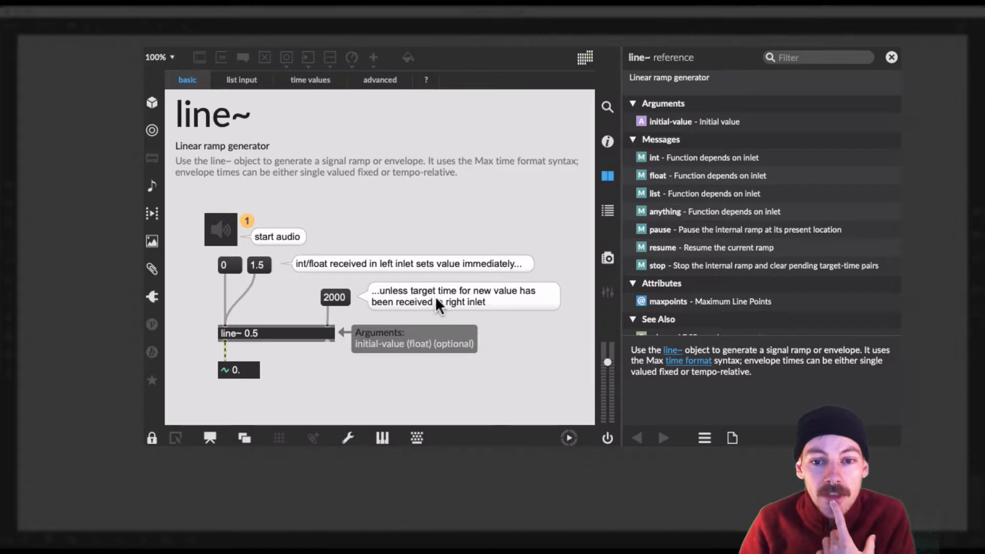
mouse_move(460, 306)
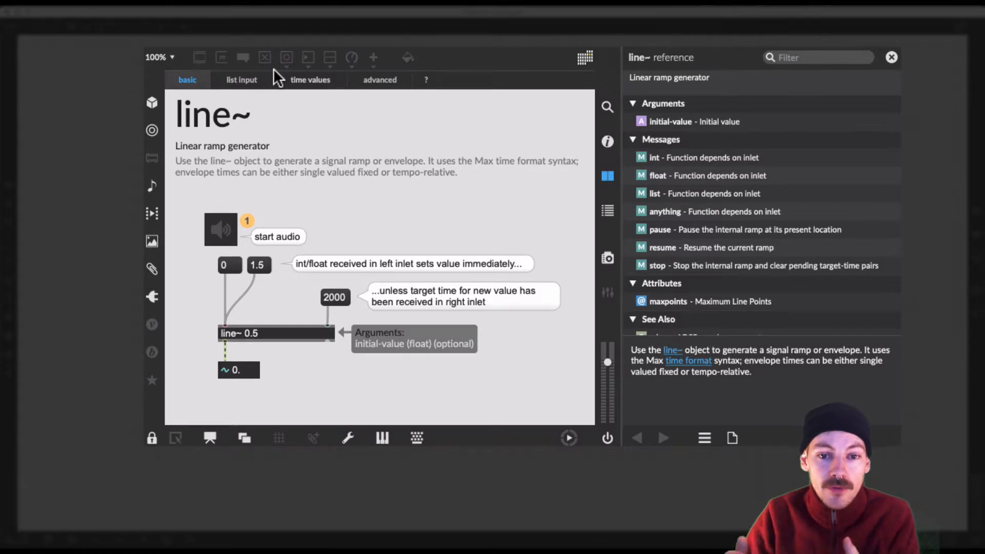
mouse_move(255, 283)
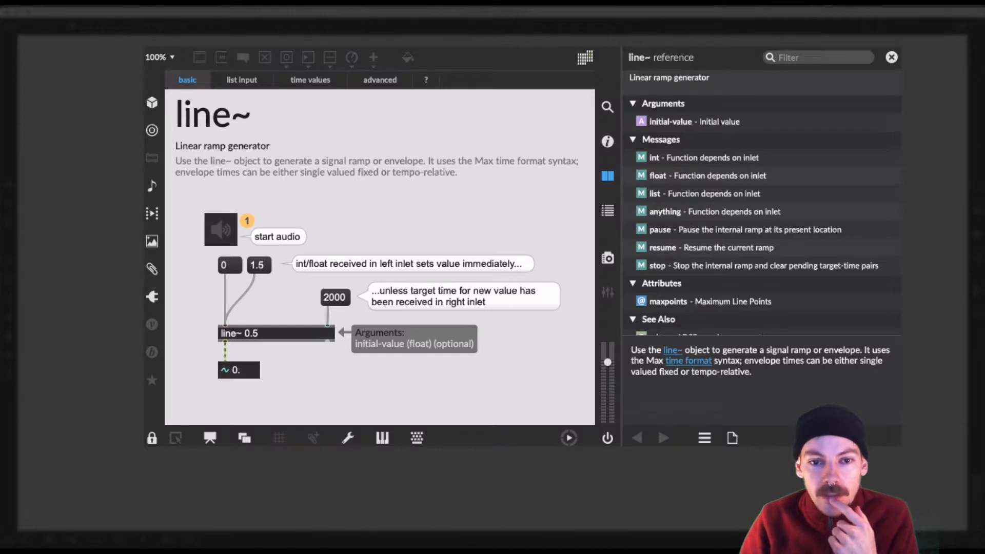
mouse_move(211, 71)
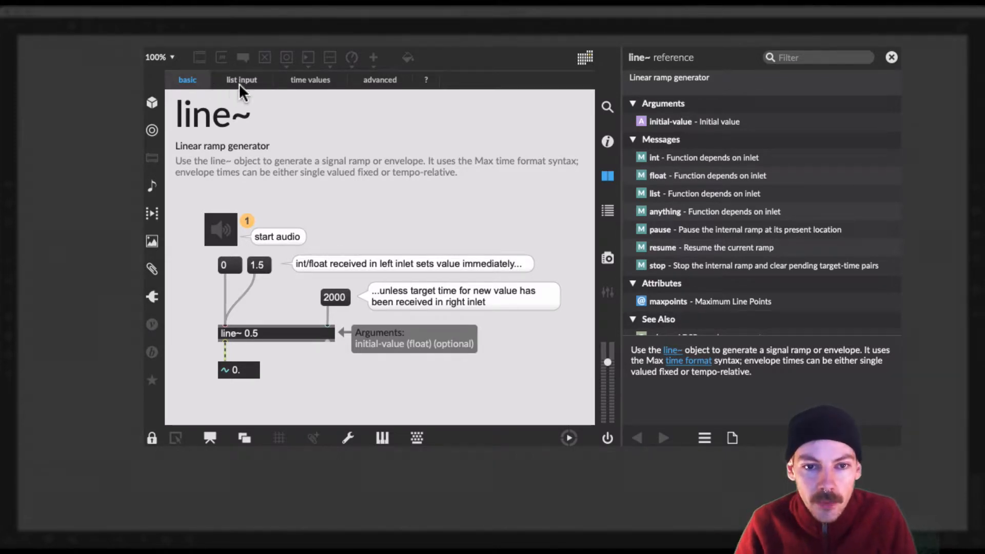
click(241, 79)
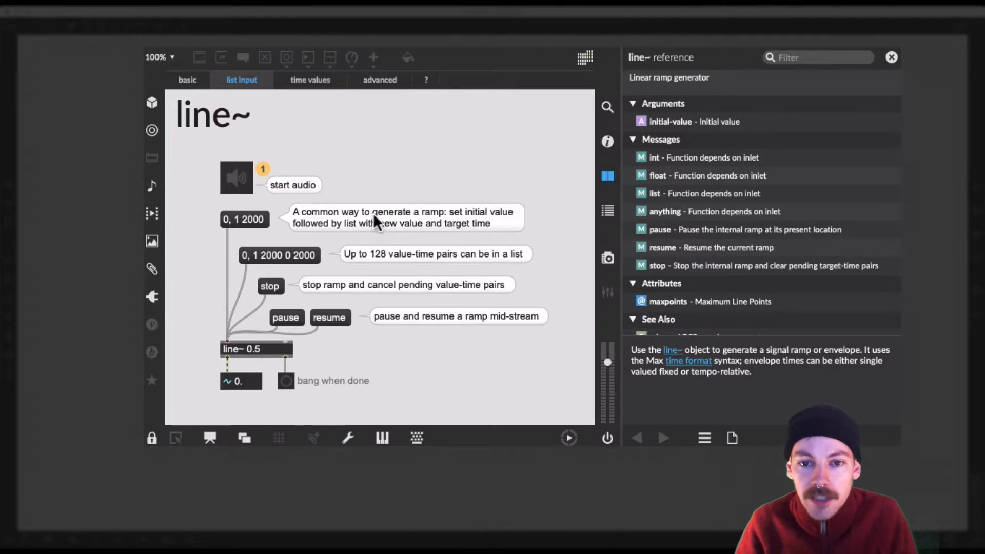
mouse_move(334, 231)
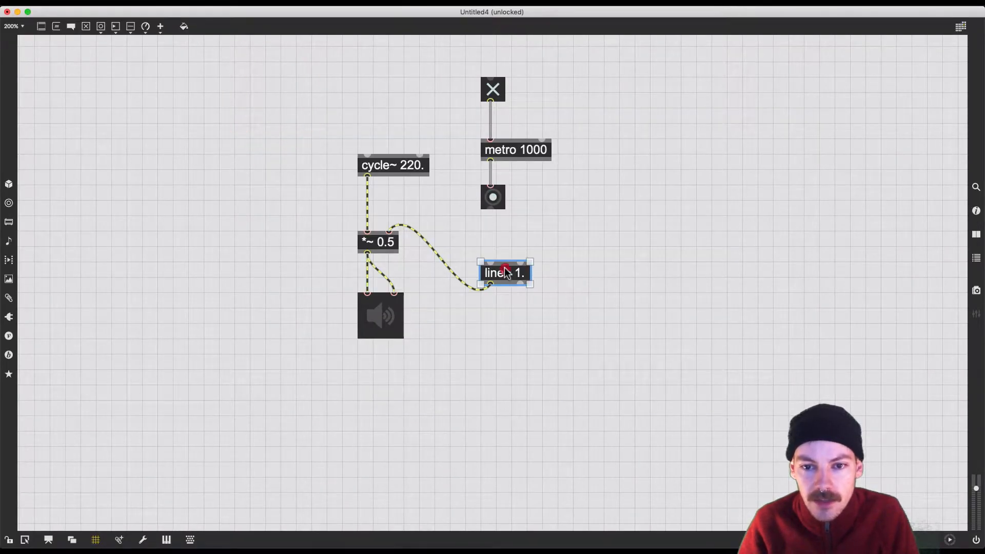
Move line~ down and insert message 0, 0.5 10 0 100 between bang and line~
drag(504, 272, 526, 303)
text(0,)
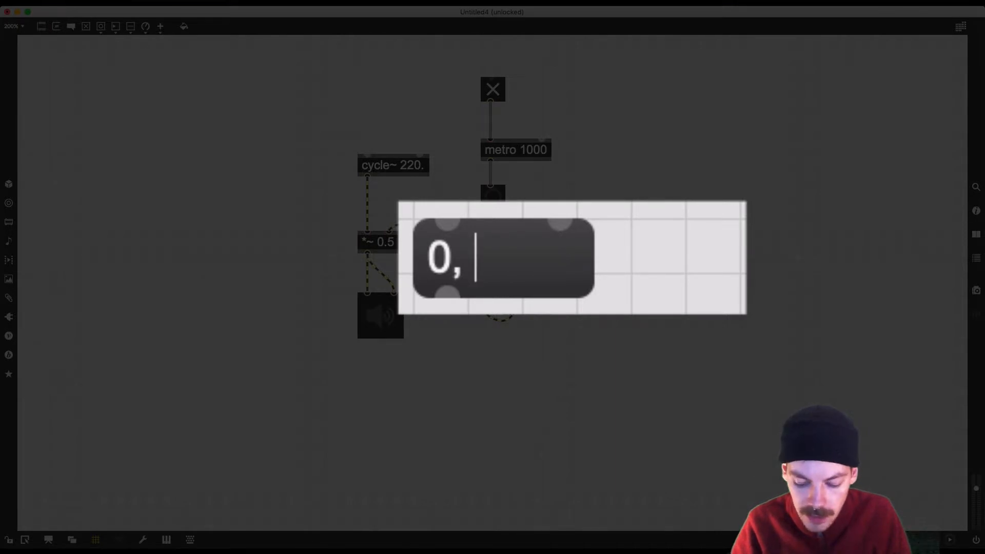
text(0.5)
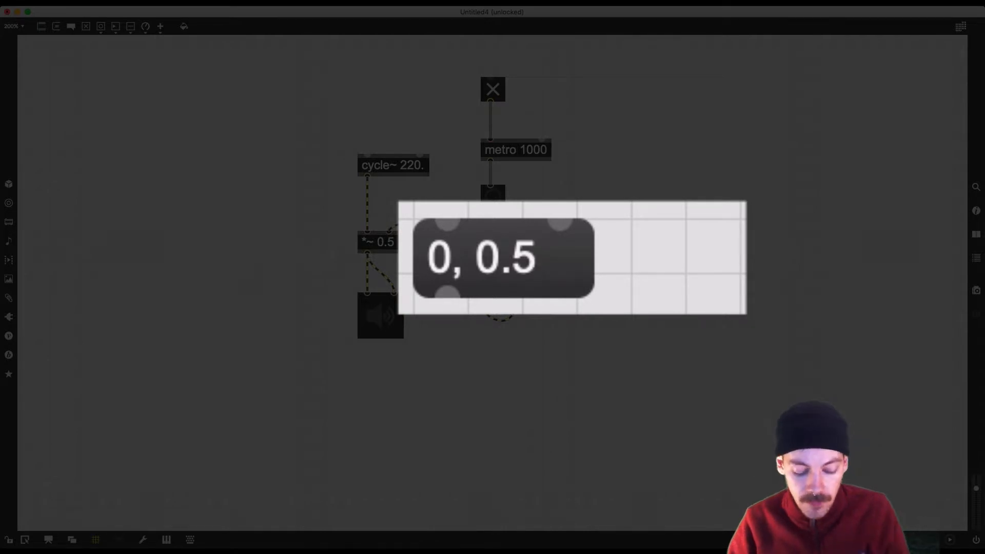
text(10)
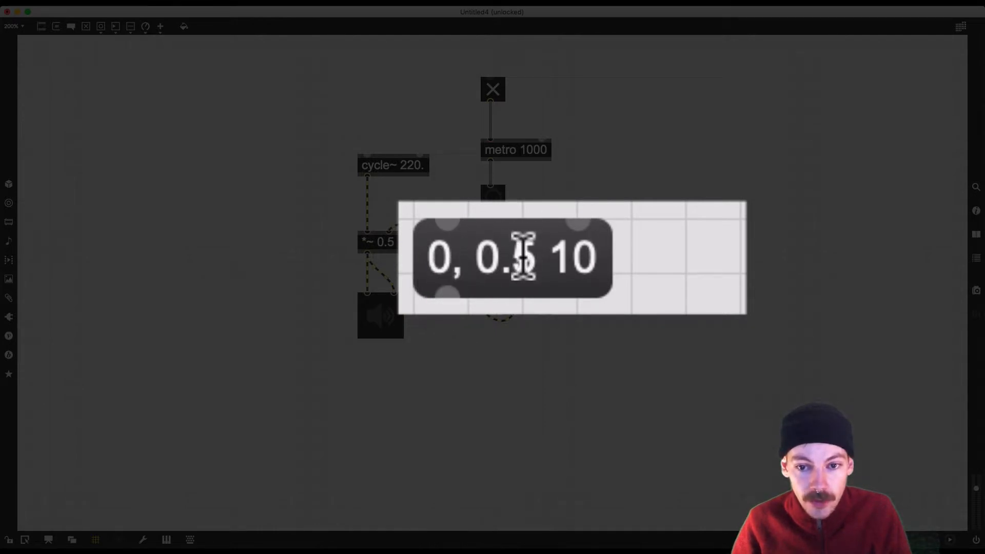
mouse_move(583, 247)
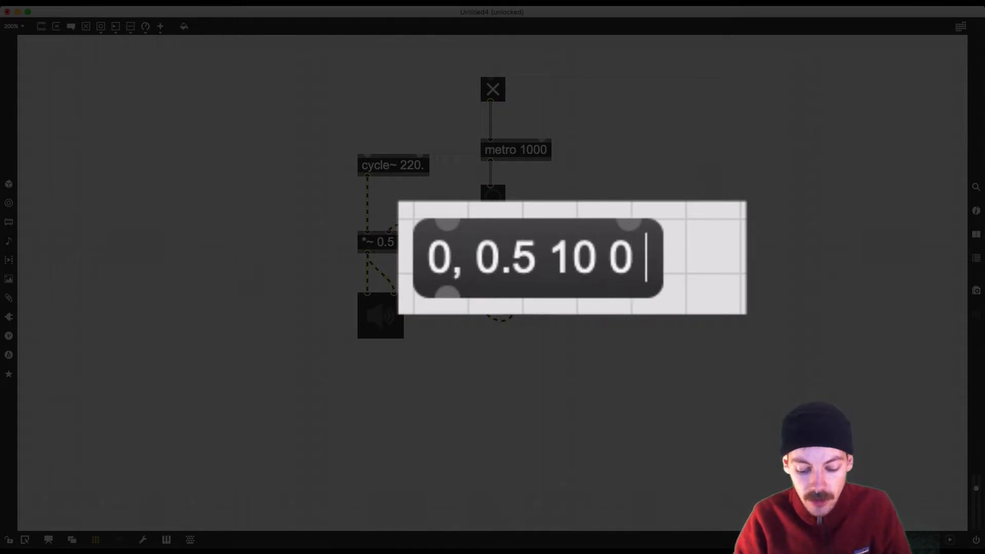
text(100)
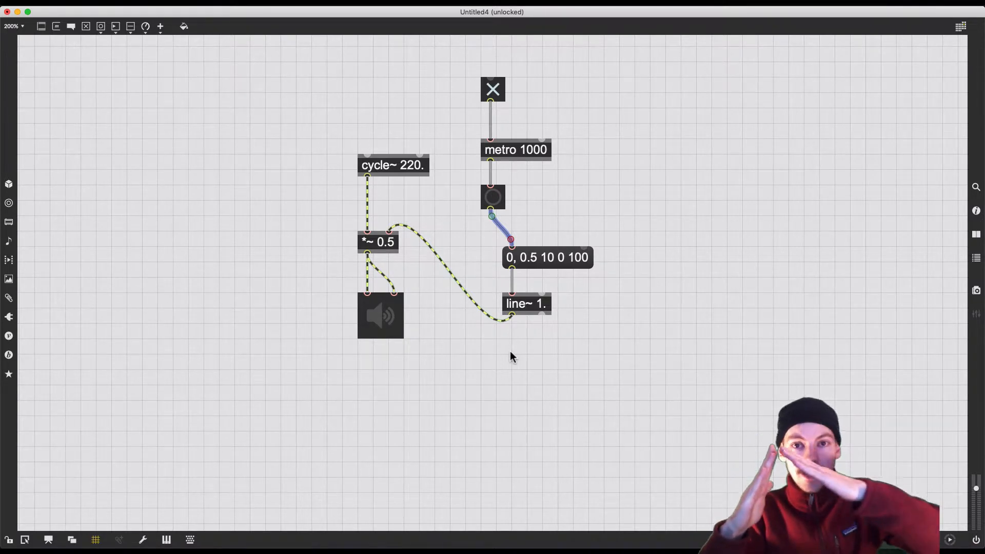
mouse_move(395, 334)
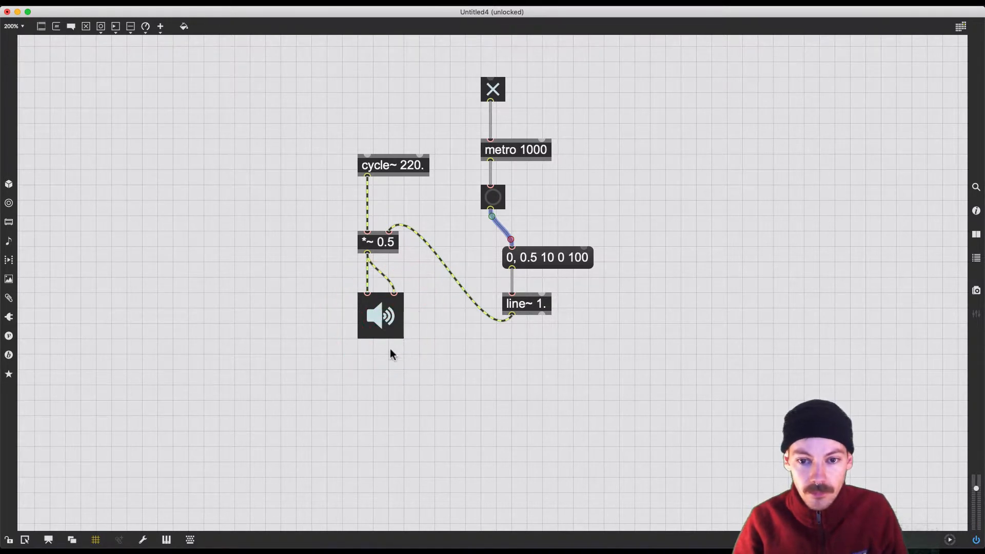
mouse_move(406, 395)
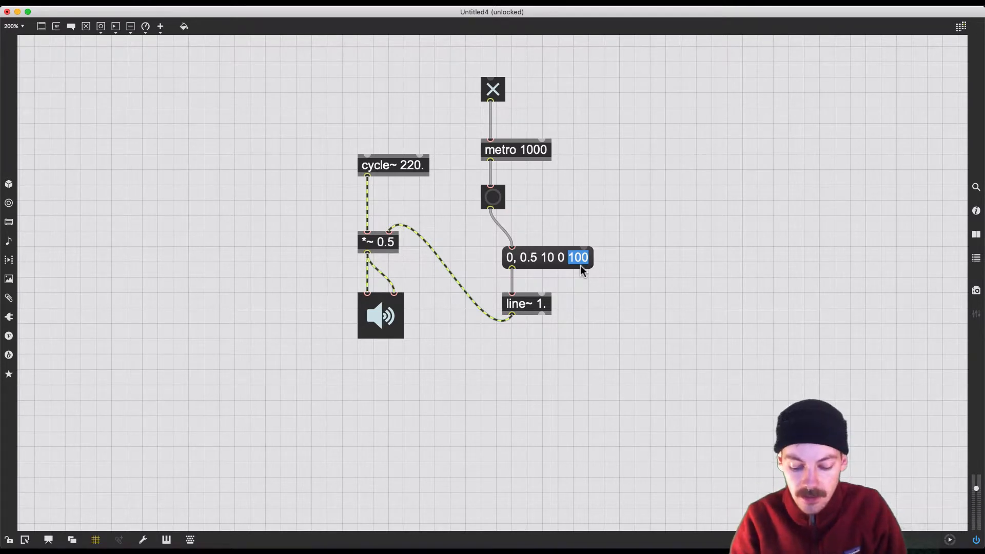
Change the ramp message's release time to 500, giving 0, 0.5 2 0 500
text(500)
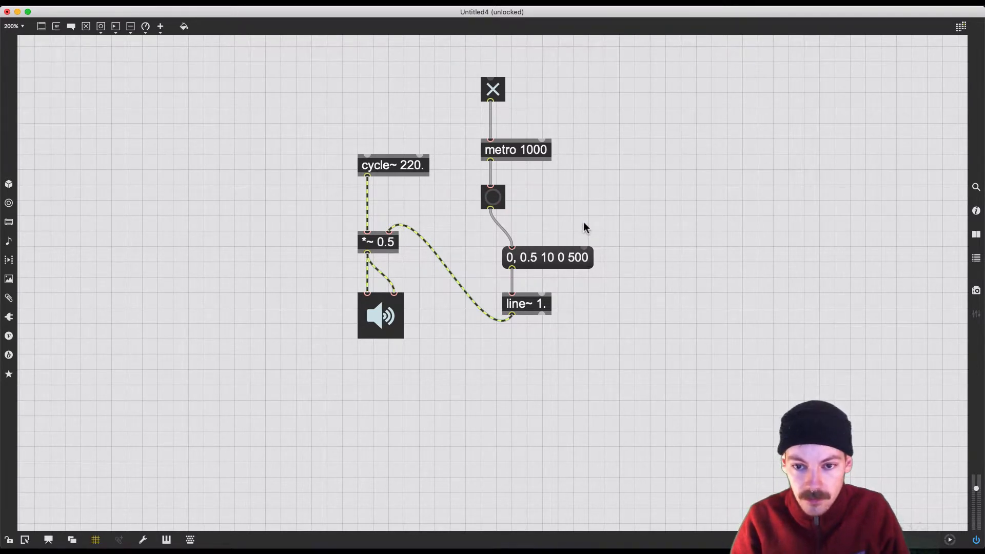
click(6, 537)
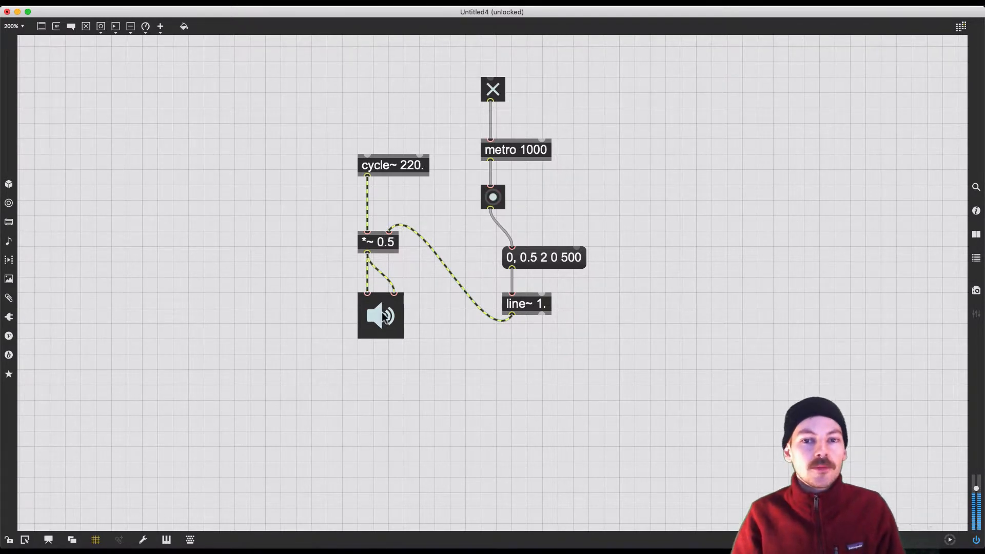
Add a scope~ on the *~ 0.5 output and set the attack time to 50
click(584, 367)
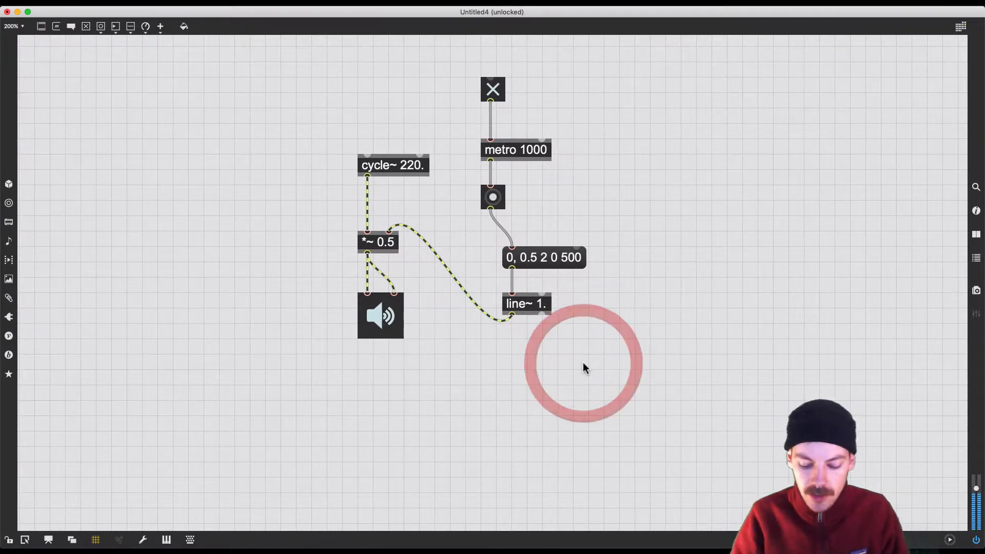
text(scope~)
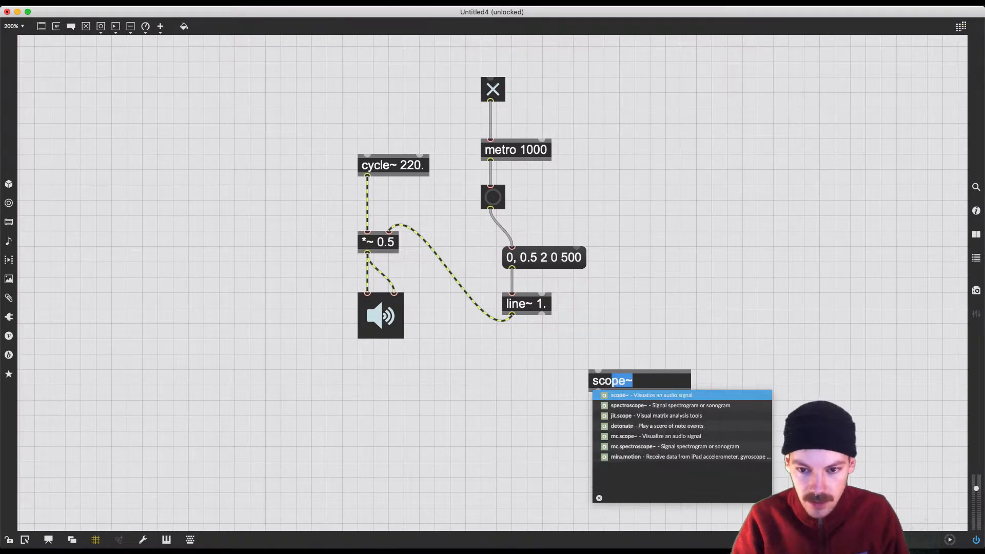
click(625, 395)
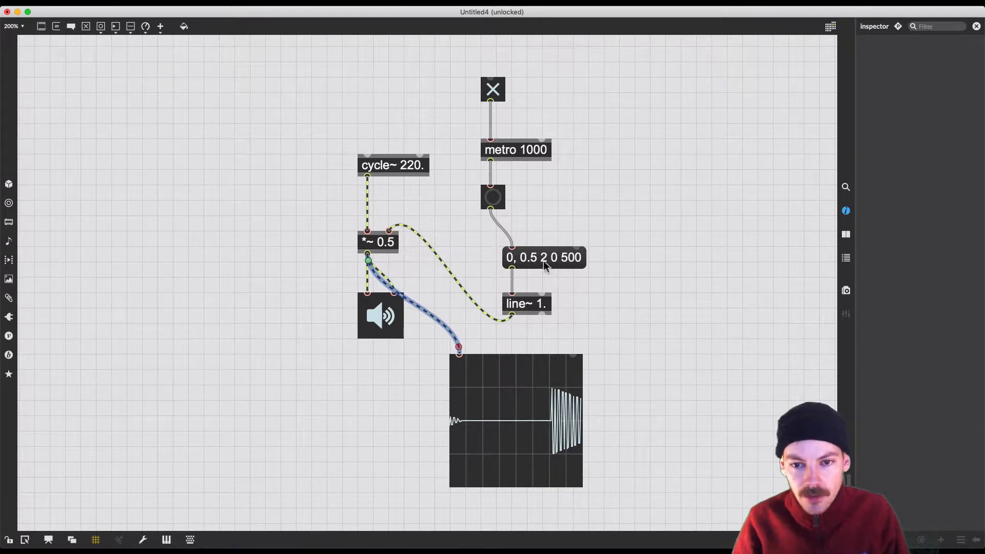
click(545, 258)
text(50)
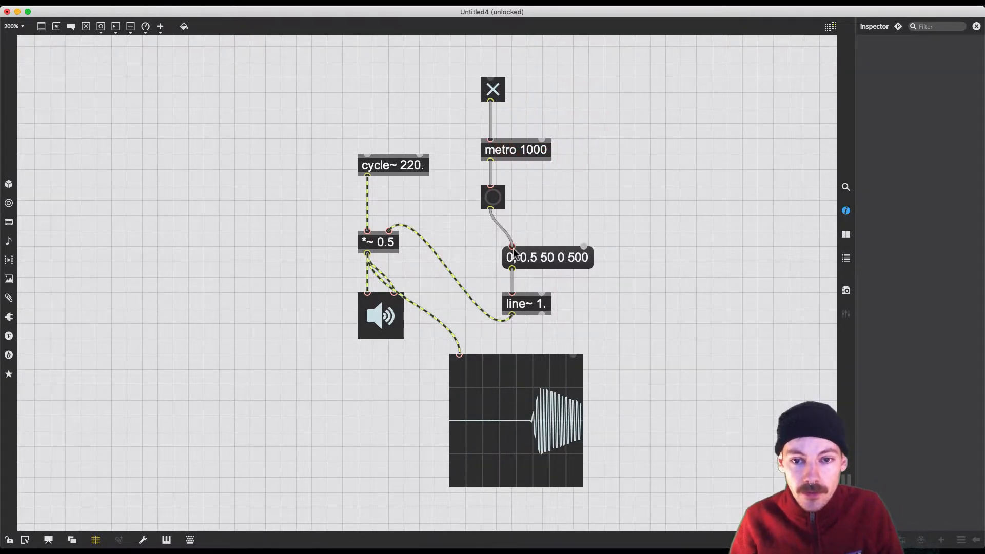
click(493, 90)
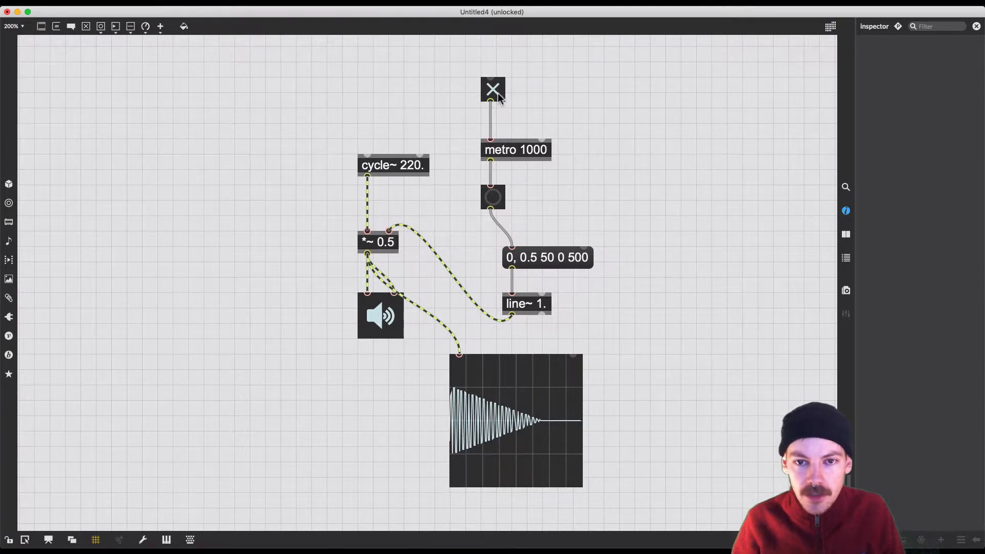
Add notein and mtof driving cycle~, with the note number box triggering the bang
click(492, 91)
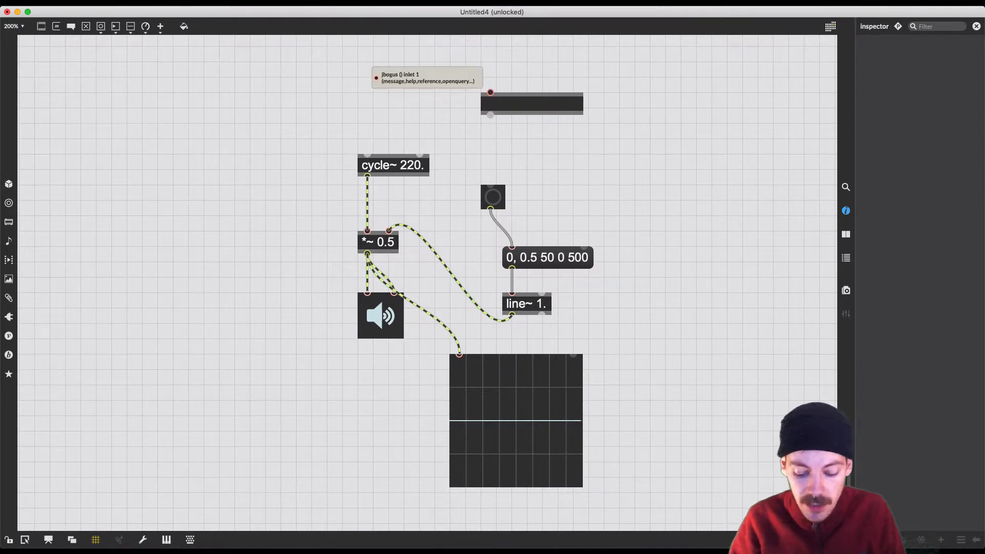
text(notein)
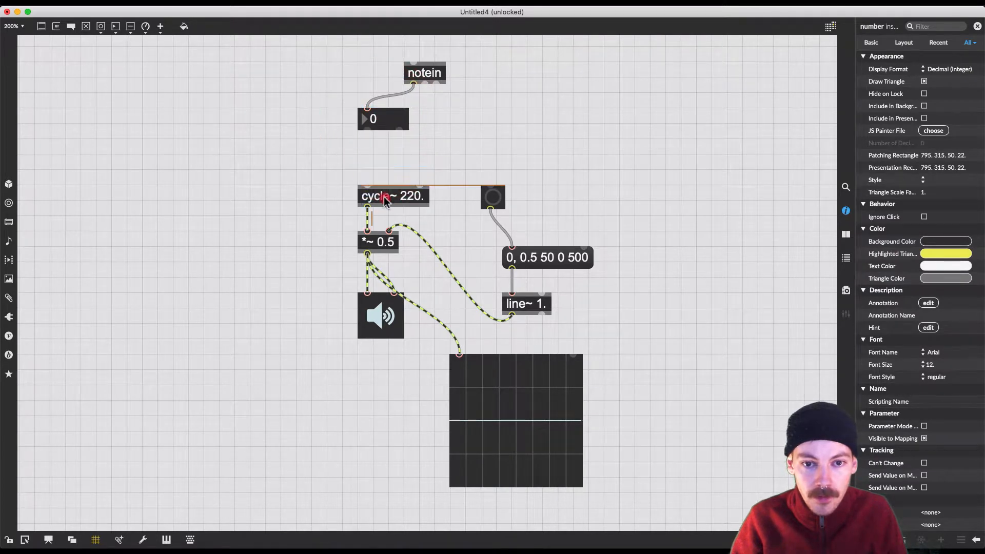
text(mtof)
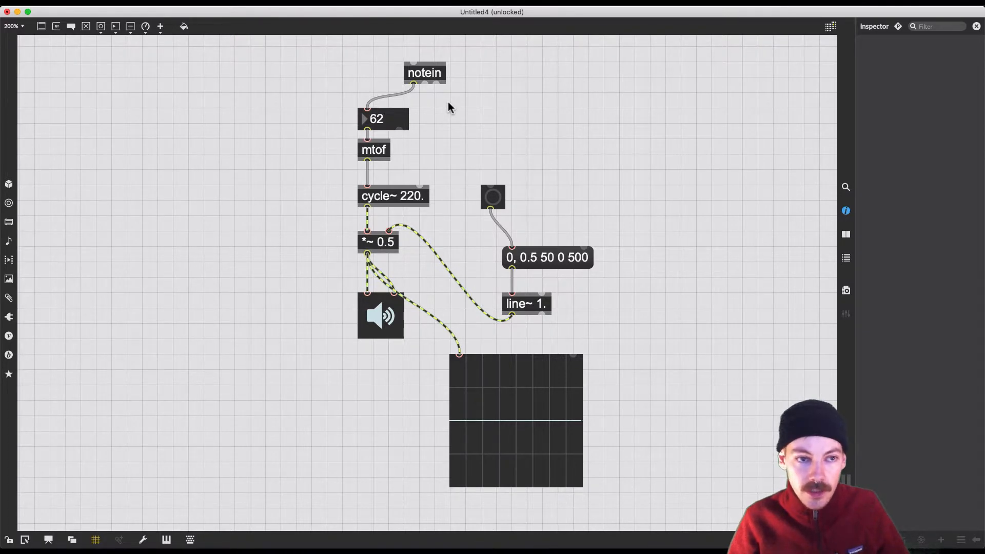
mouse_move(420, 136)
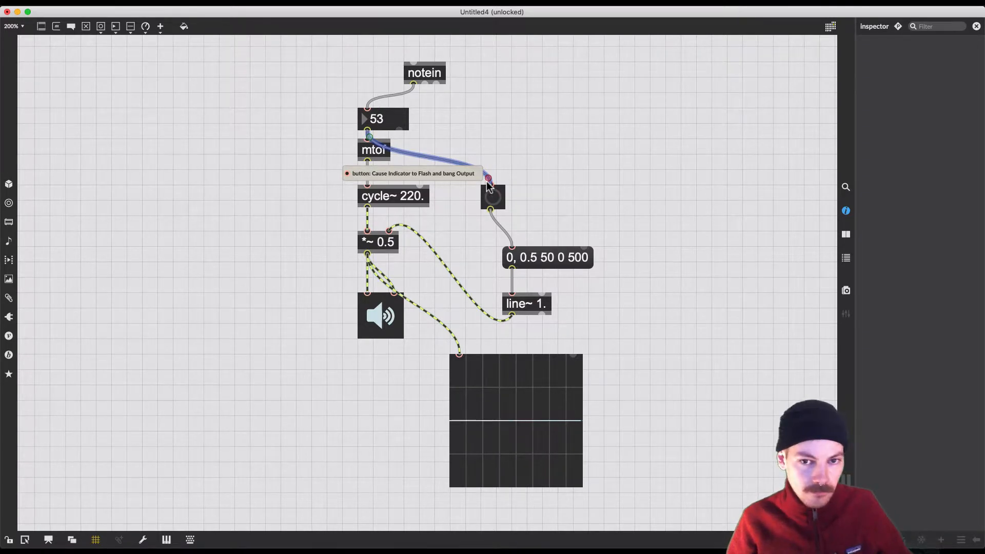
mouse_move(483, 123)
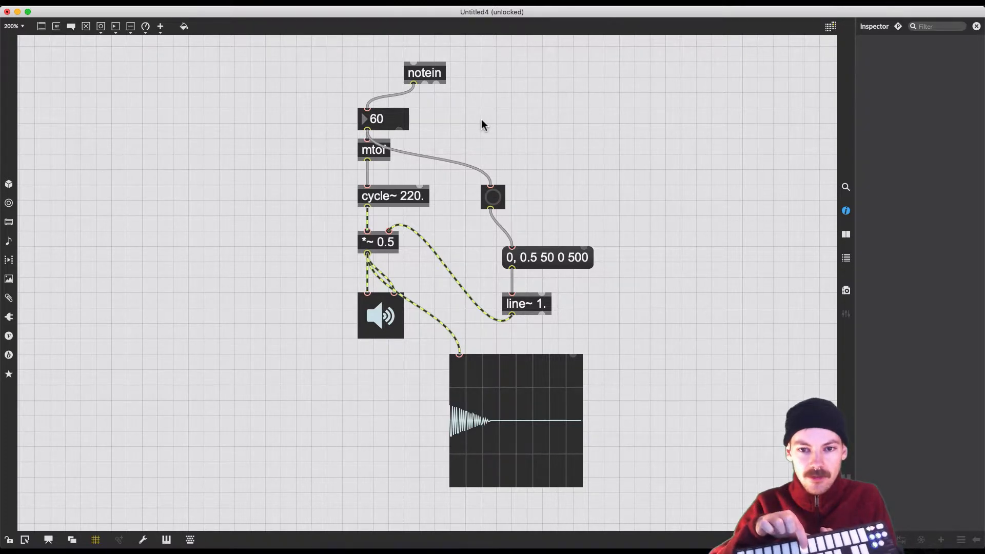
click(490, 198)
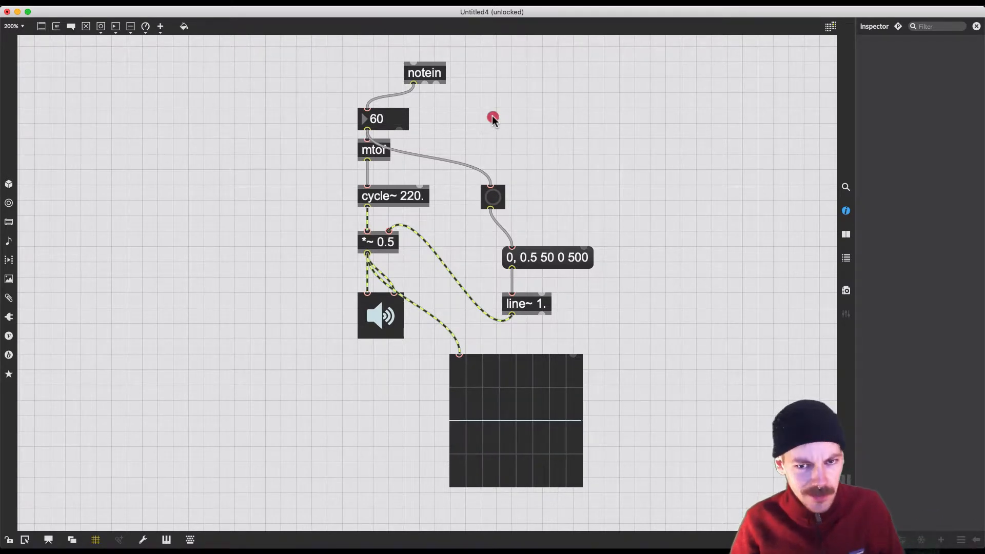
Create a stripnote object by typing 'str' and picking it from suggestions
text(str)
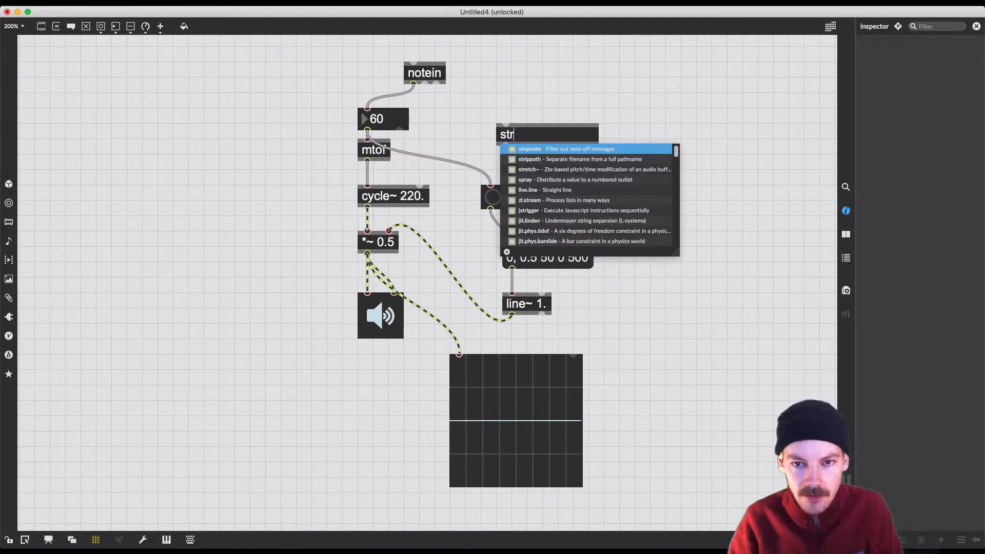
click(527, 149)
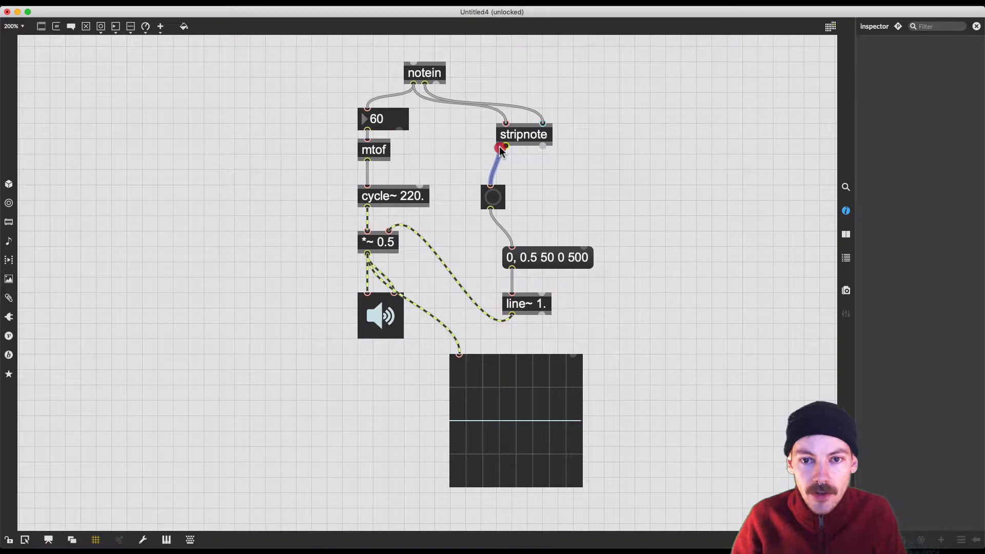
mouse_move(506, 152)
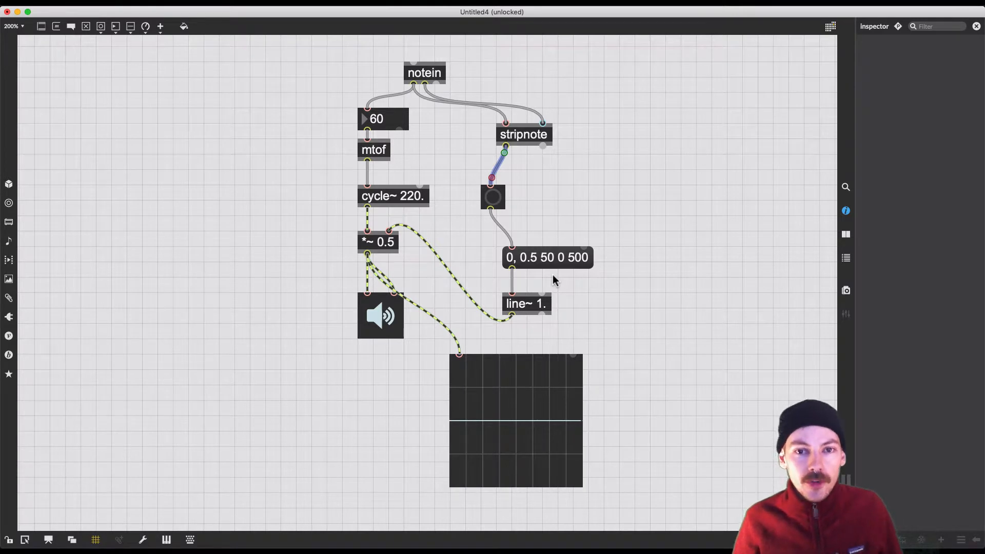
mouse_move(574, 306)
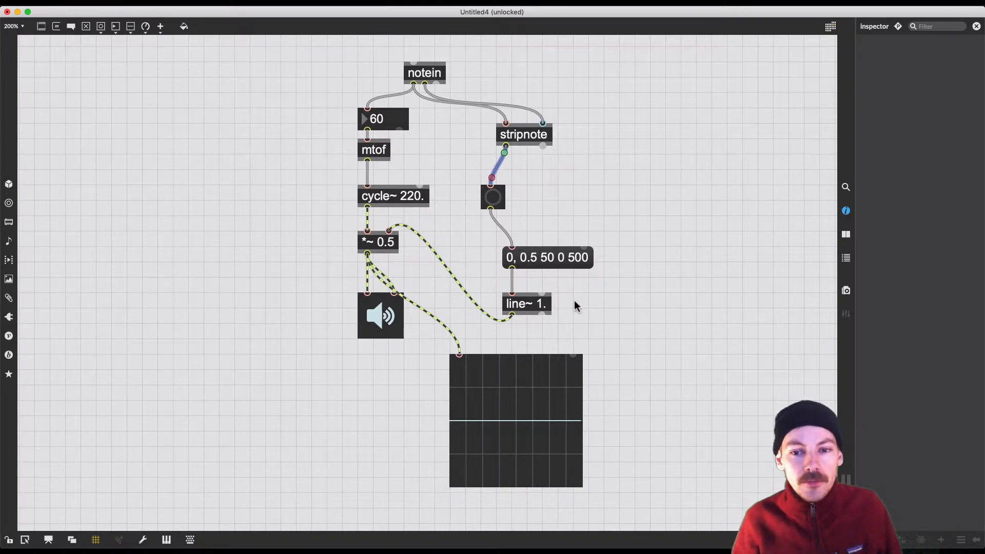
mouse_move(587, 315)
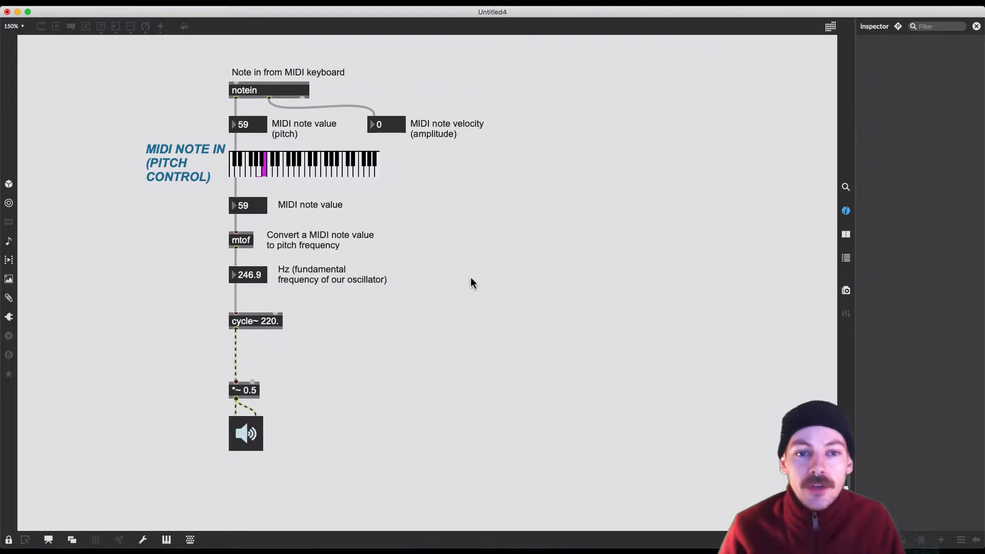
mouse_move(257, 310)
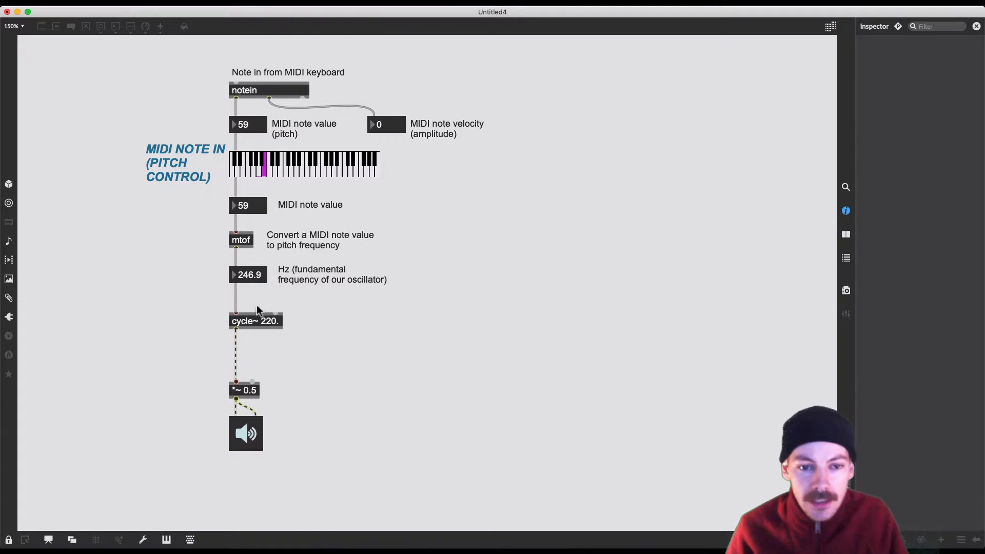
mouse_move(264, 336)
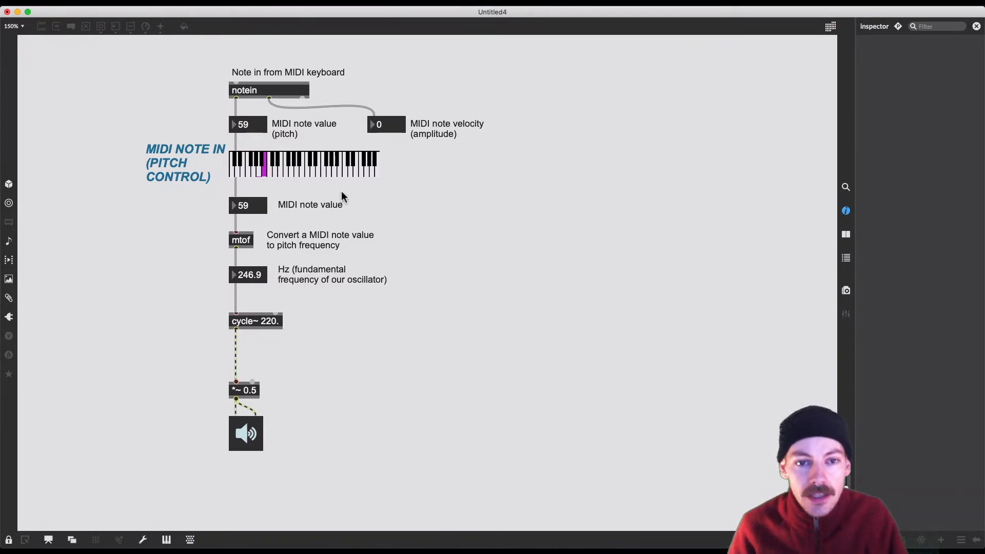
Bring up the commented MIDI pitch patch reading note 57 at 220 Hz for editing
click(286, 177)
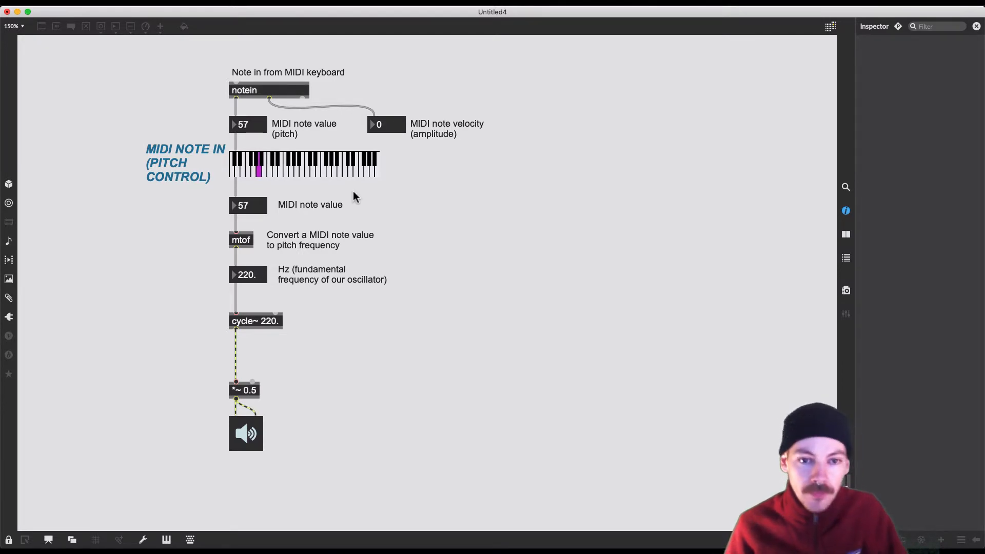
mouse_move(280, 207)
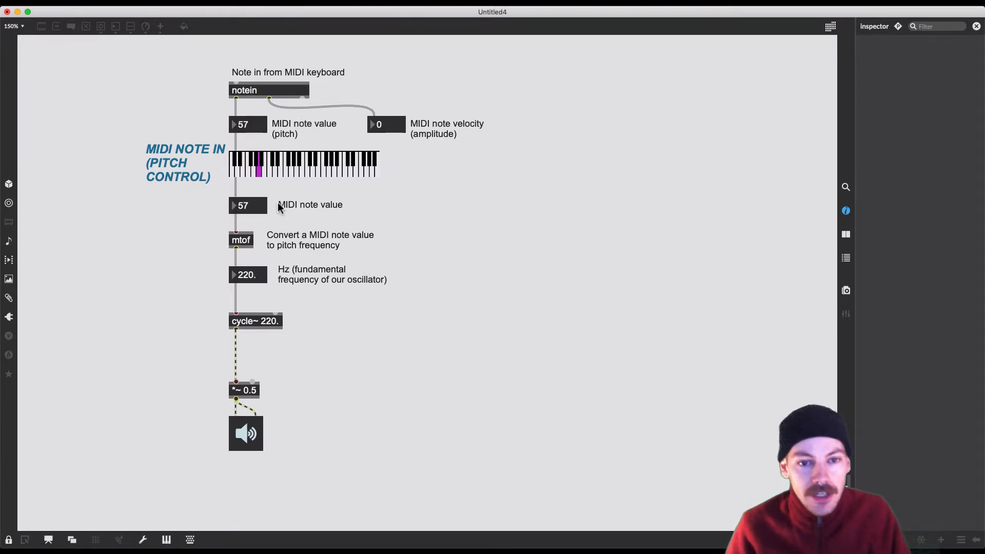
mouse_move(260, 222)
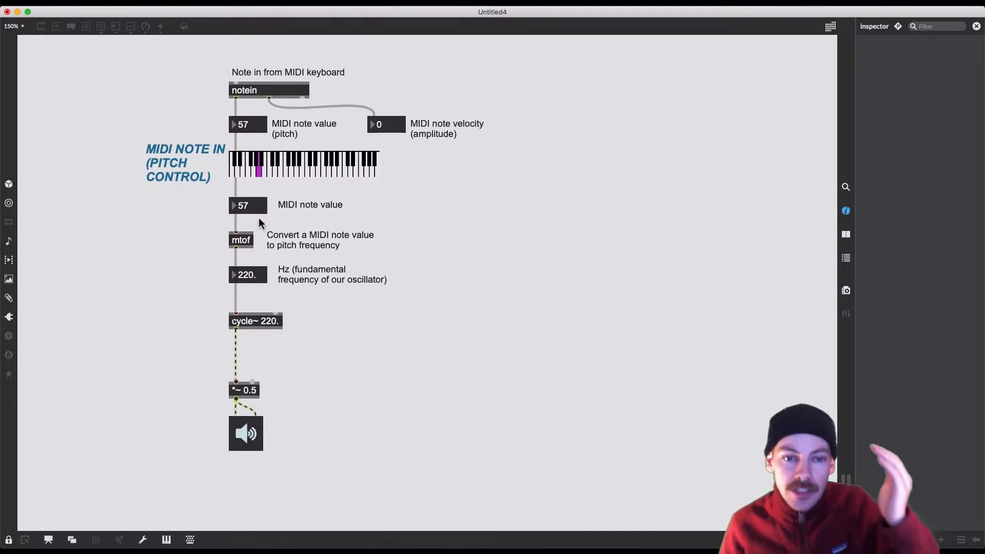
mouse_move(255, 293)
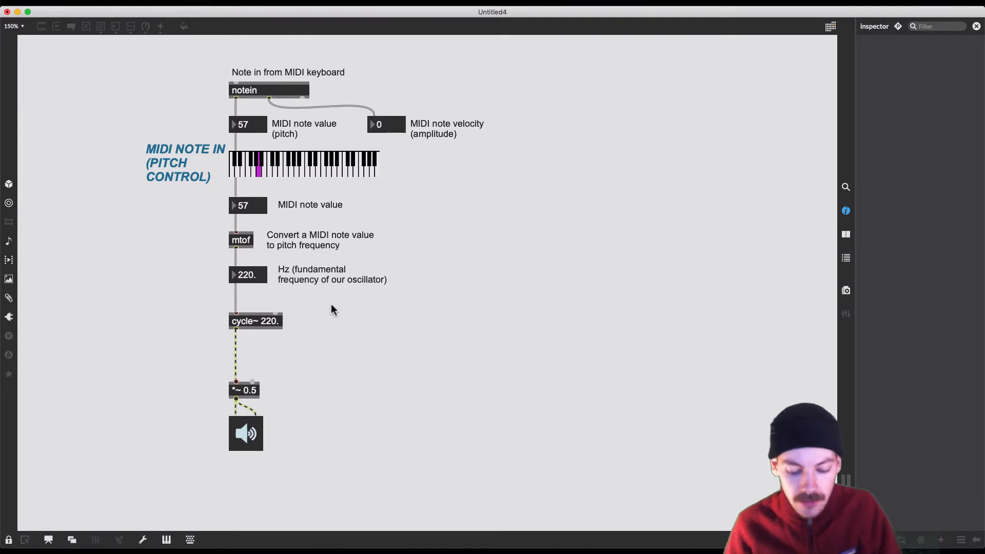
mouse_move(312, 402)
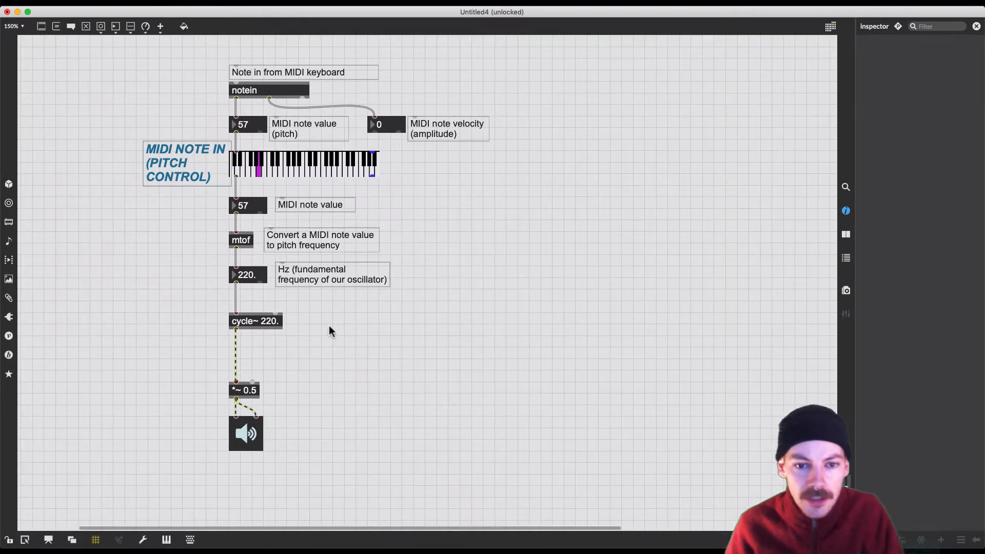
mouse_move(422, 303)
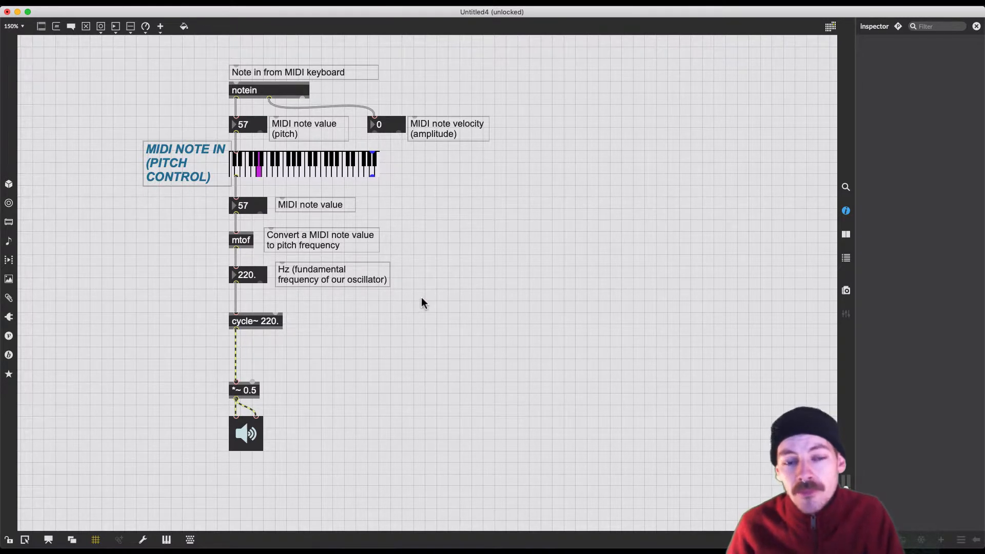
mouse_move(429, 304)
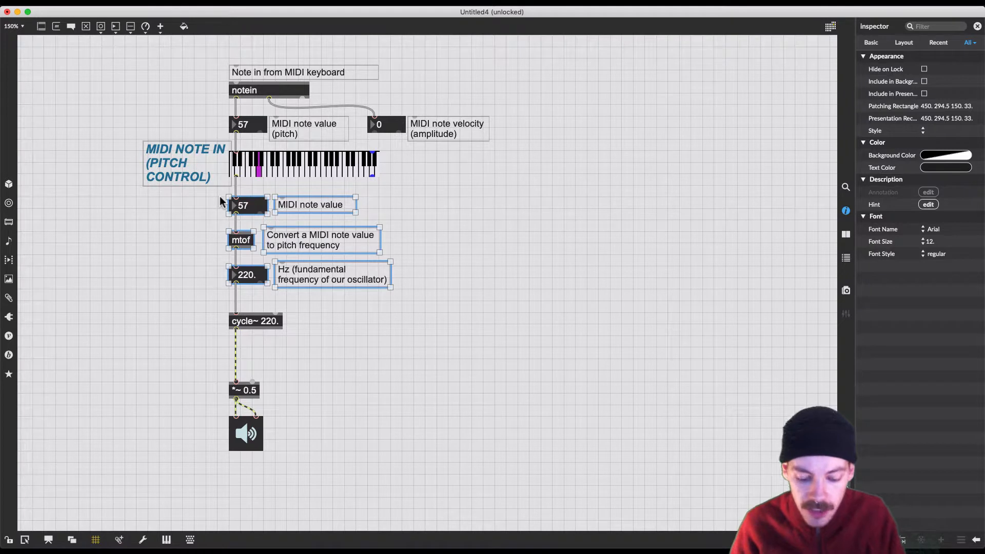
Encapsulate the note box, mtof, Hz box and comments into 'p midiToFreq'
key(cmd+shift+e)
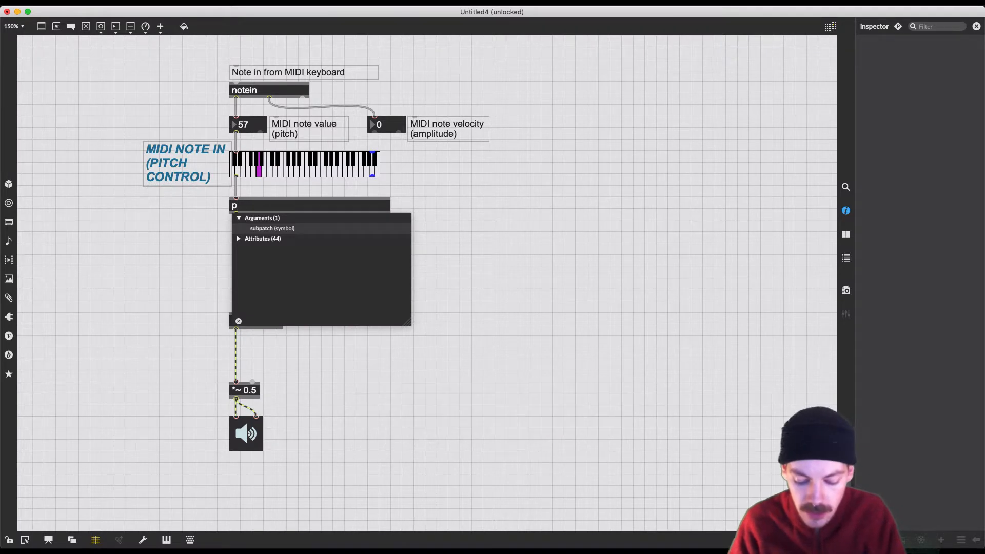
text(midit)
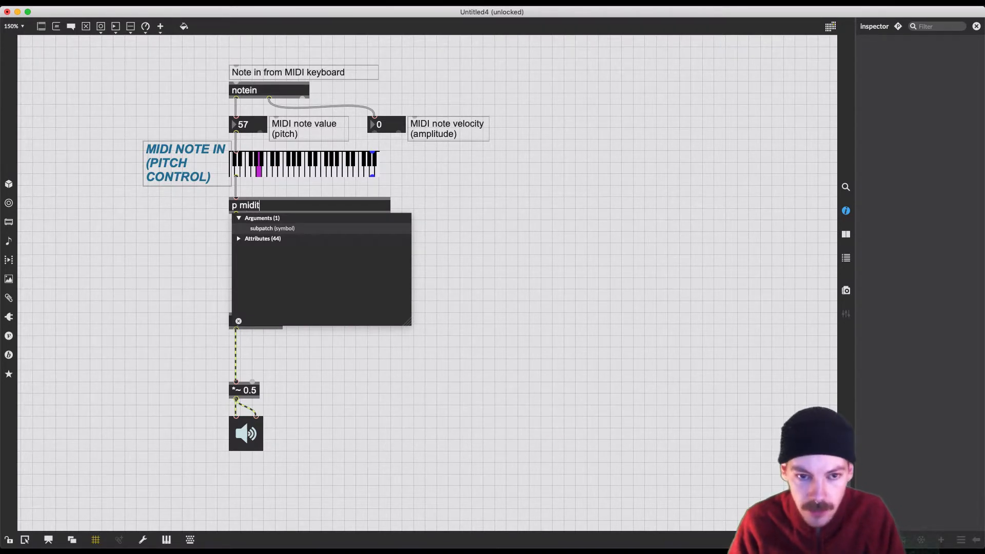
text(To)
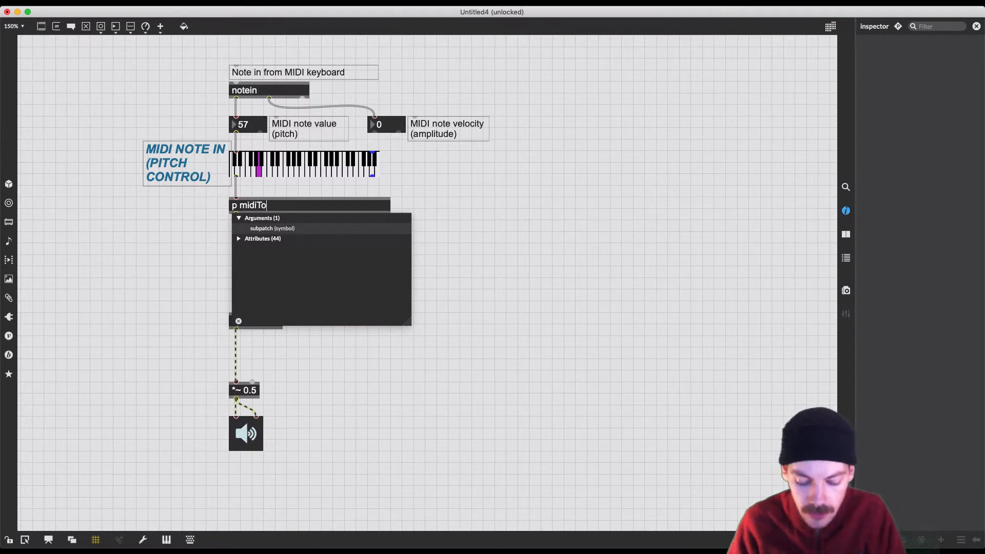
text(Freq)
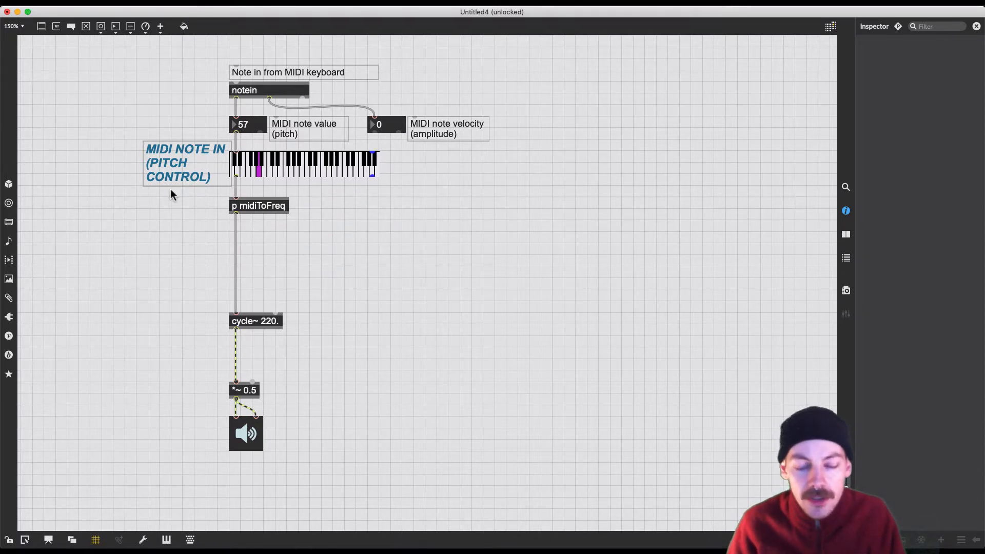
mouse_move(501, 328)
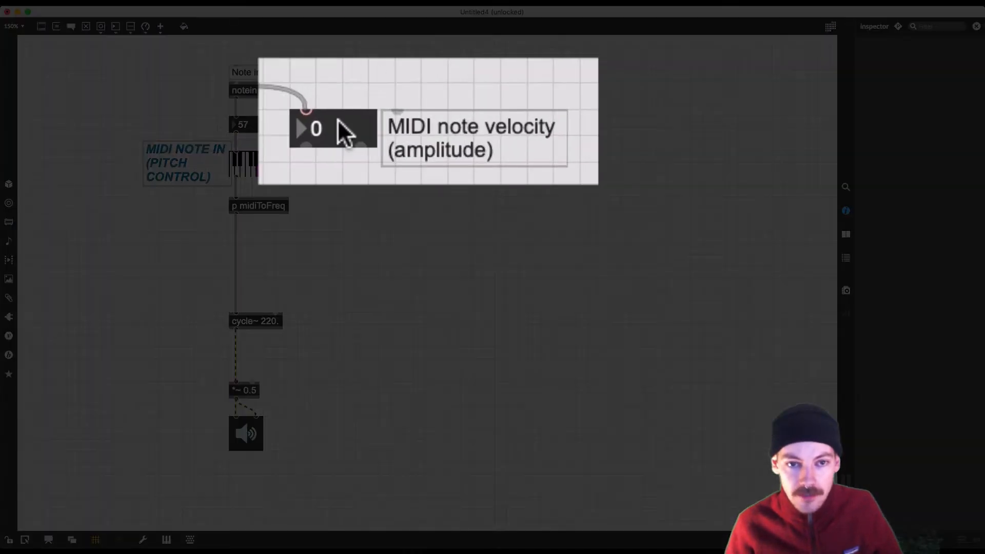
mouse_move(453, 185)
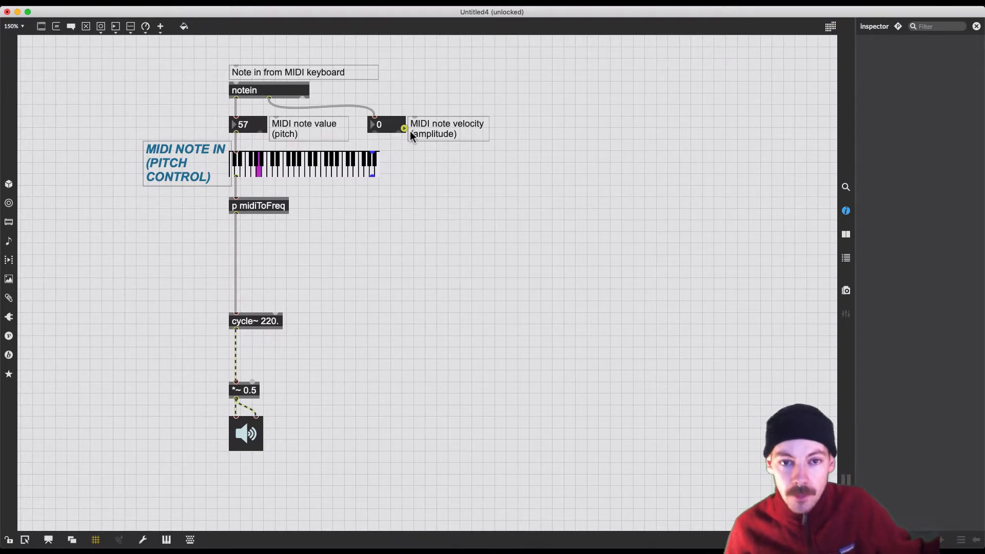
mouse_move(381, 150)
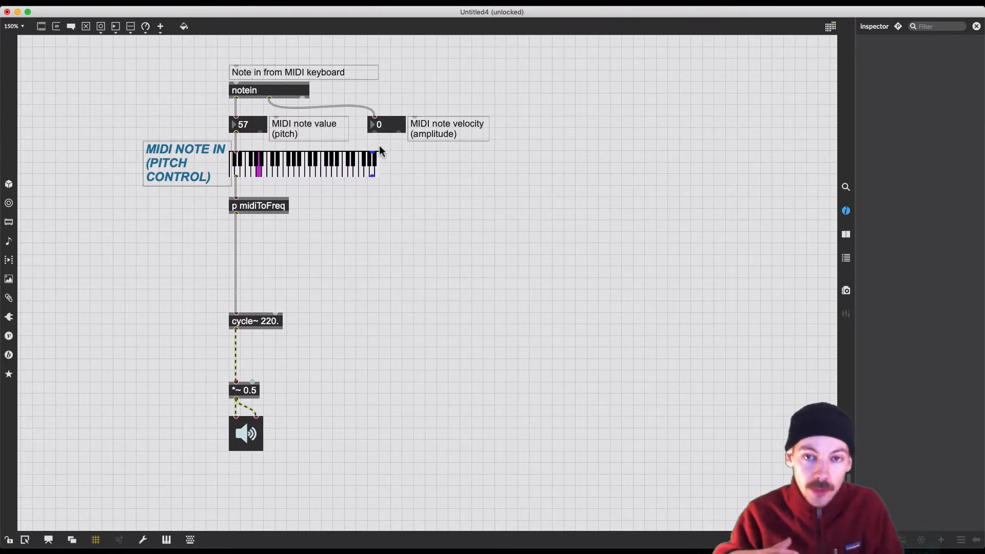
mouse_move(443, 188)
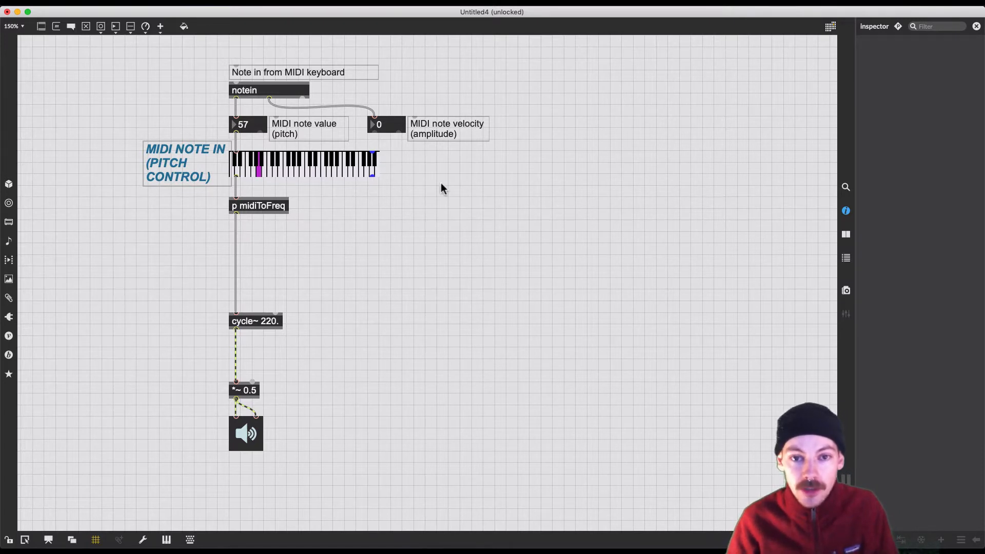
mouse_move(514, 203)
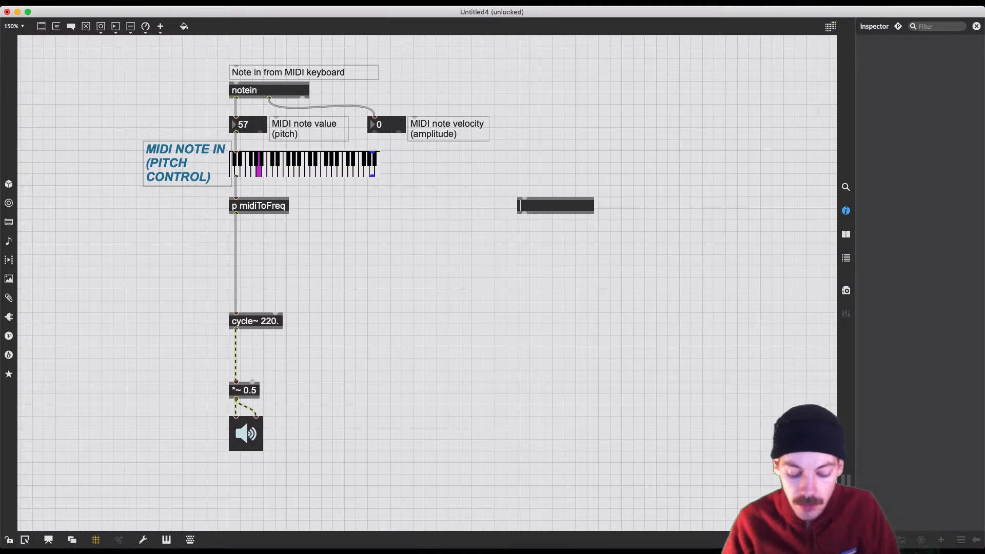
Create an adsr~ object beside p midiToFreq and open its help file
text(adsr~)
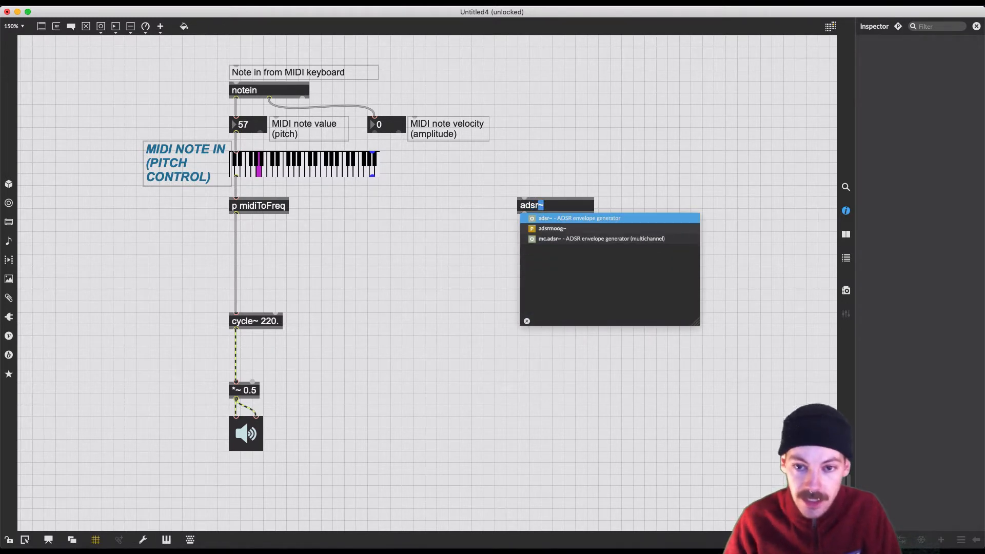
mouse_move(541, 161)
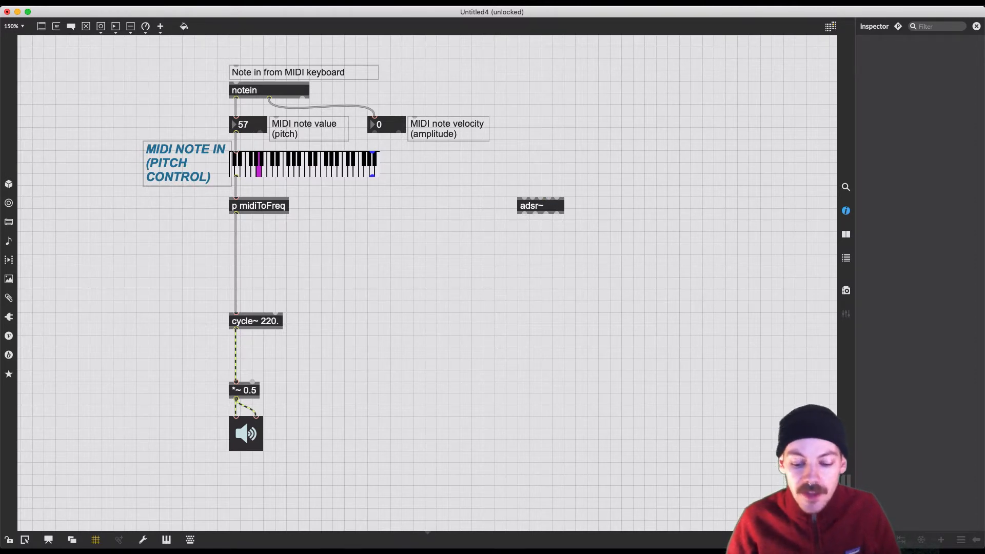
mouse_move(547, 212)
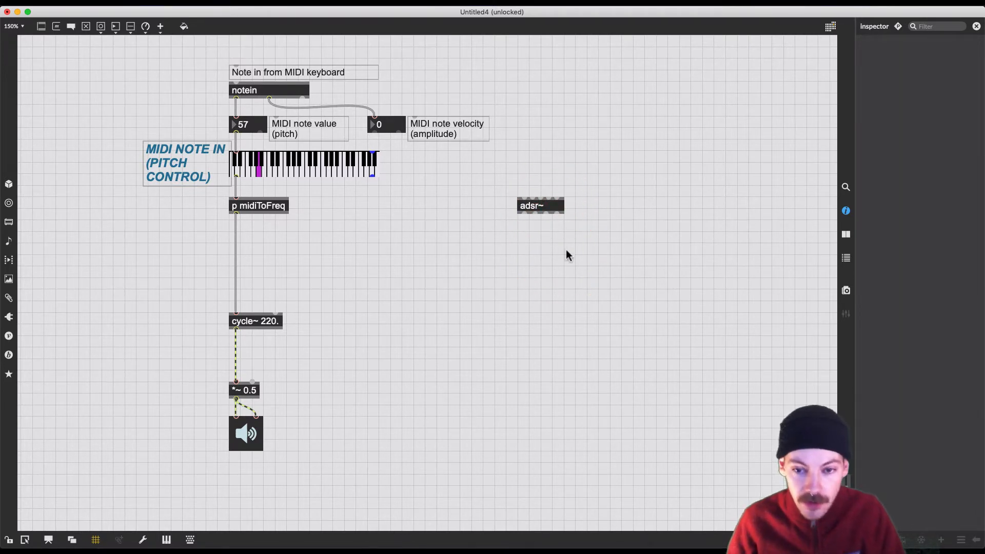
mouse_move(547, 215)
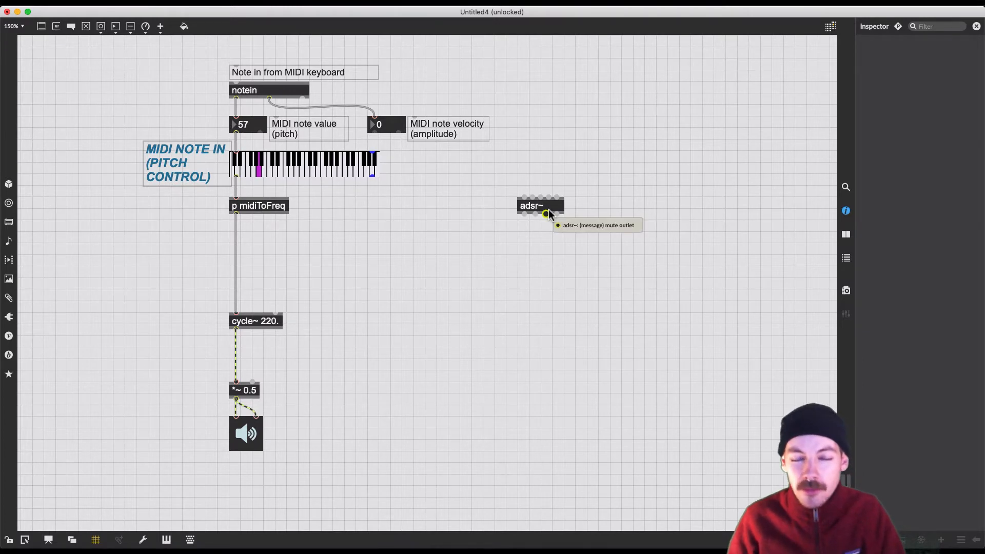
click(539, 205)
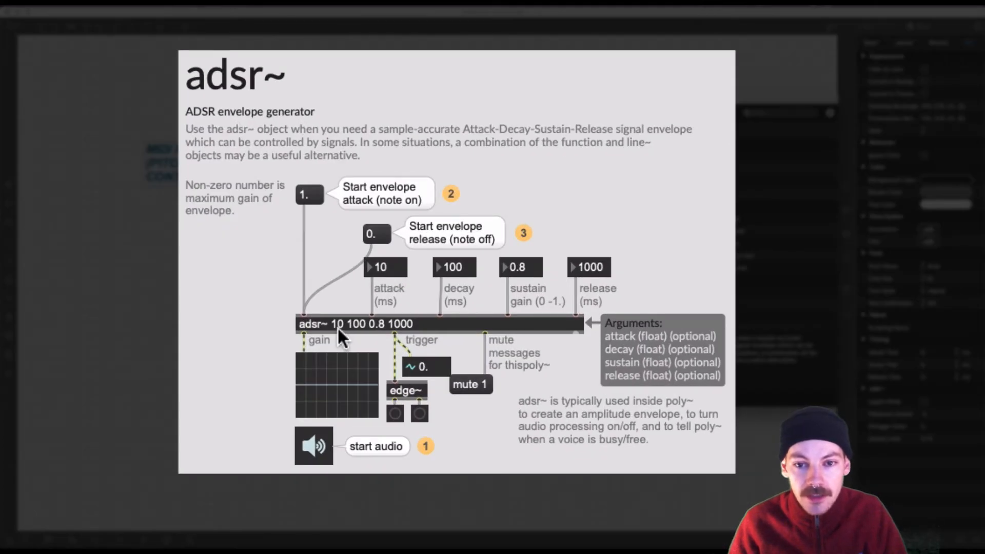
mouse_move(361, 338)
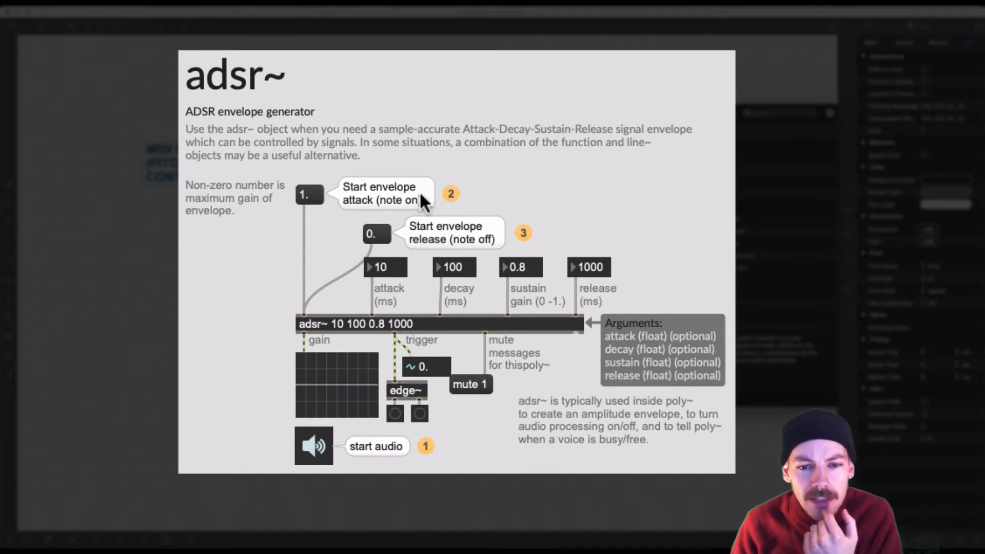
mouse_move(383, 212)
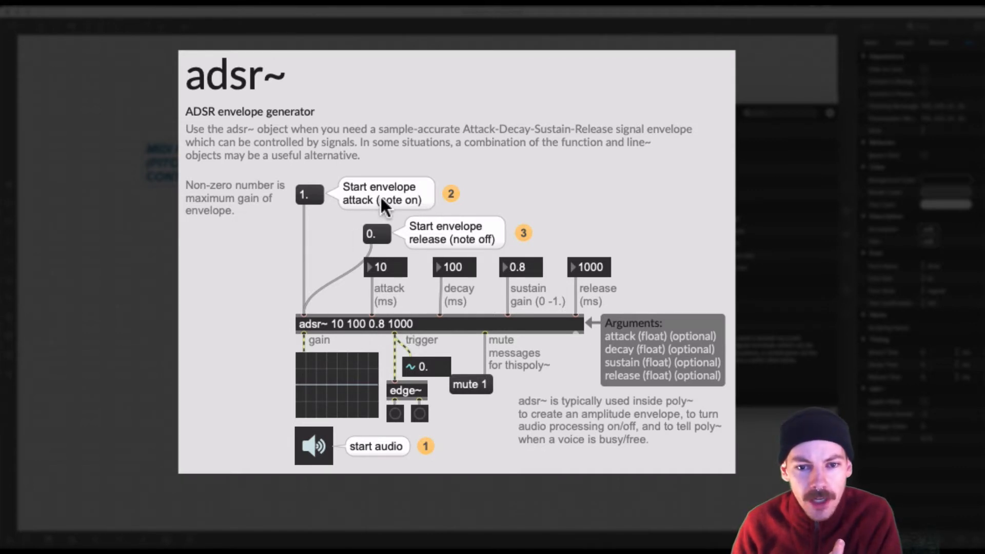
mouse_move(324, 180)
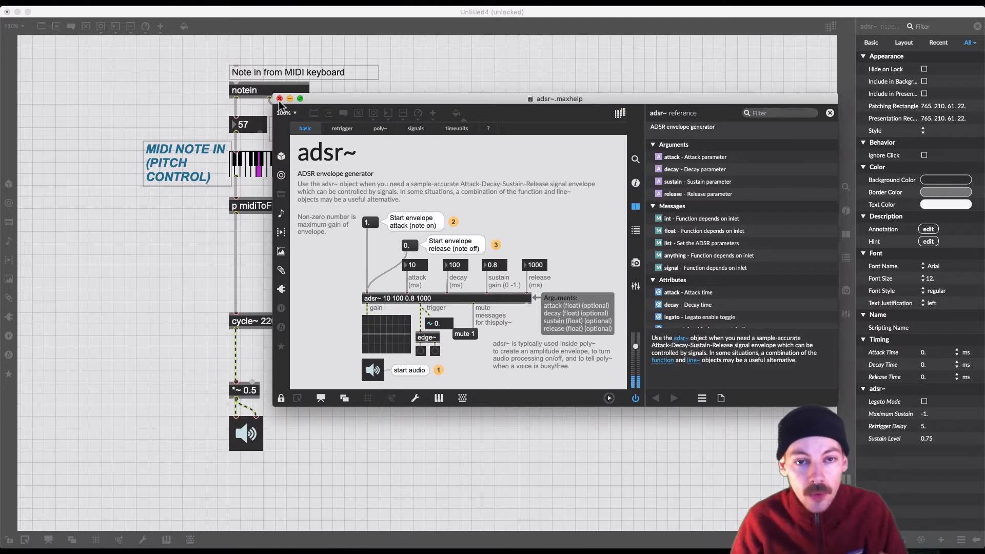
Close the help window and give adsr~ the arguments 10 100 0.8 1000
click(277, 99)
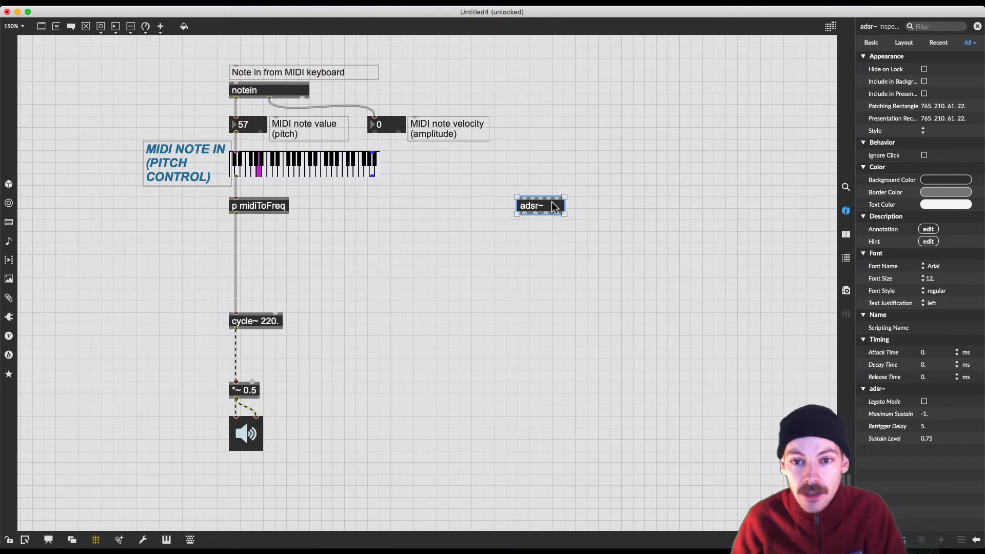
text(10)
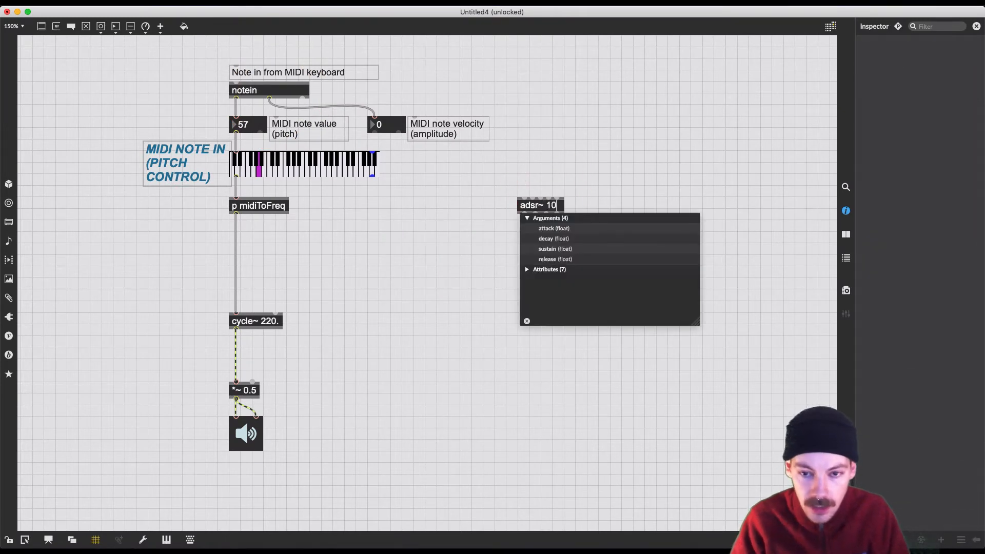
text(100)
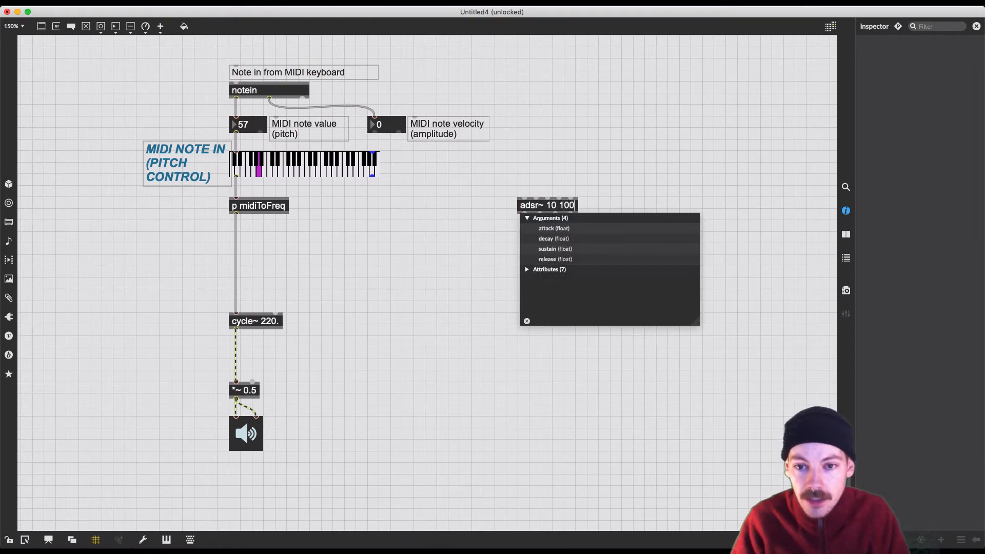
text(0.8)
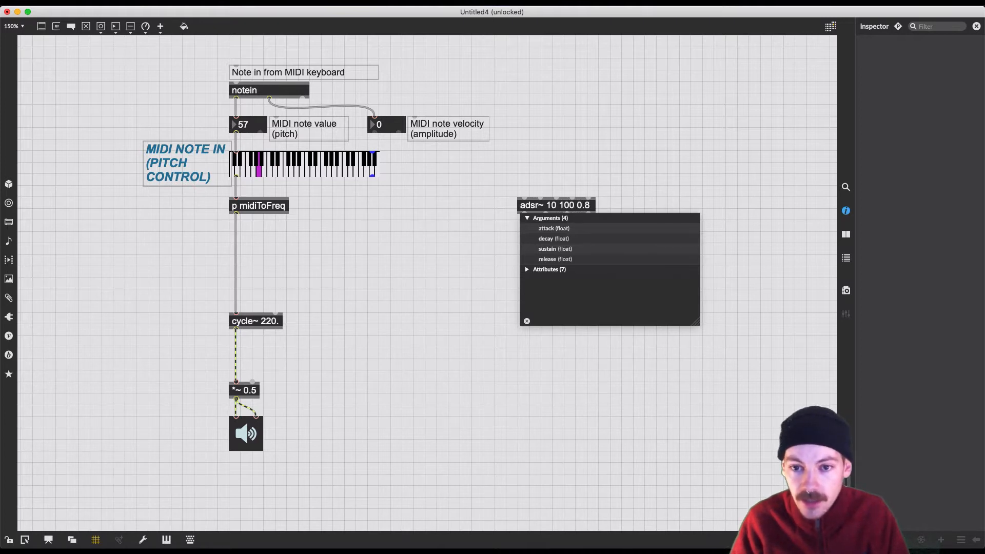
text(1000)
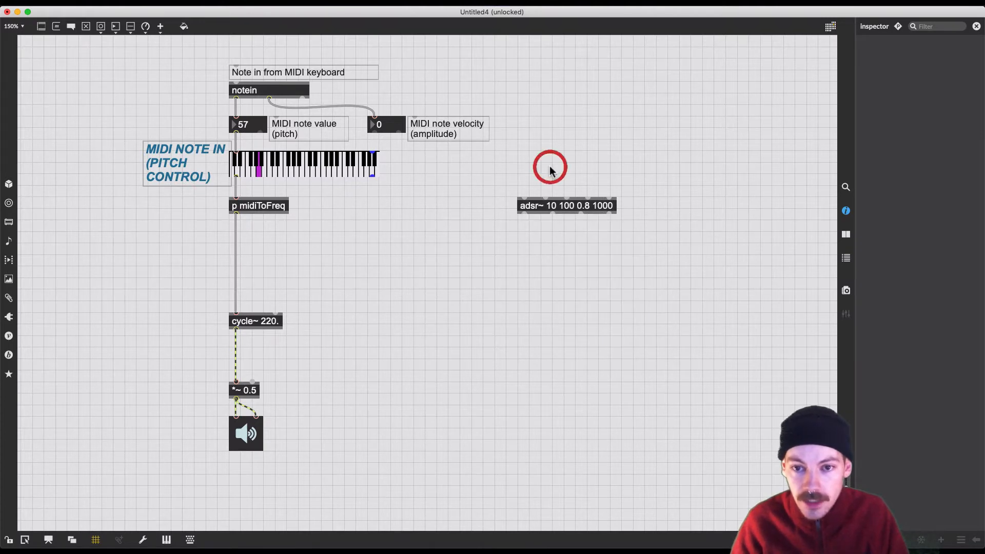
click(565, 206)
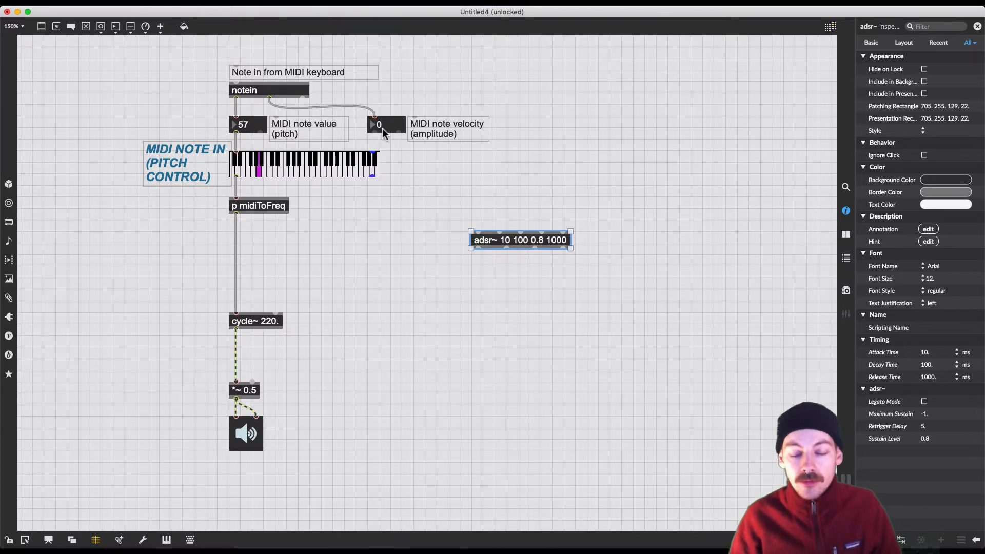
mouse_move(433, 164)
text(sel 0)
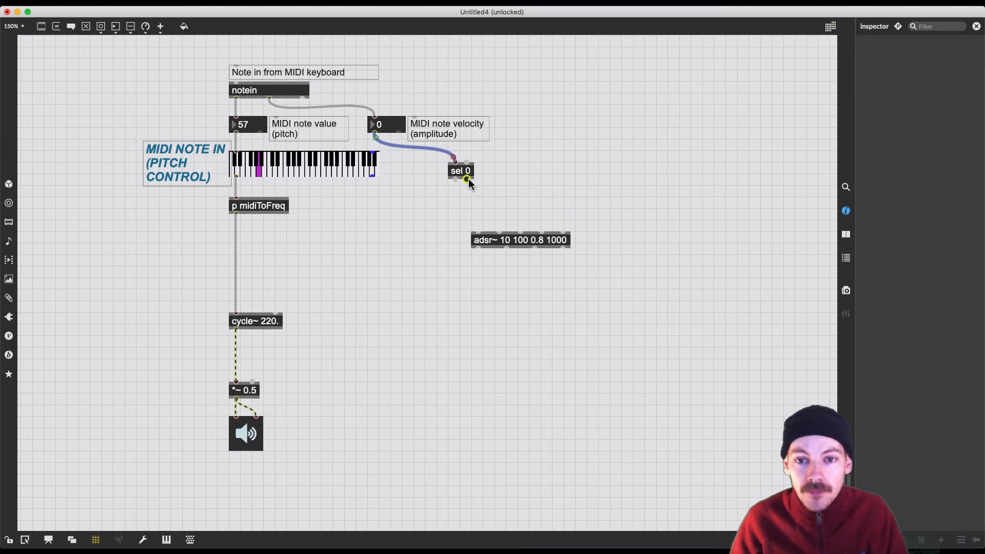
mouse_move(454, 179)
text(1)
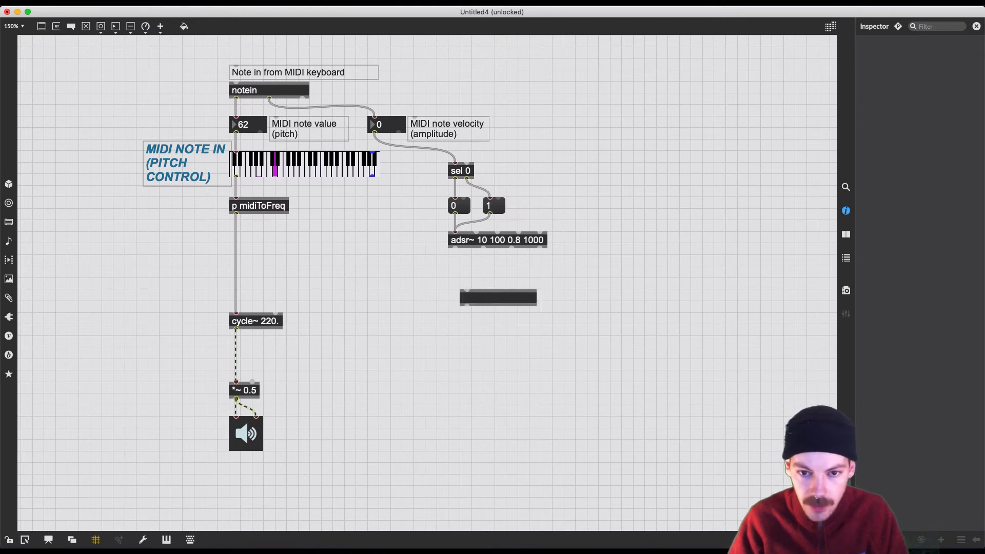
Place a number~ signal readout under the adsr~ outlet
click(481, 298)
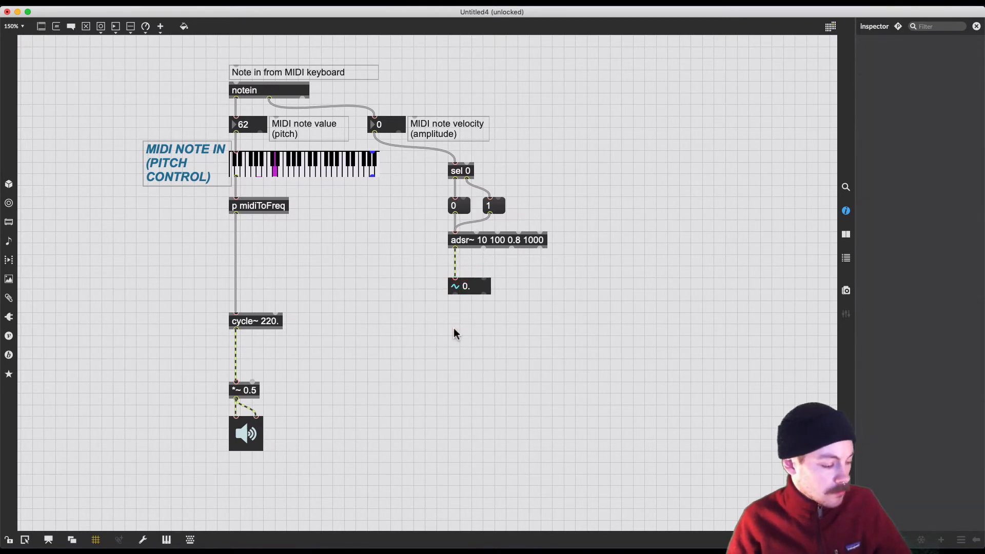
click(257, 177)
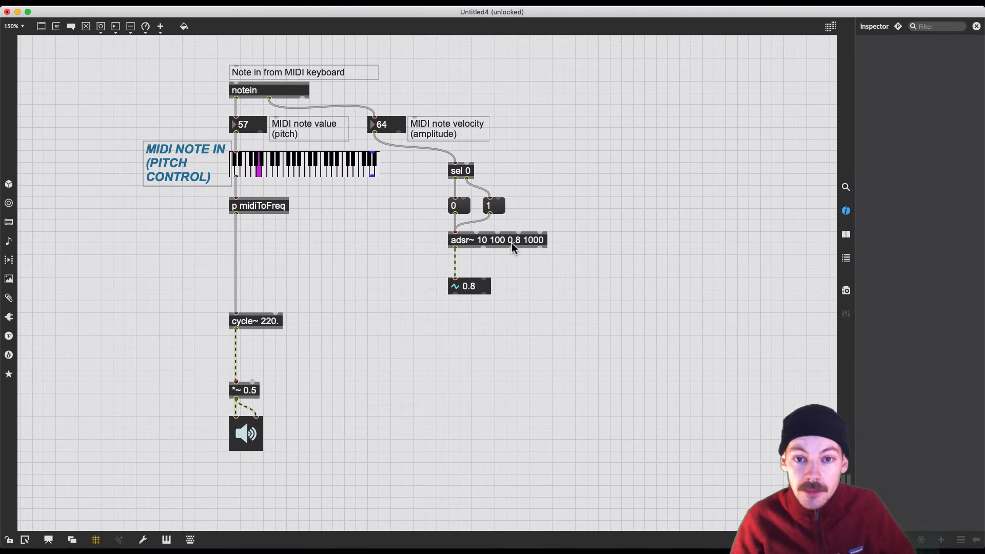
mouse_move(386, 140)
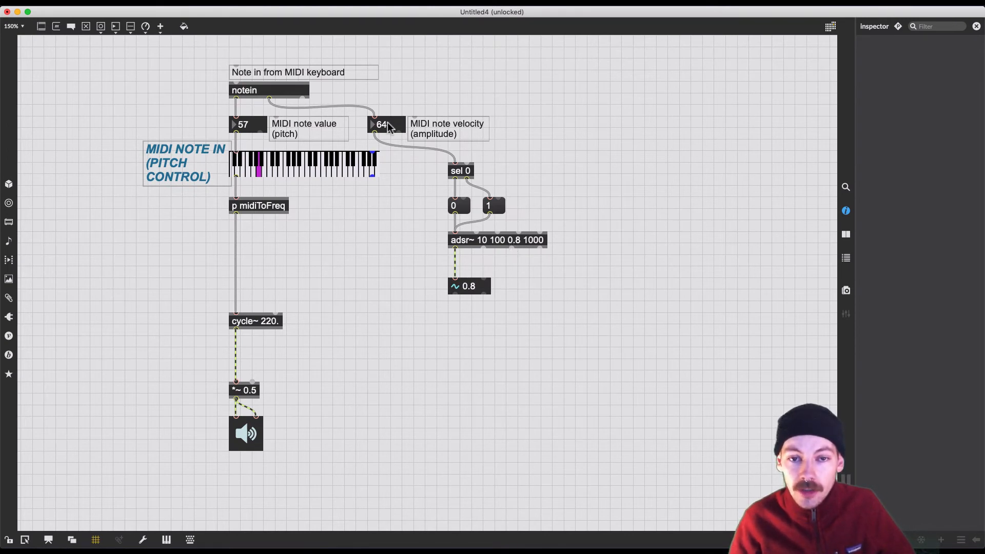
mouse_move(425, 208)
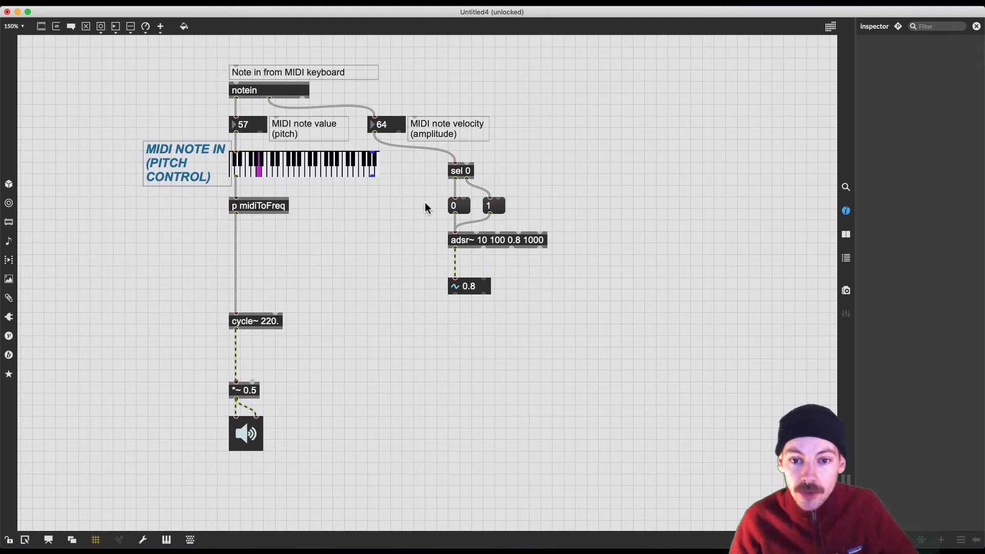
mouse_move(471, 298)
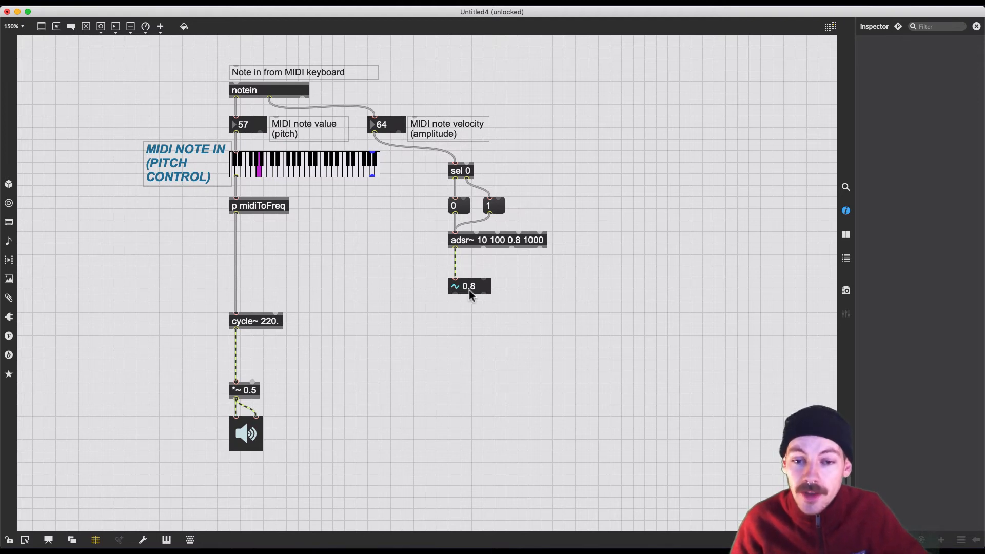
mouse_move(478, 292)
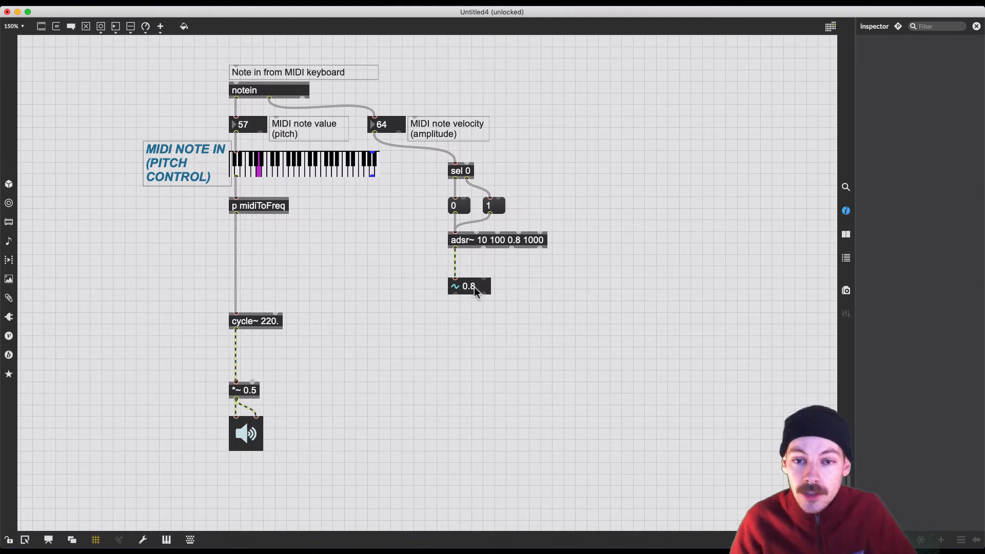
mouse_move(483, 295)
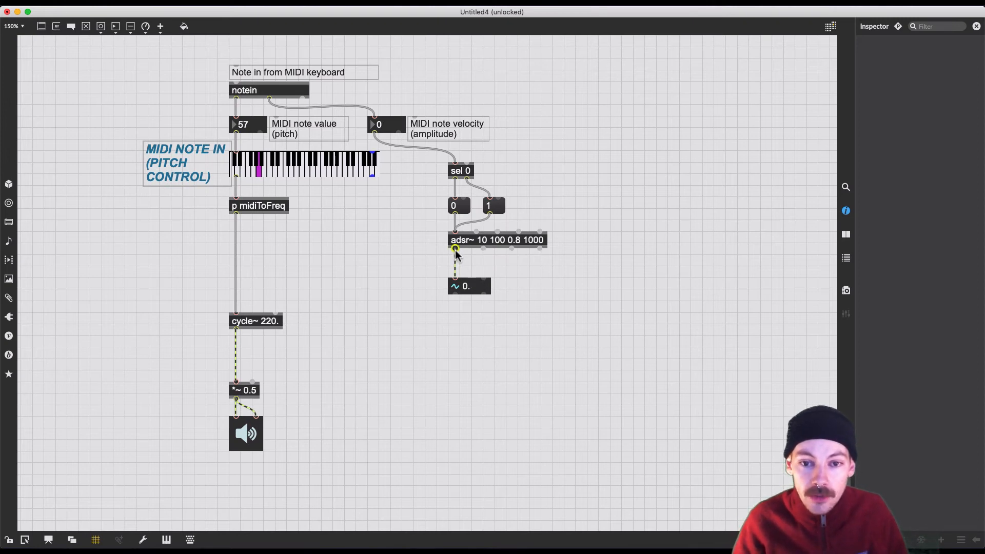
Wire adsr~'s left outlet into the right inlet of *~ 0.5 and widen adsr~
drag(456, 249, 258, 383)
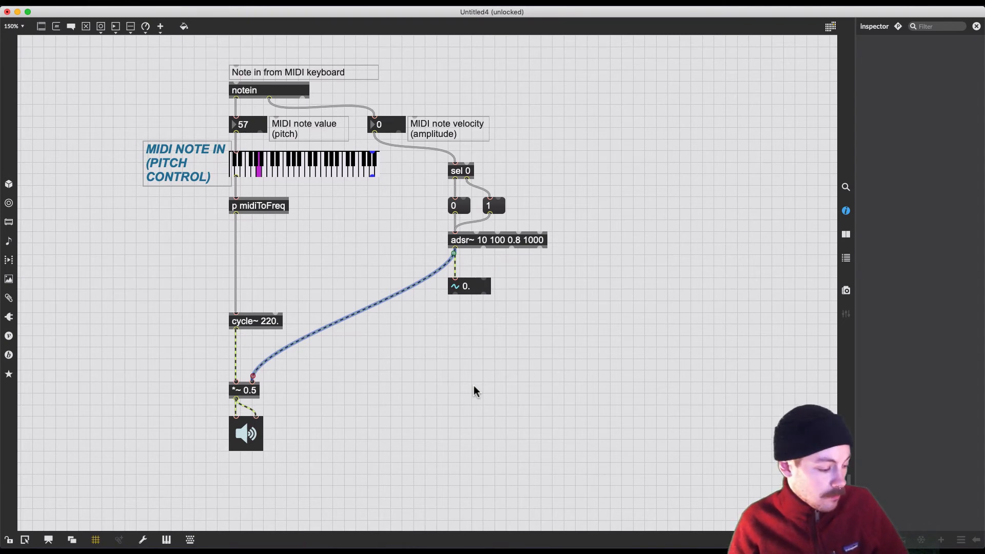
click(254, 172)
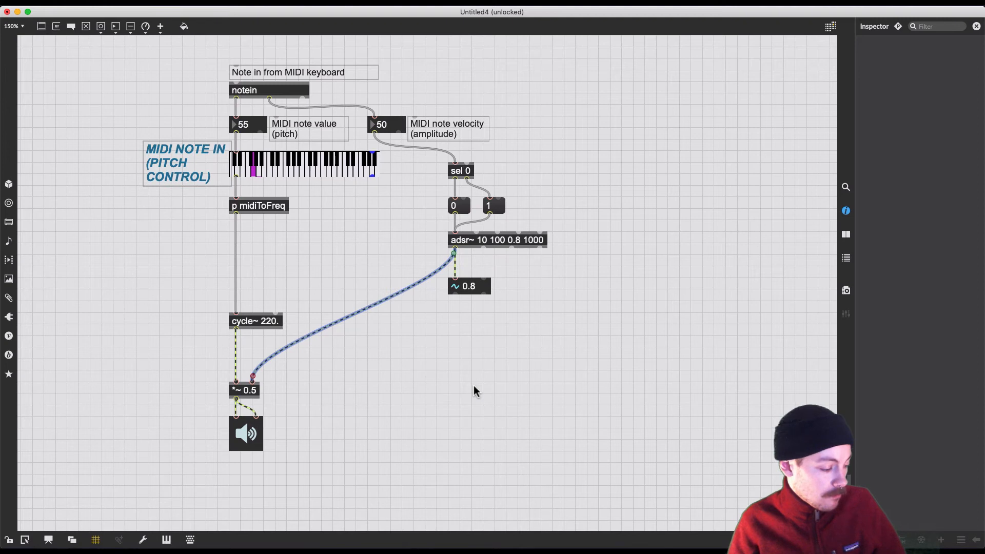
click(248, 169)
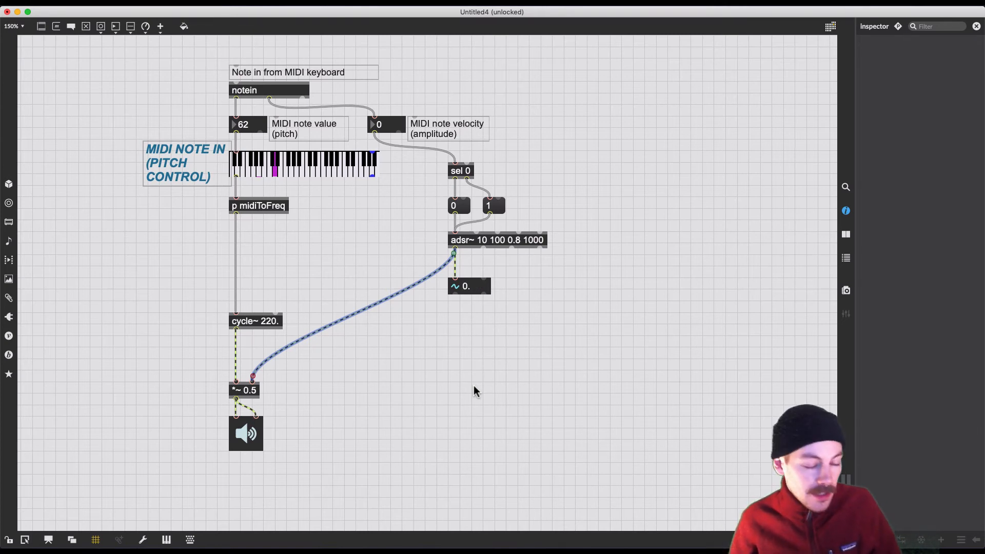
mouse_move(543, 247)
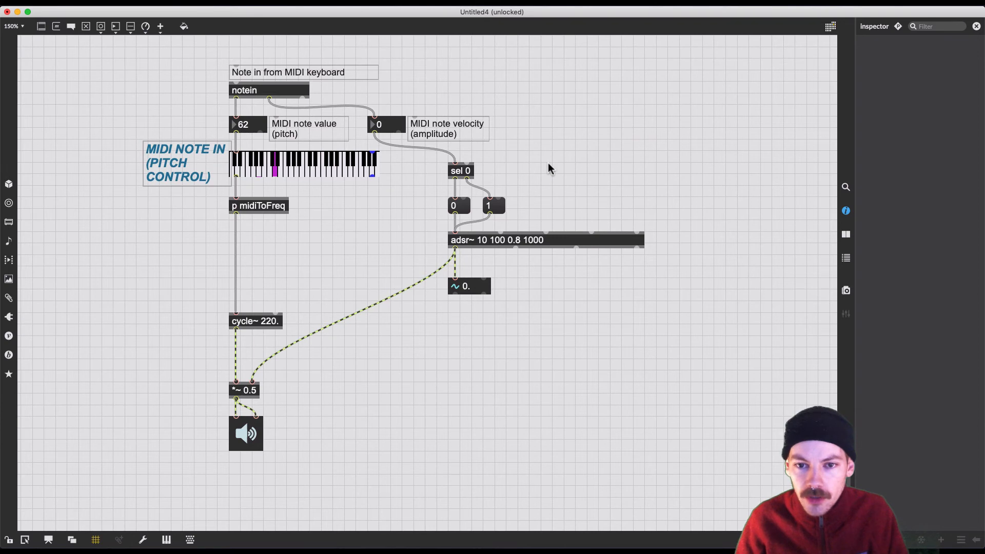
mouse_move(548, 189)
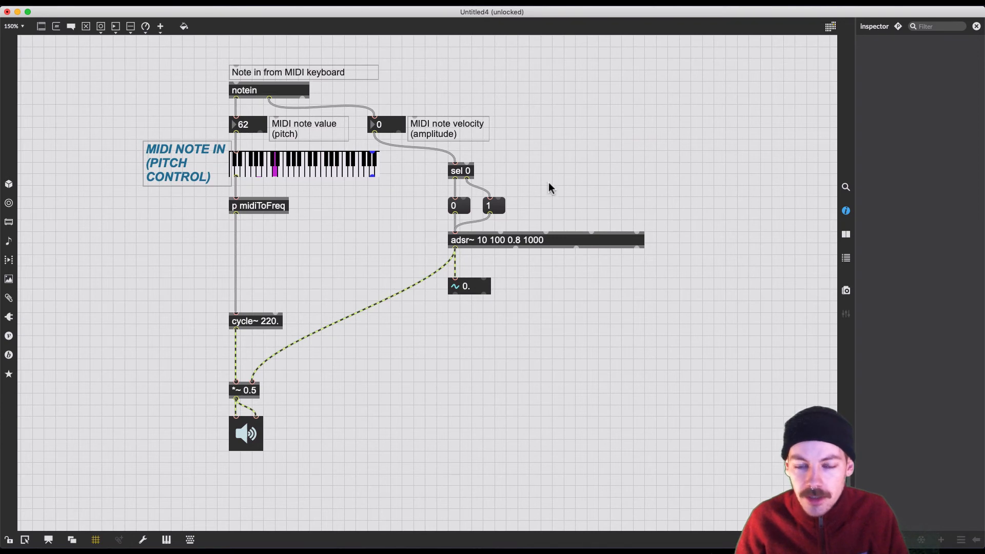
mouse_move(537, 196)
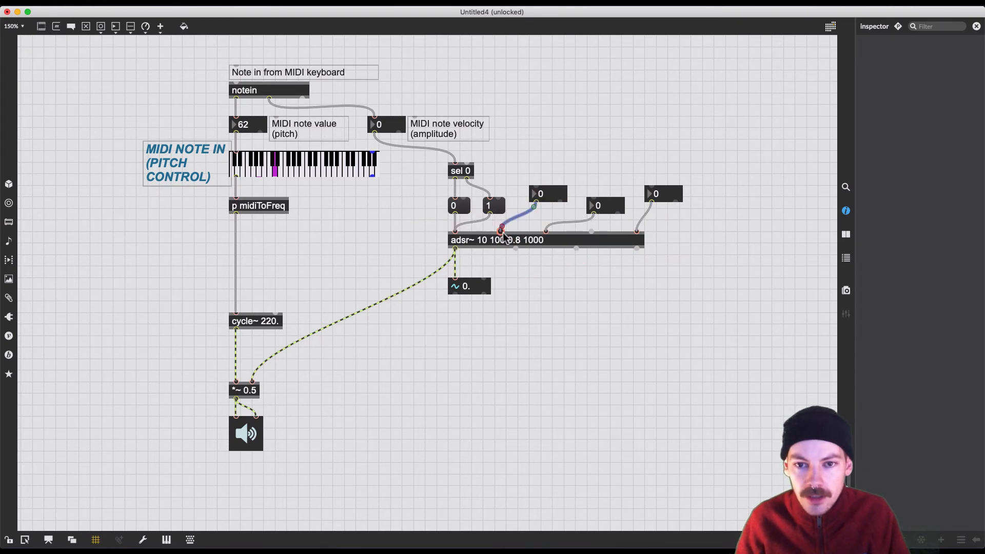
Lock the patch once the three parameter number boxes feed adsr~
click(600, 193)
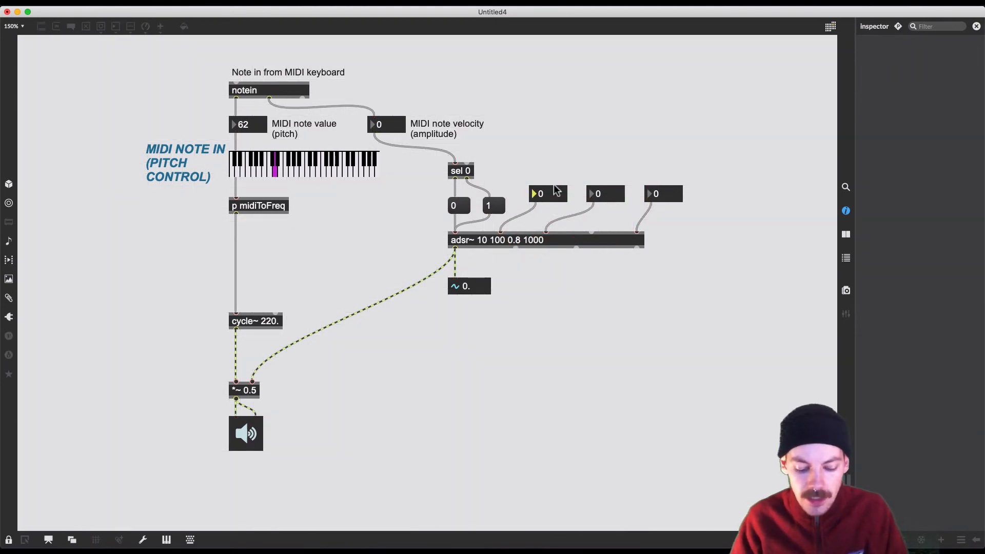
Enter 1000, 100 and 1000 into the three envelope number boxes
text(100)
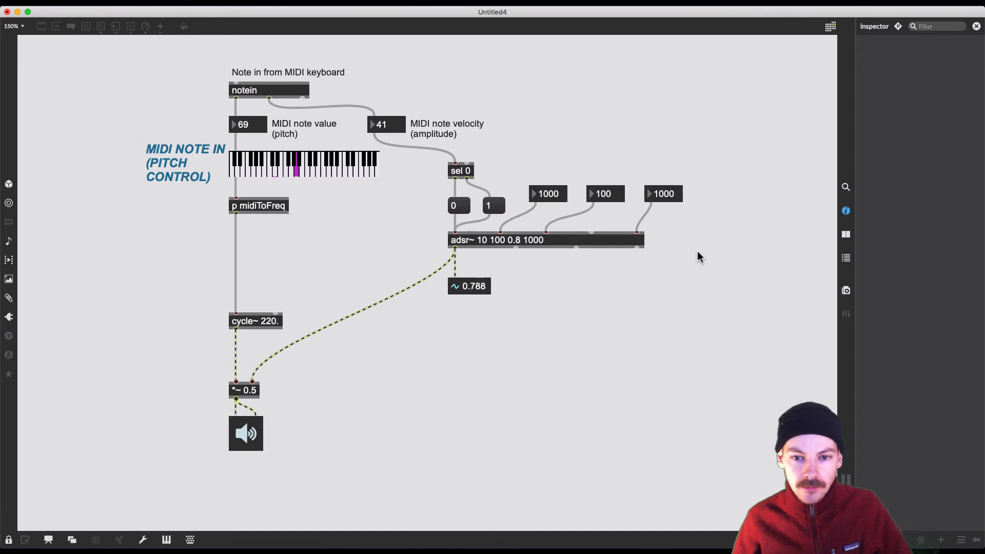
click(275, 174)
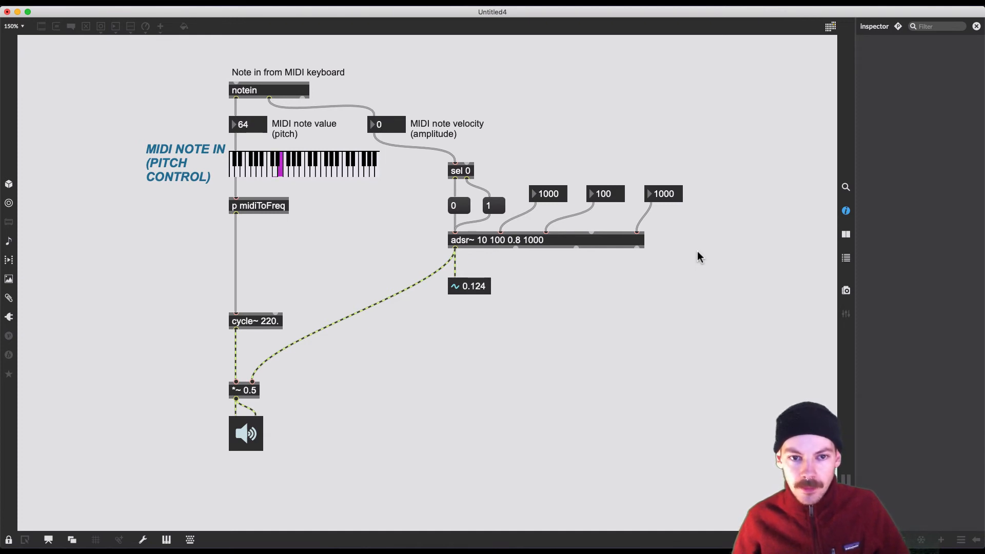
Adjust the first two envelope number boxes to 777 and 85
click(251, 174)
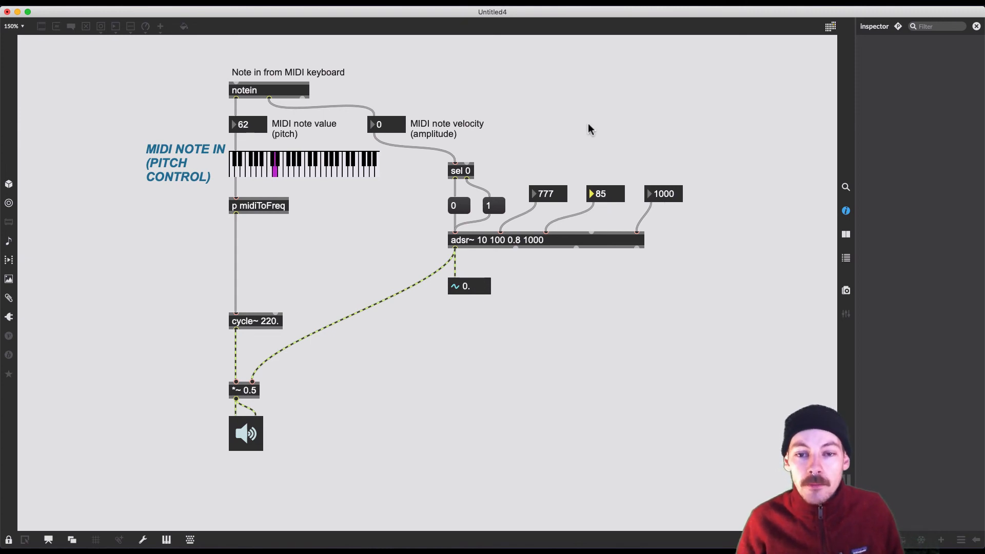
mouse_move(369, 143)
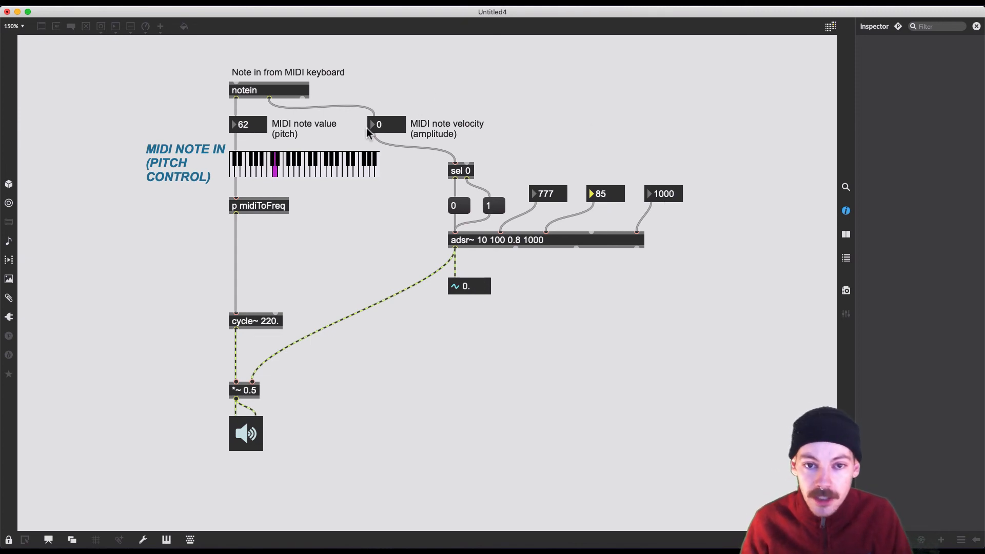
mouse_move(483, 159)
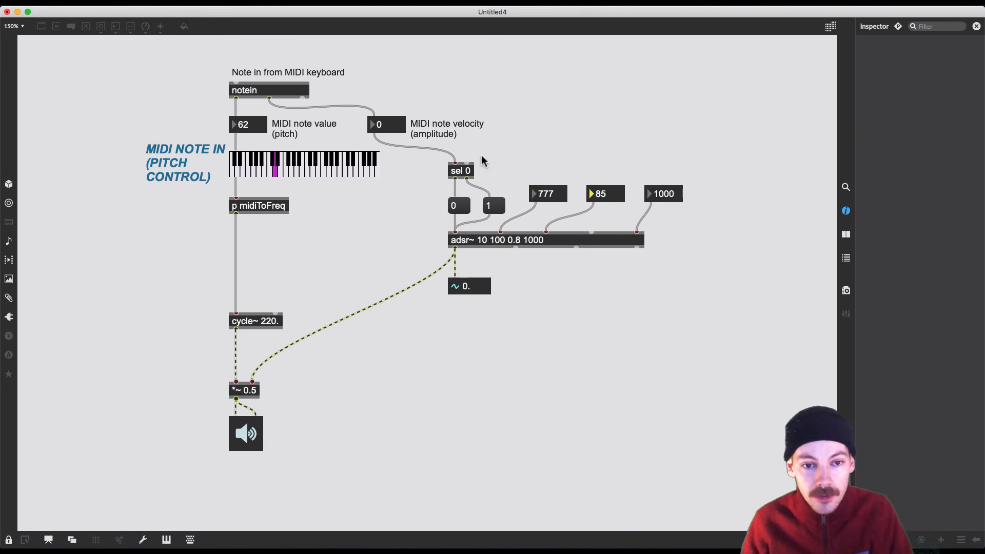
mouse_move(532, 114)
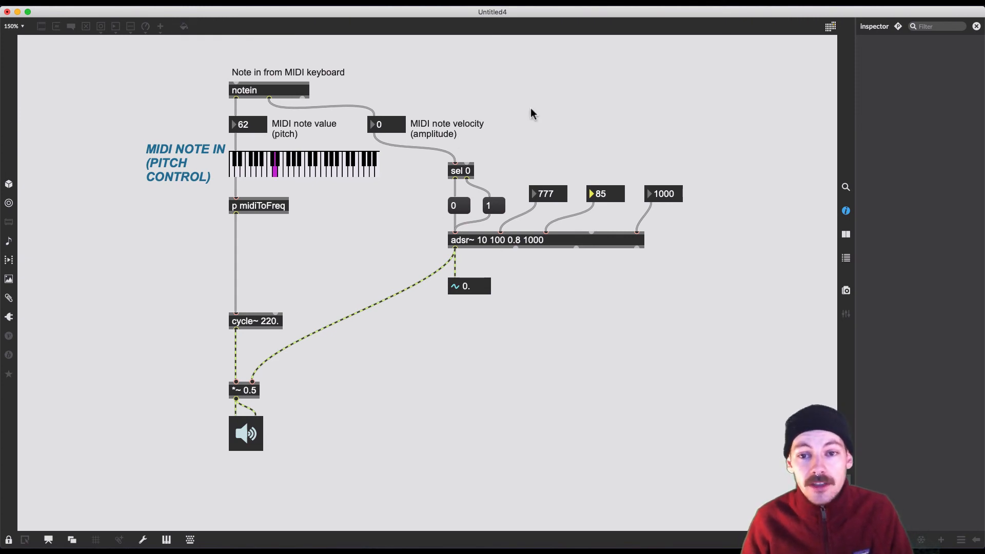